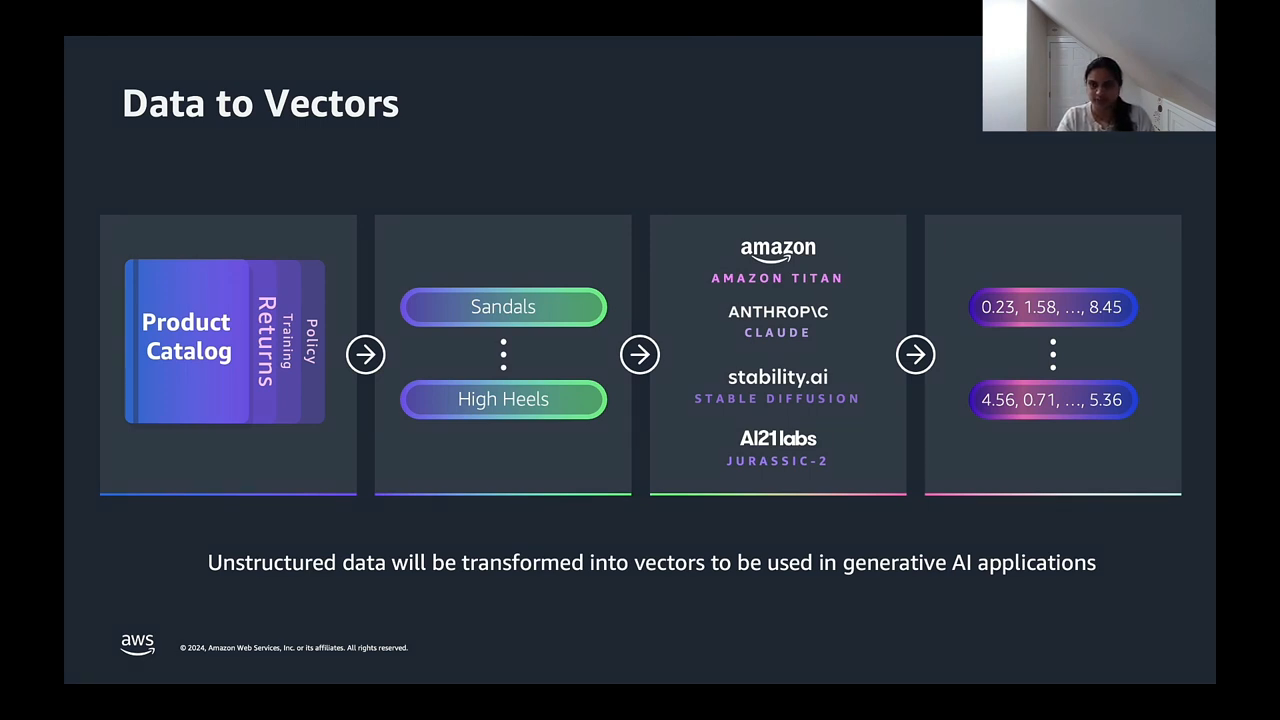
- Advance to the Vector | Embedding space slide with furniture, books and finance clusters
key(Right)
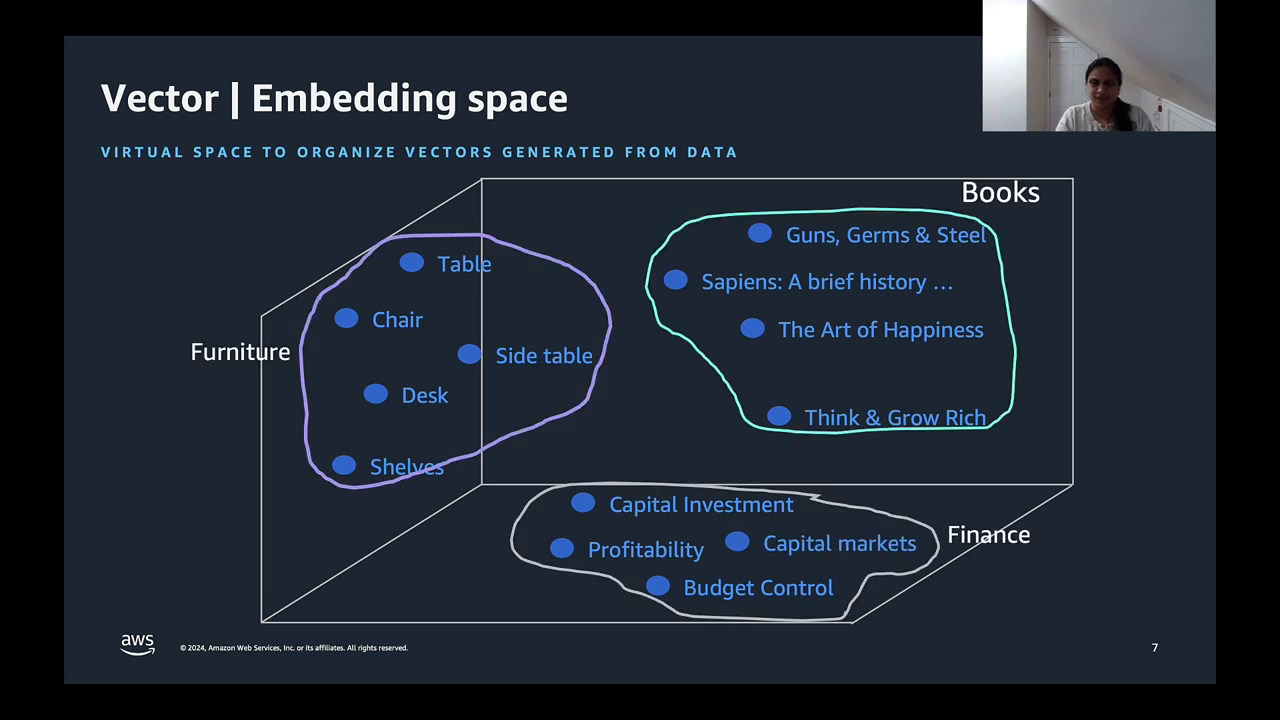
- Advance to the Semantic-Similarity slide with Table-to-Chair and Shelves distances
key(Right)
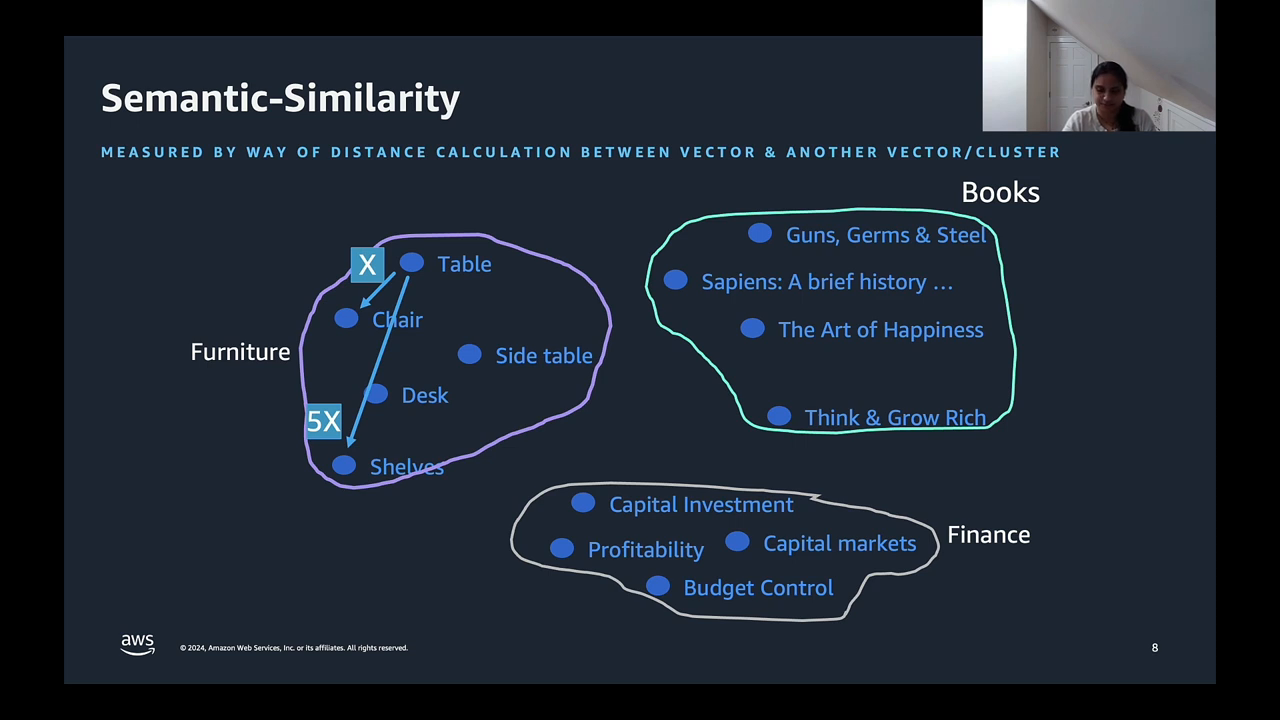
- Advance through the knowledge bases slide to the Overview of Amazon MemoryDB title slide
key(right)
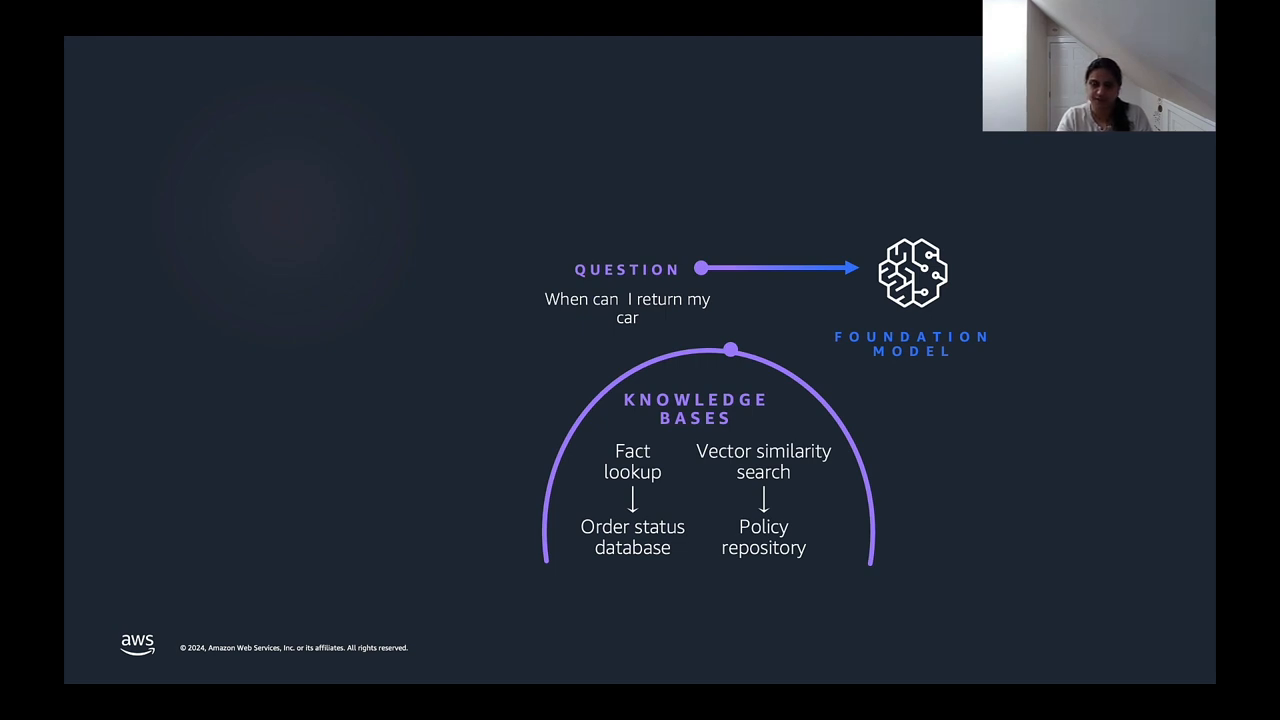
key(right)
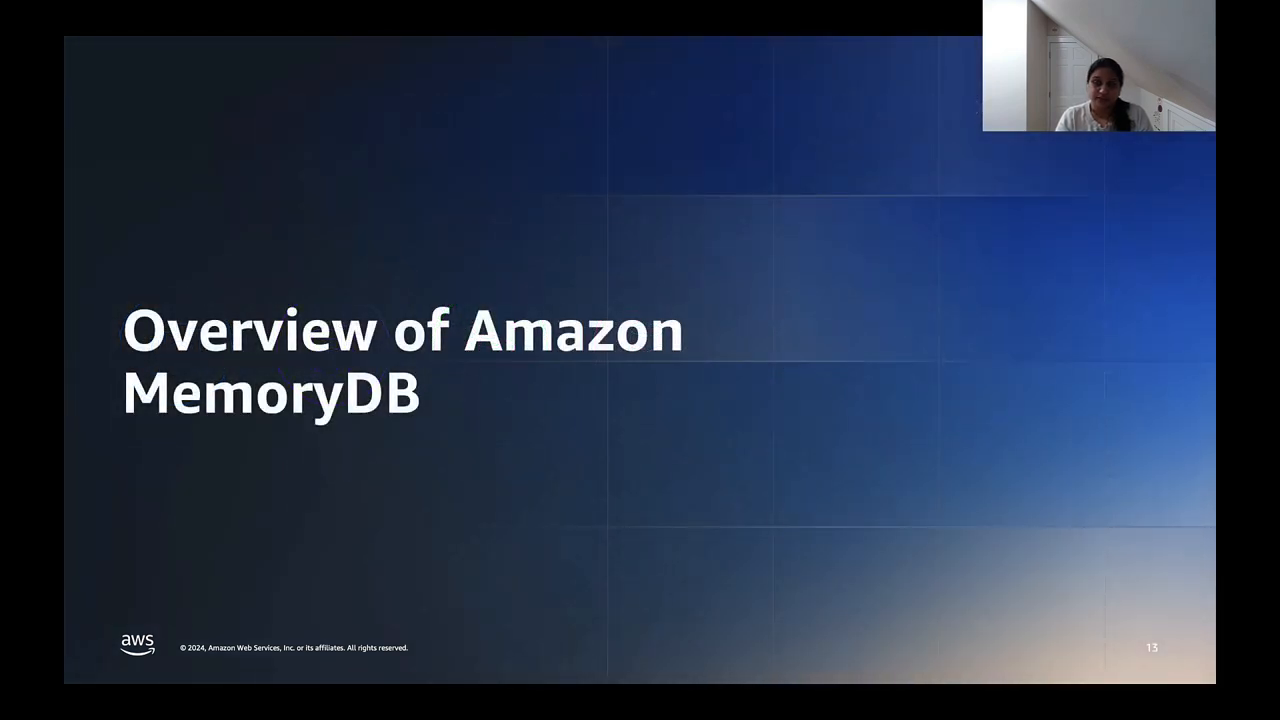
- Advance to the Vector search for Amazon MemoryDB for Redis announcement slide
key(Right)
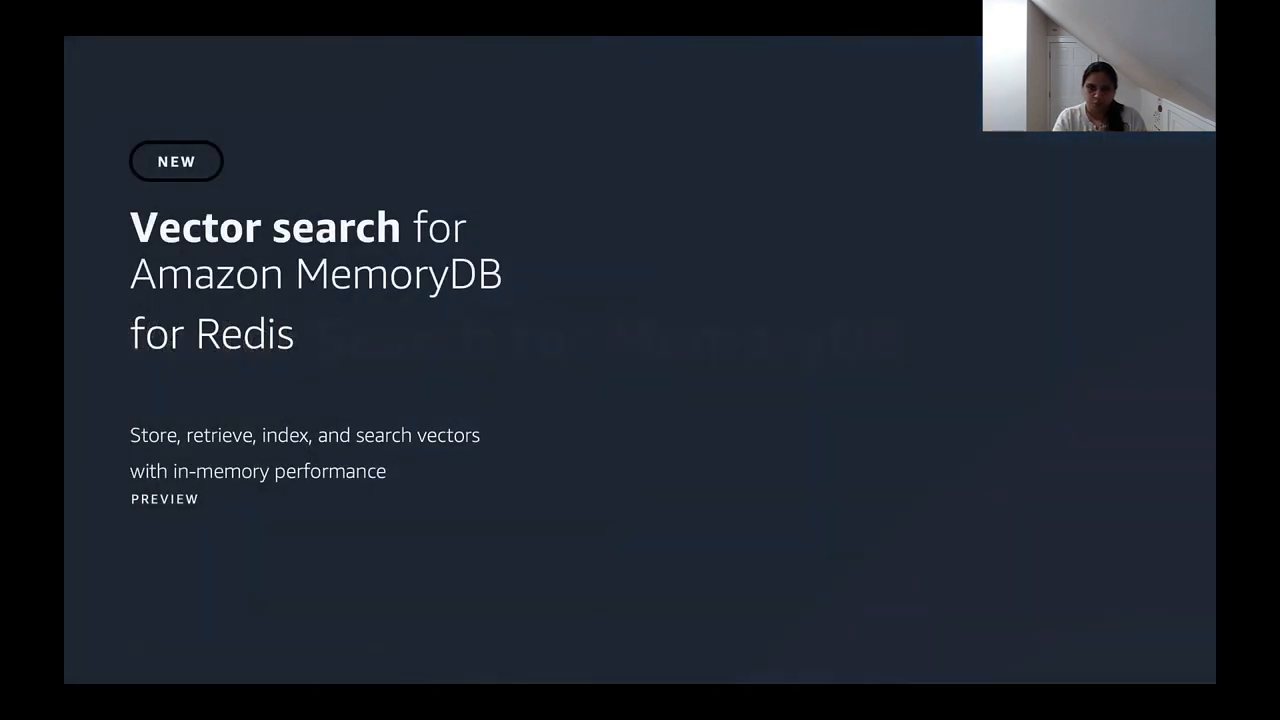
key(Right)
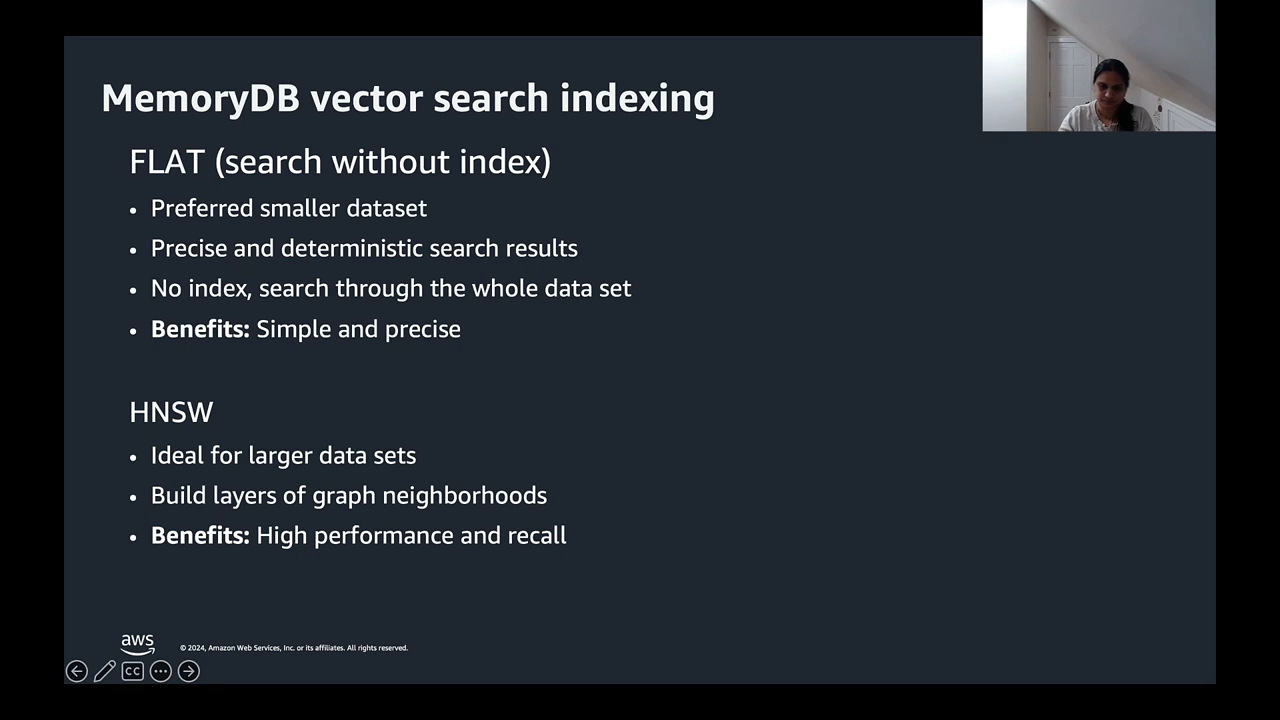
- Advance through the very high recall slide to the 26.5k QPS highest-recall benchmark slide
click(188, 672)
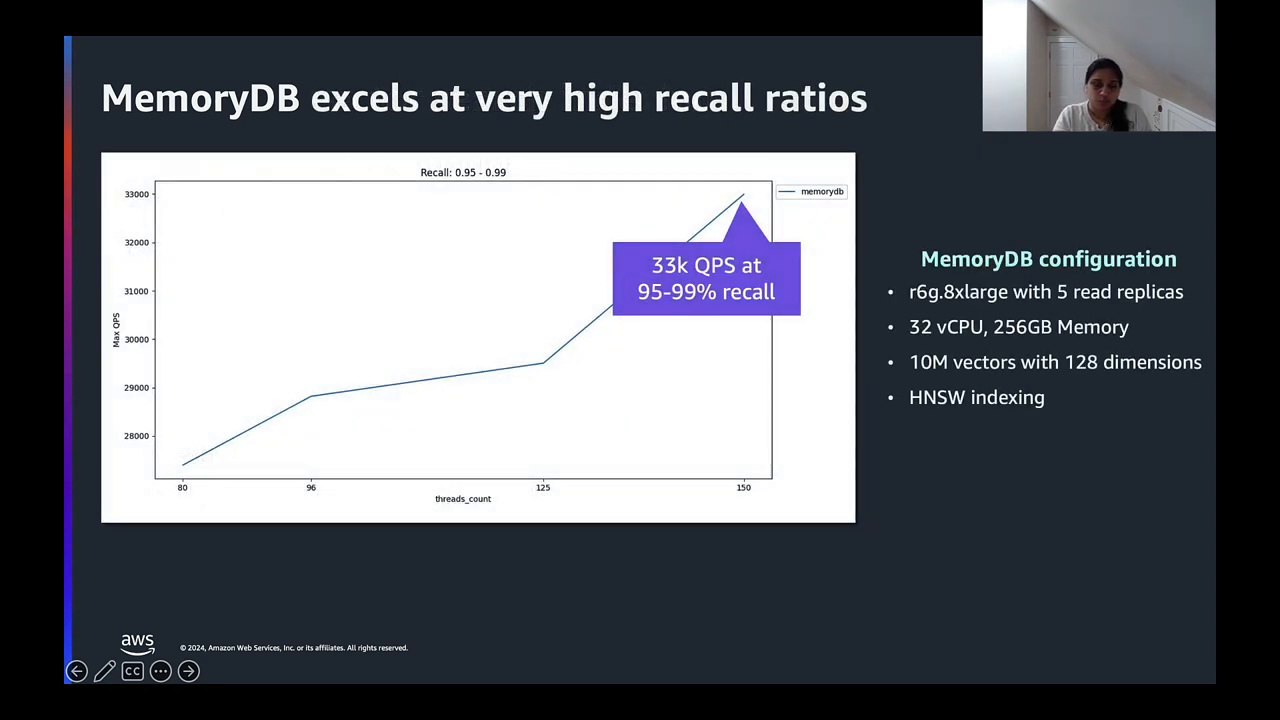
click(188, 672)
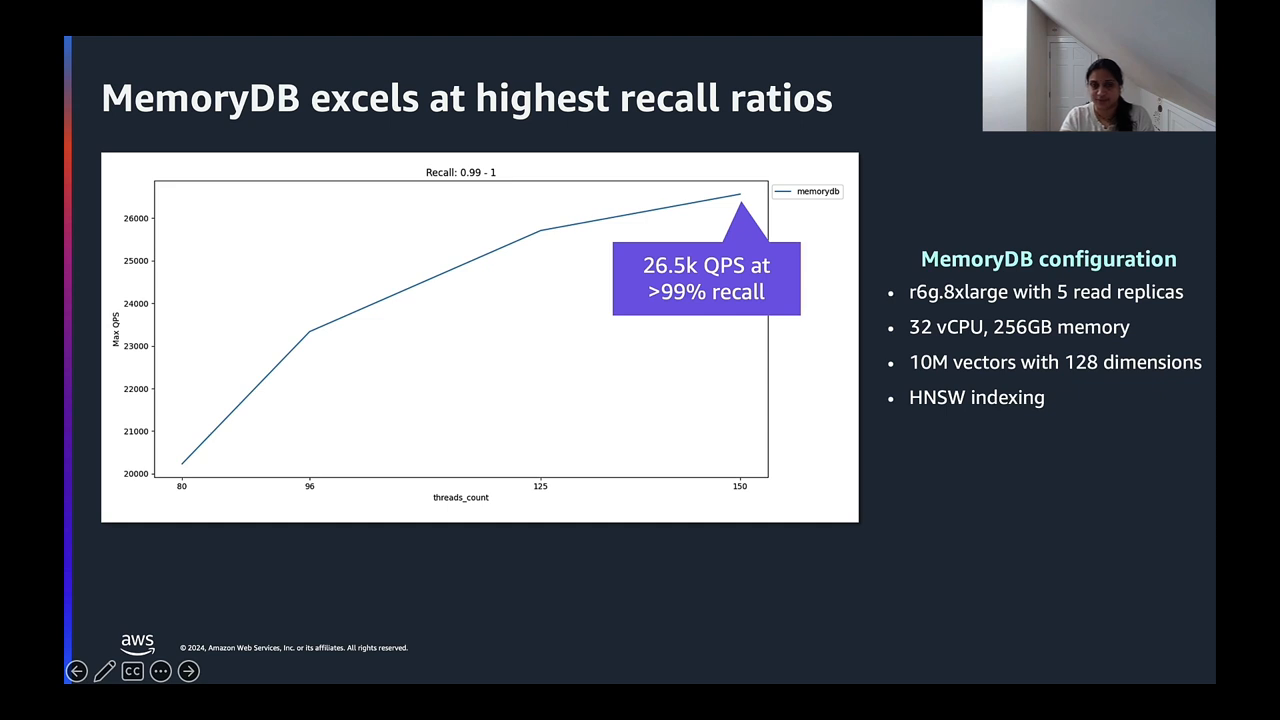
click(188, 672)
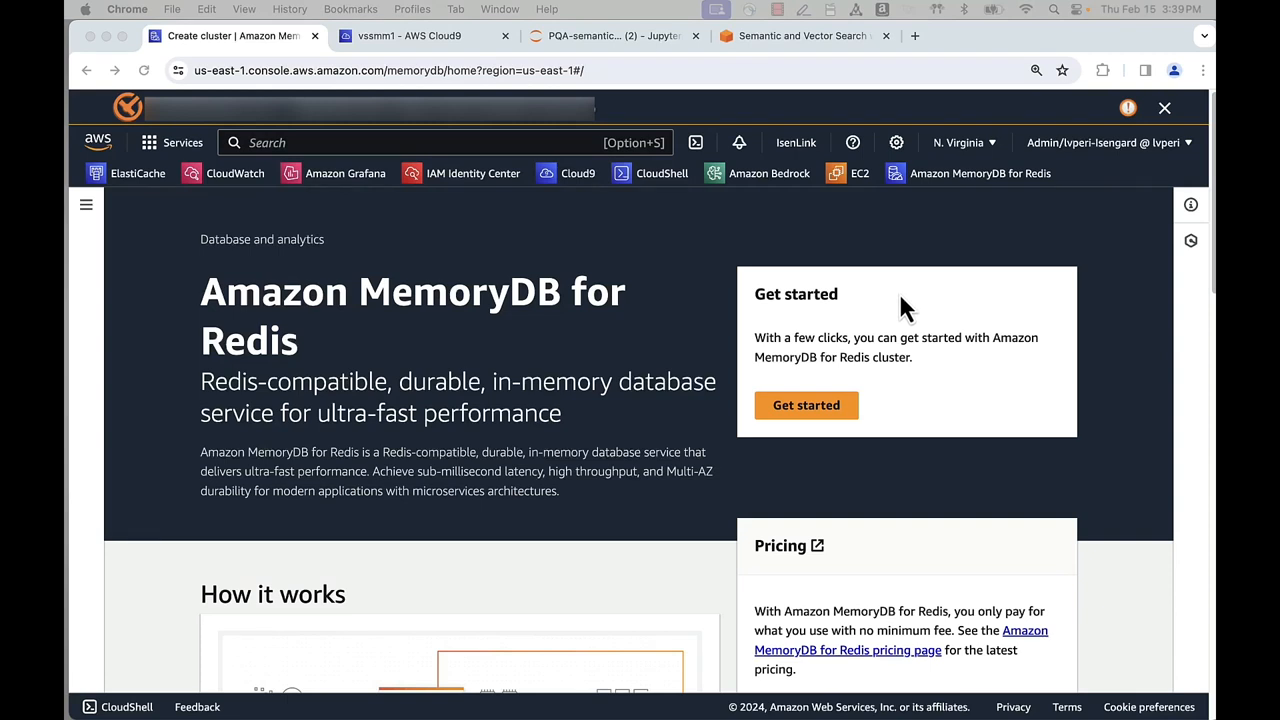
mouse_move(758, 392)
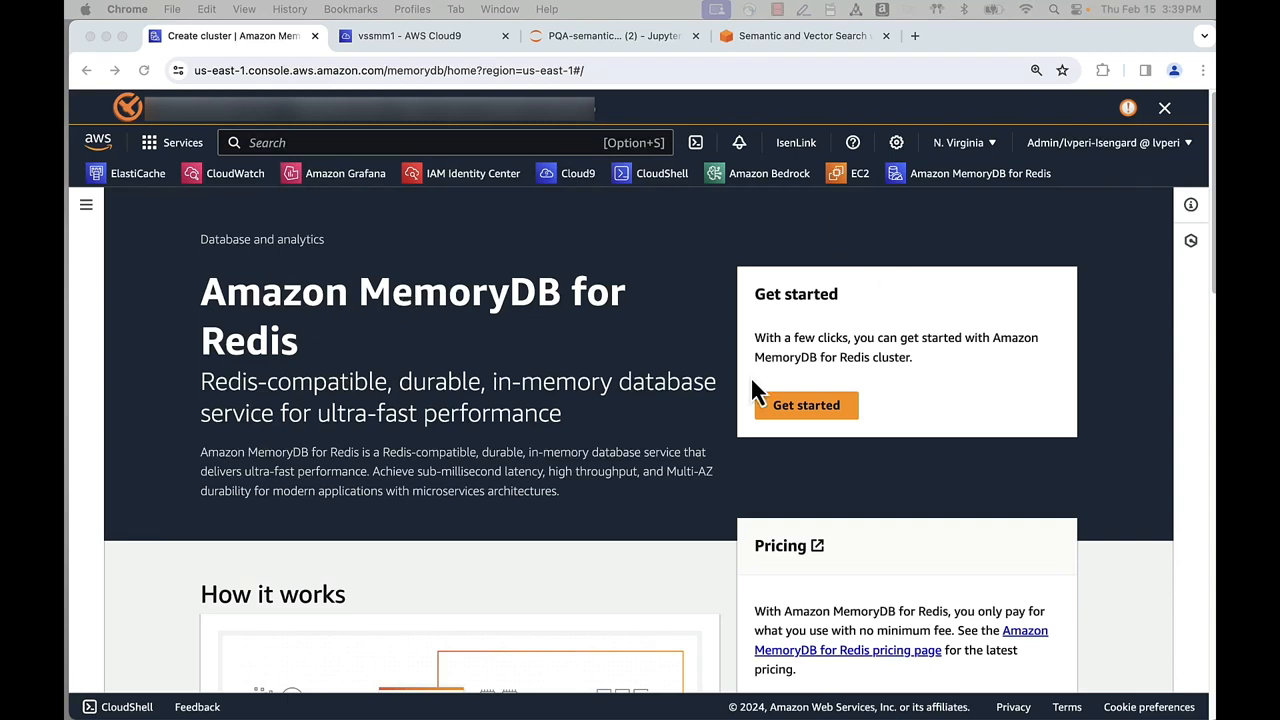
- Start a new MemoryDB cluster named semanticsearch using the existing memdb subnet group
click(806, 404)
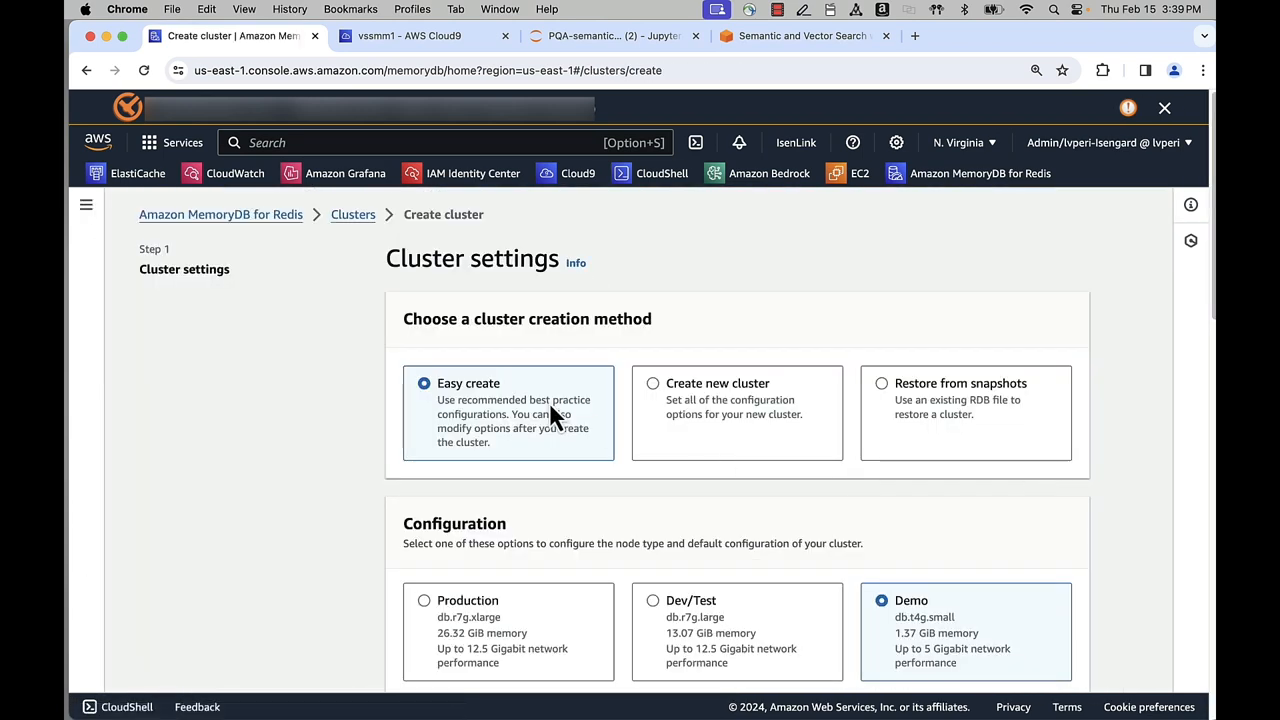
scroll(down, 3)
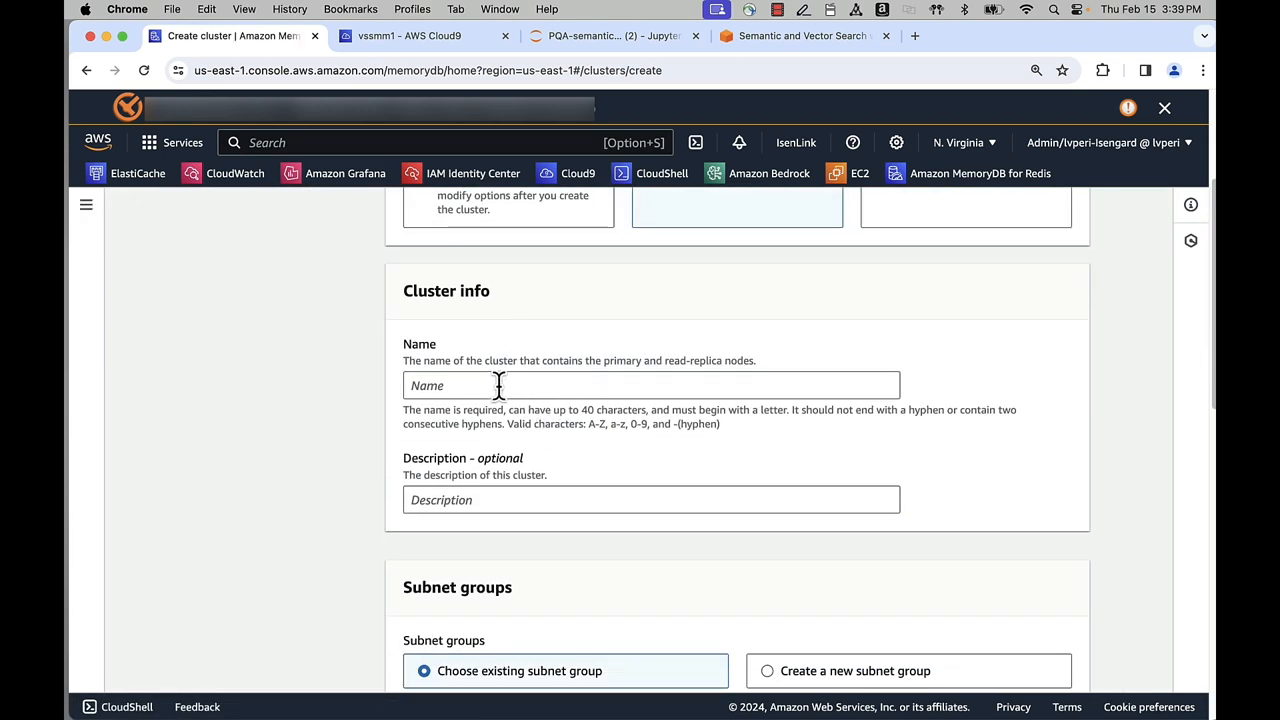
text(semanticsearch)
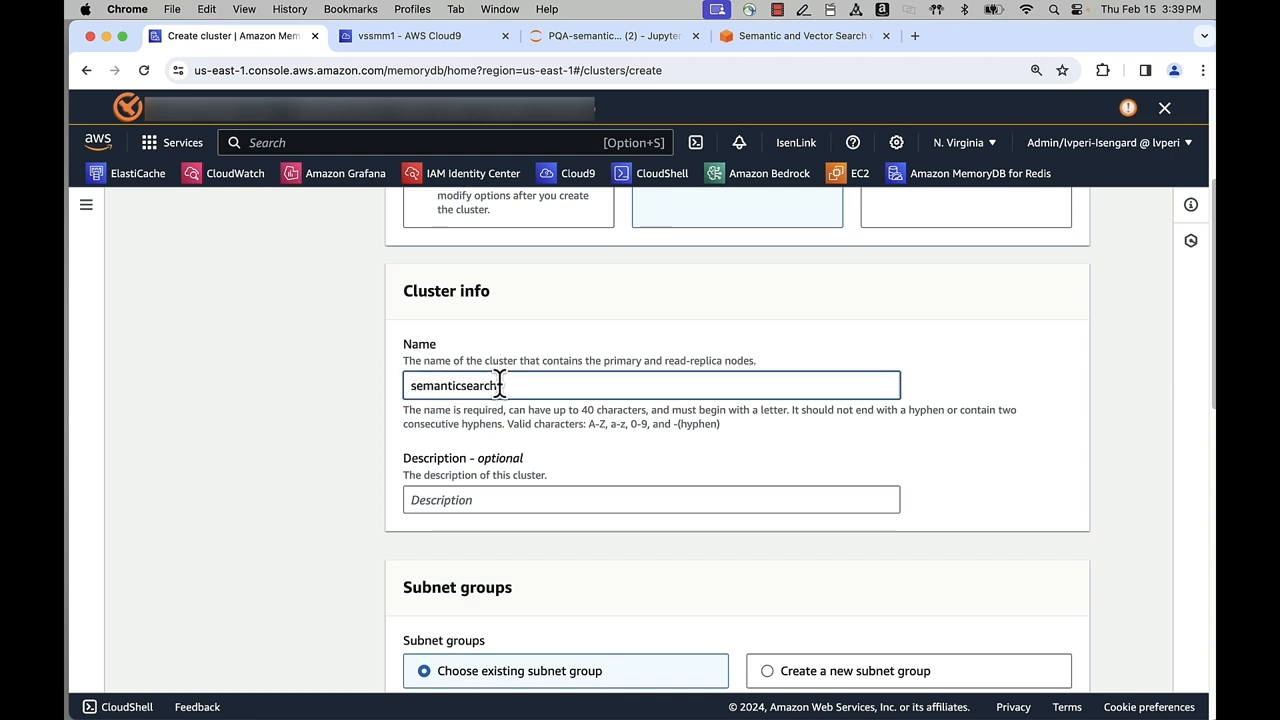
scroll(down, 3)
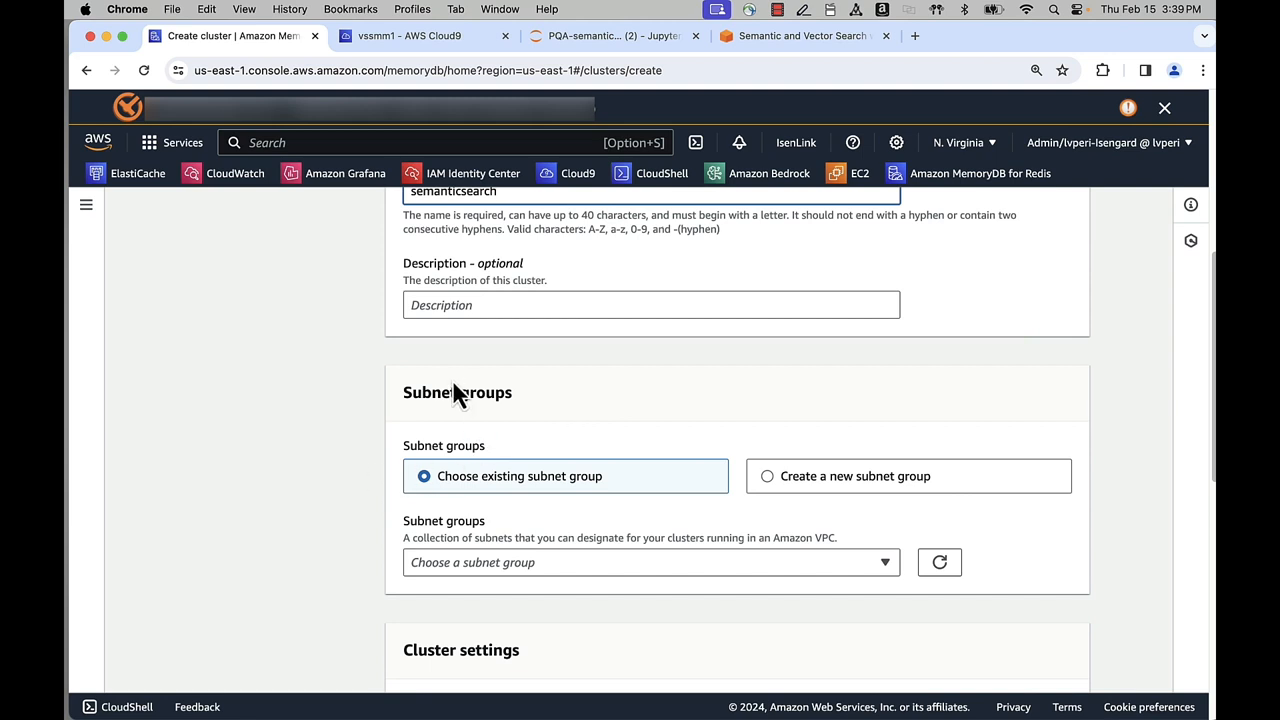
click(652, 562)
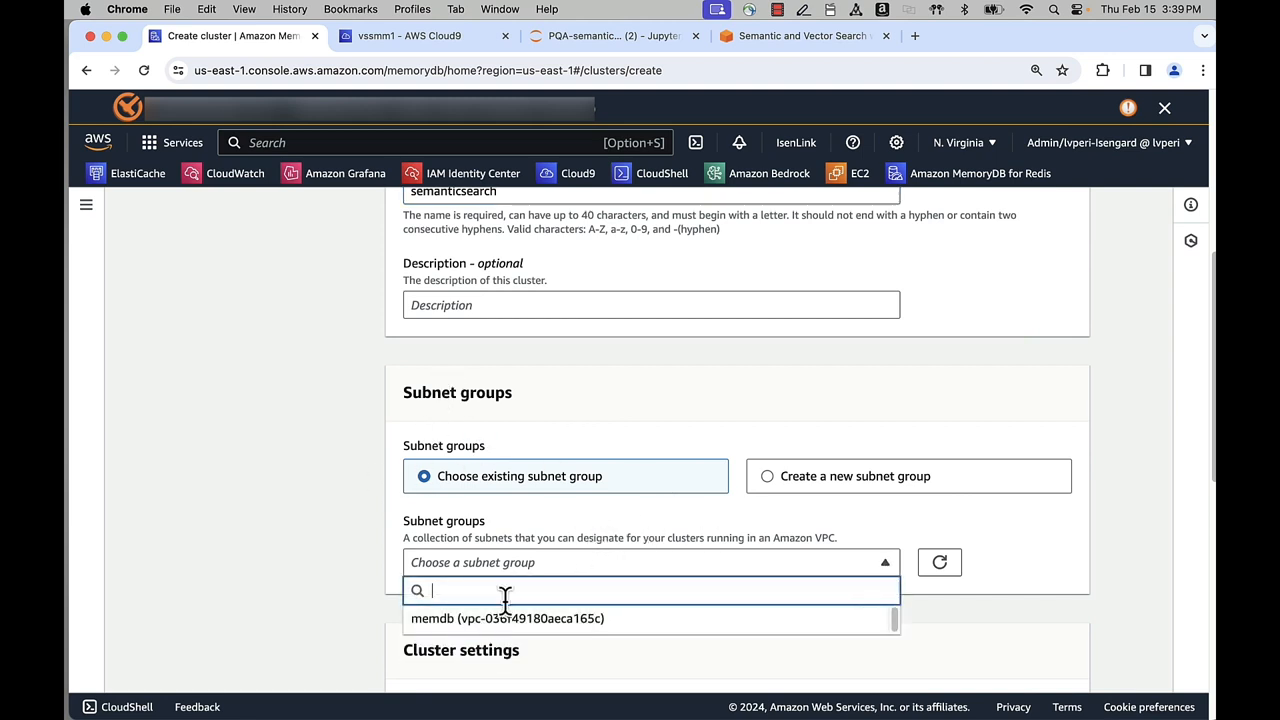
click(508, 618)
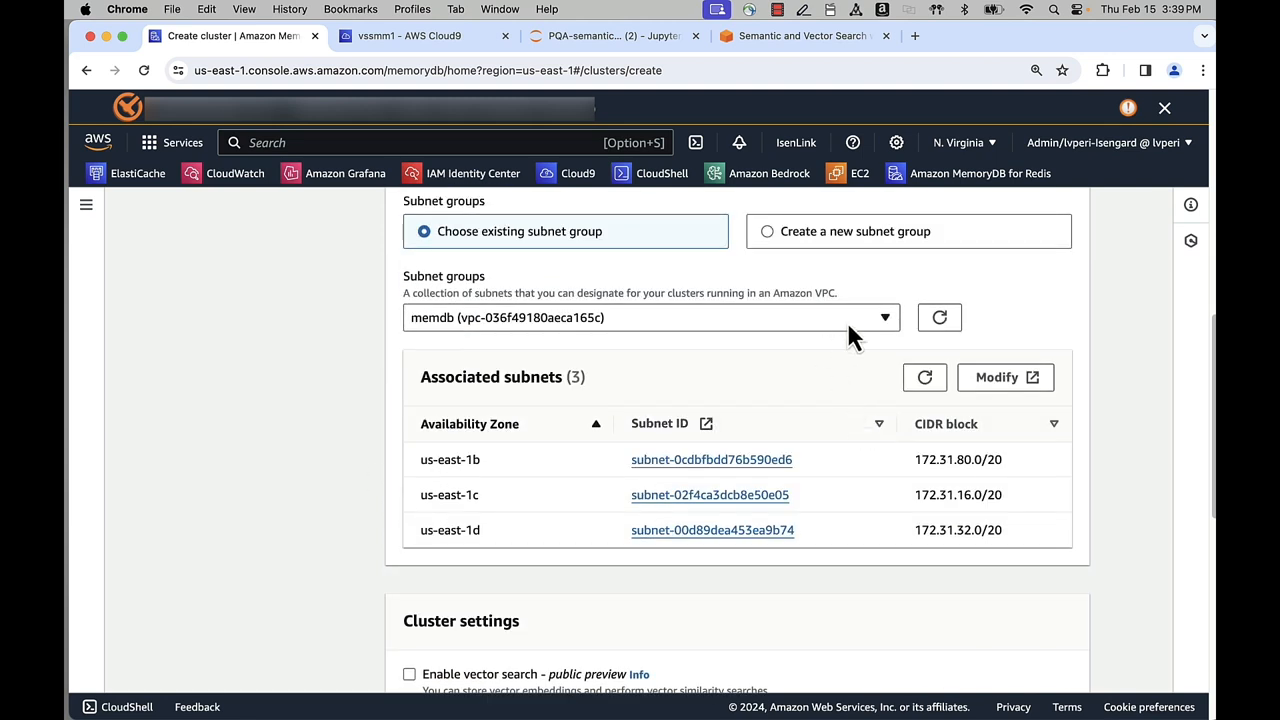
scroll(down, 3)
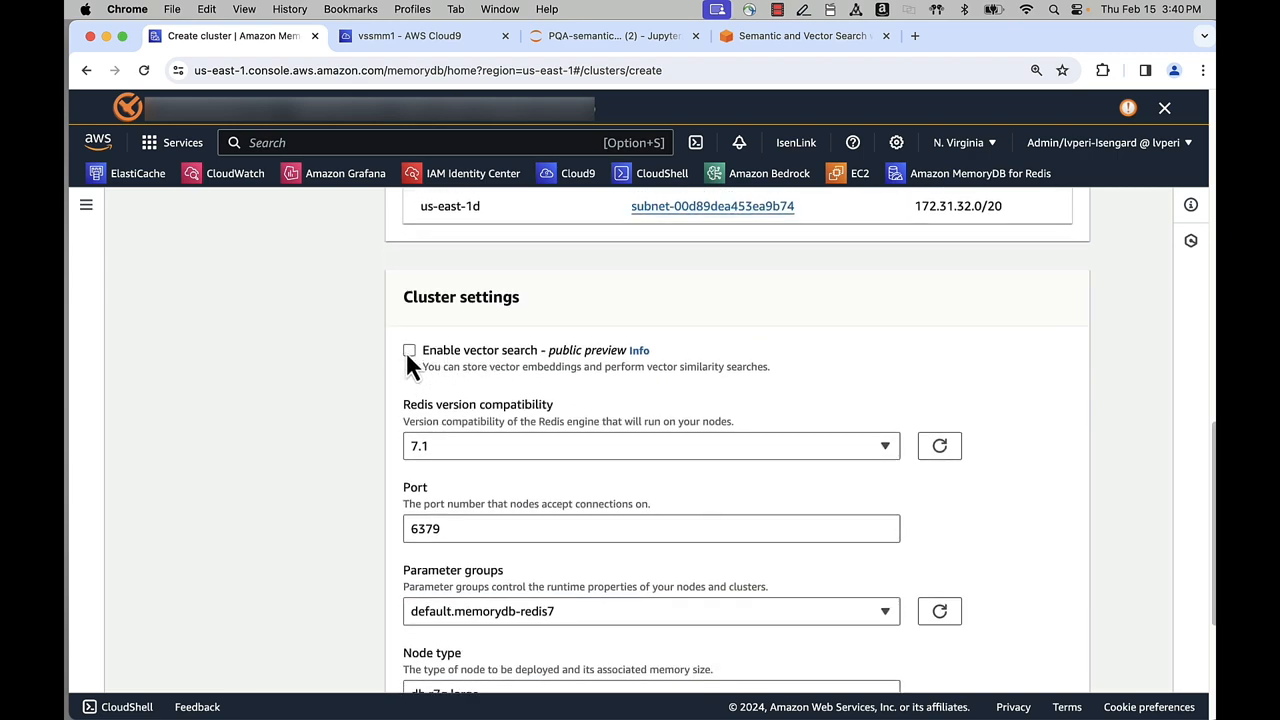
click(408, 350)
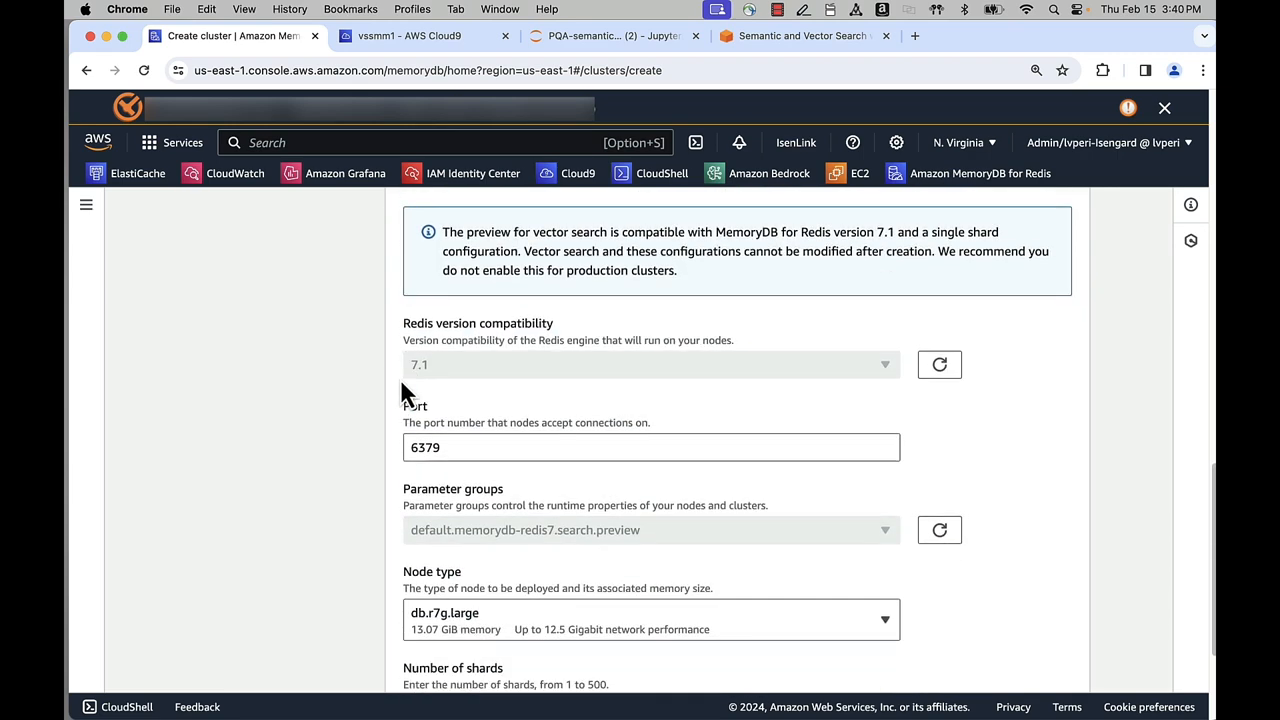
mouse_move(504, 388)
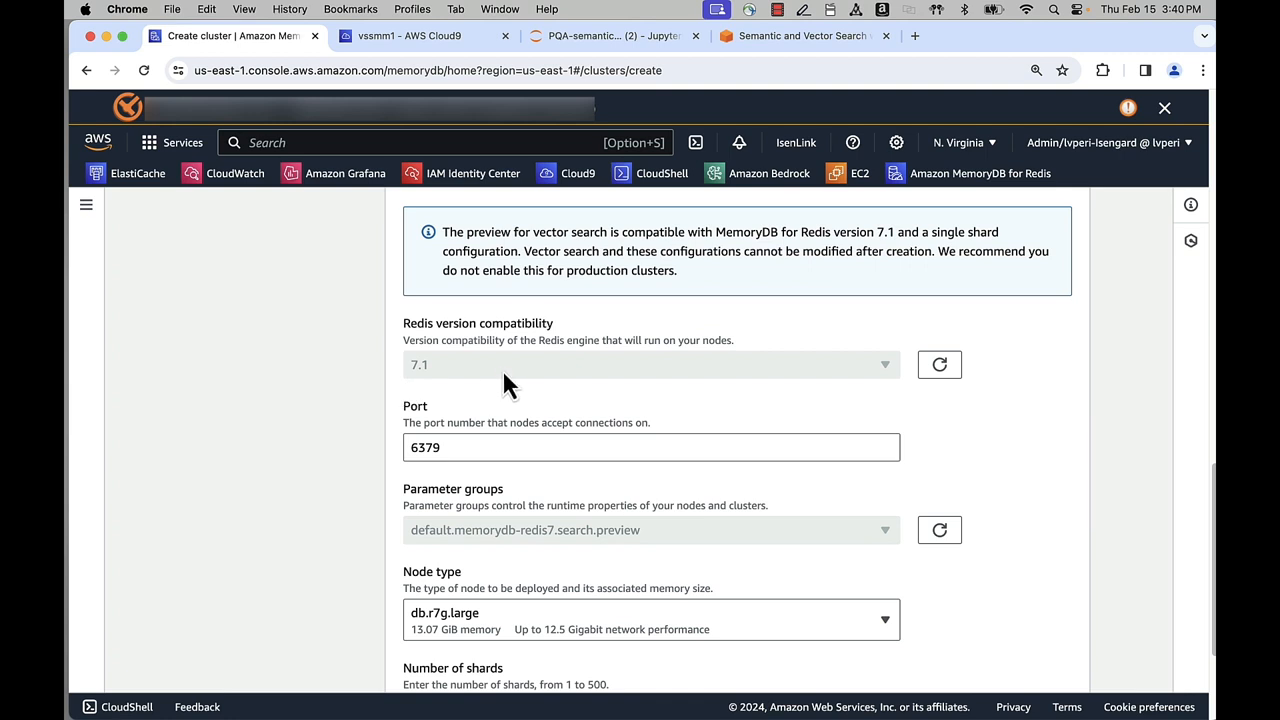
scroll(down, 3)
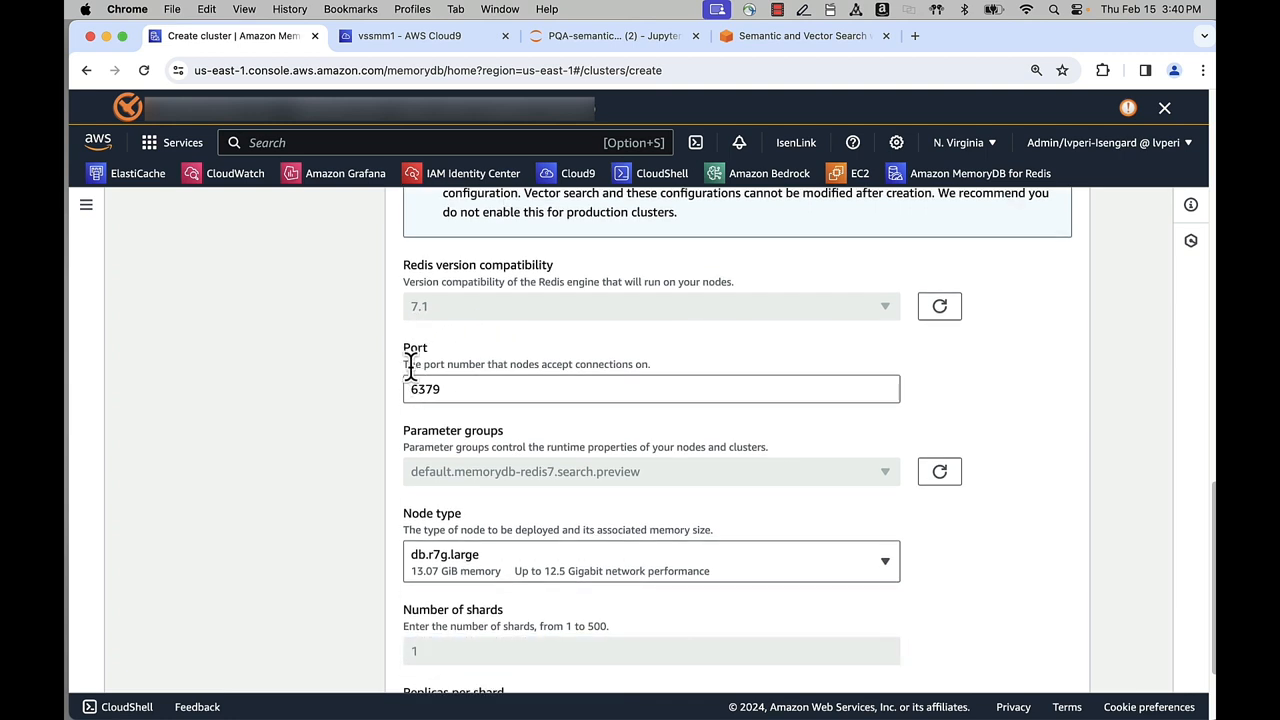
scroll(down, 3)
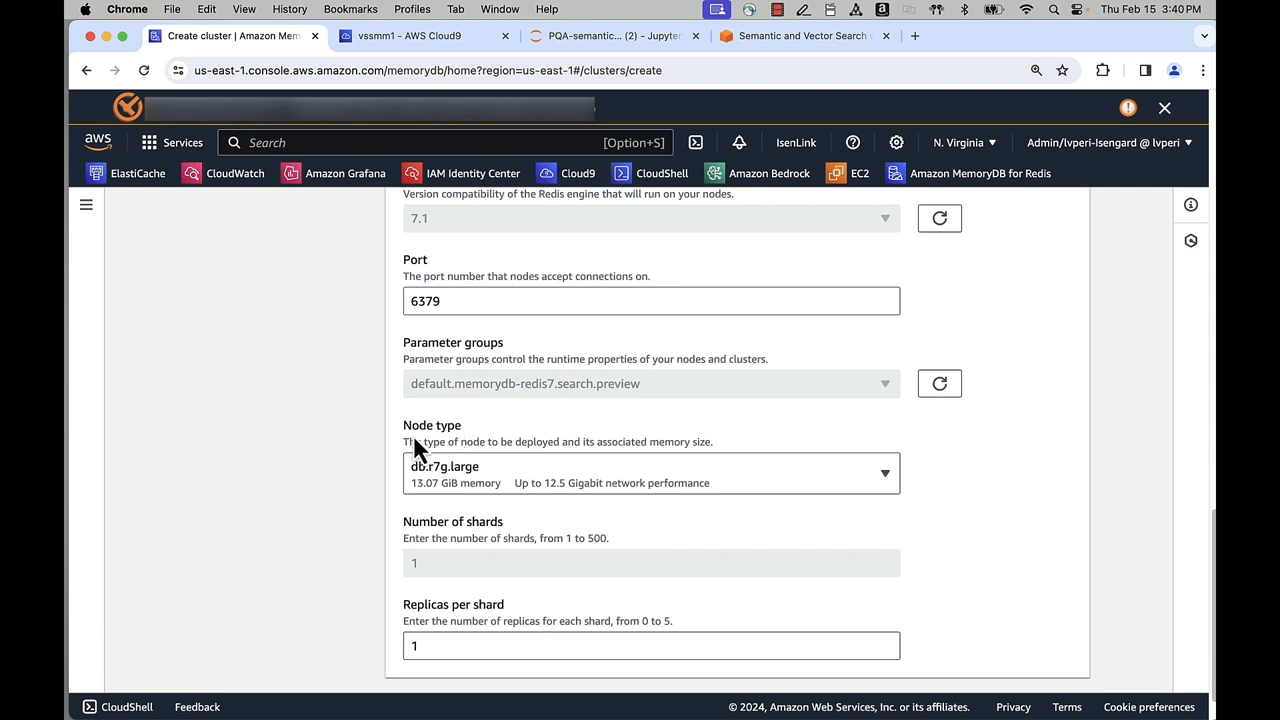
click(652, 472)
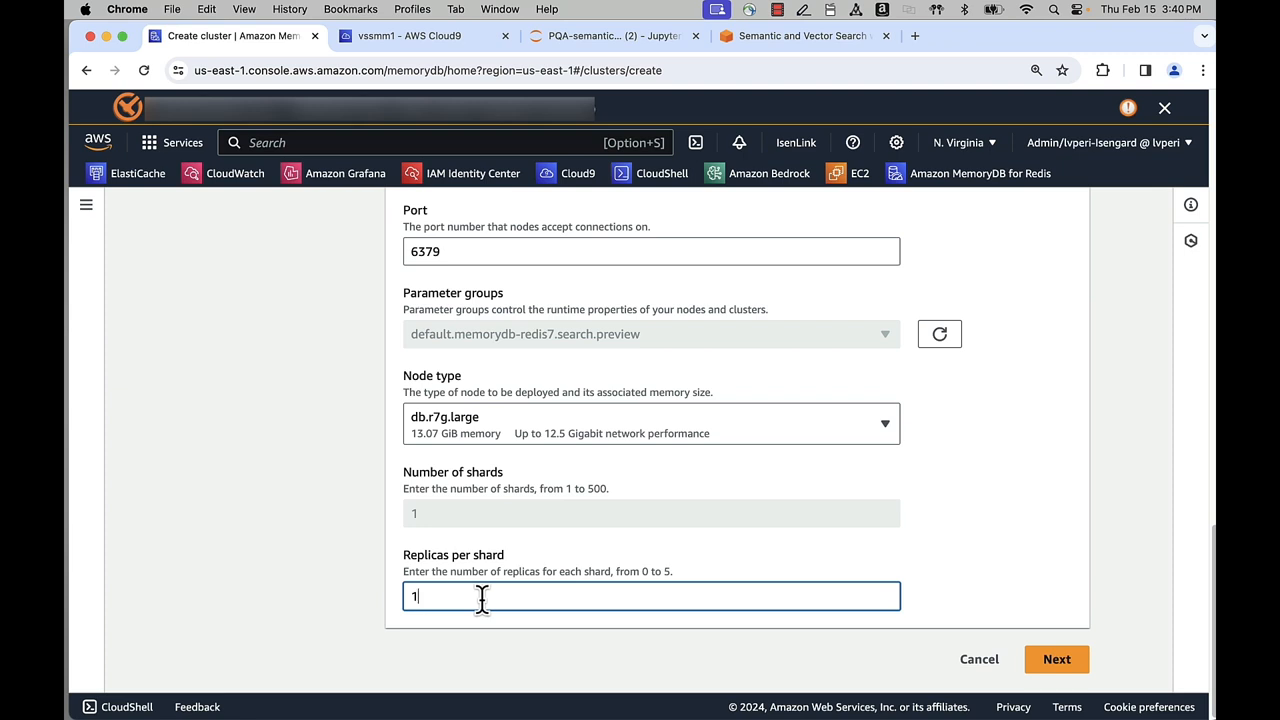
mouse_move(590, 596)
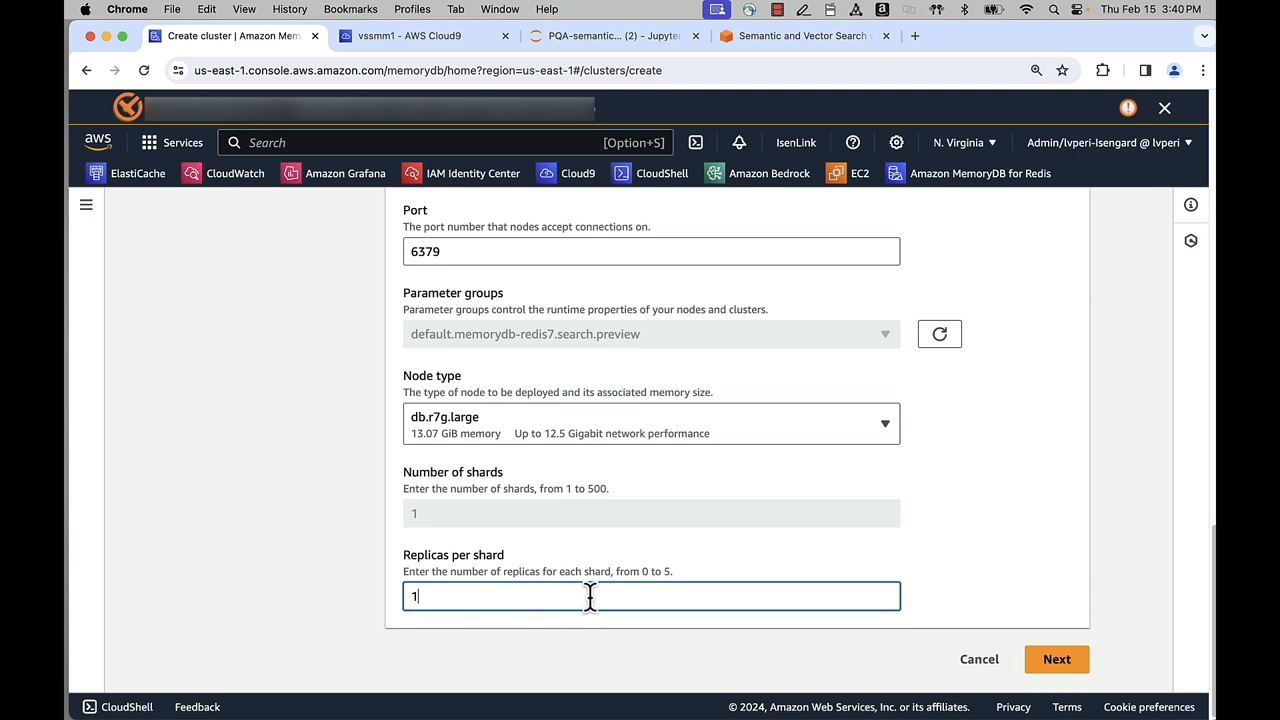
- Continue to advanced settings and choose the open-access ACL, keeping TLS, AWS-owned key and snapshot defaults
click(1056, 660)
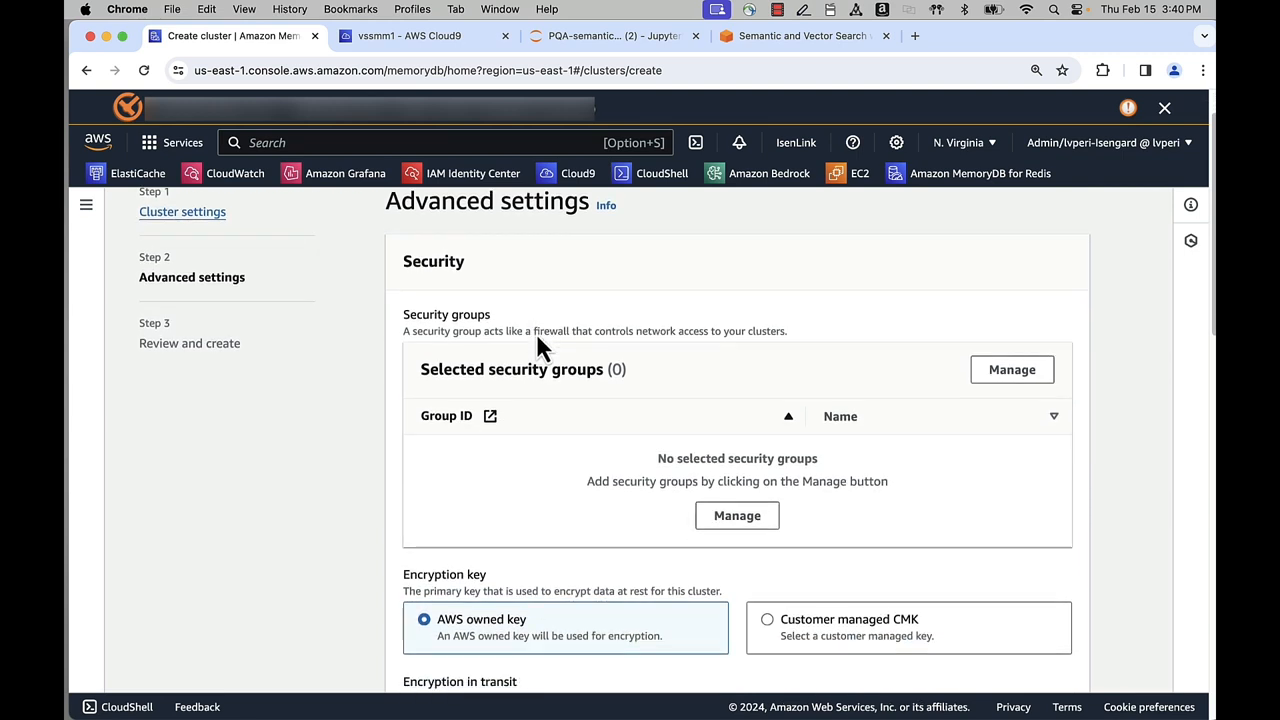
mouse_move(844, 376)
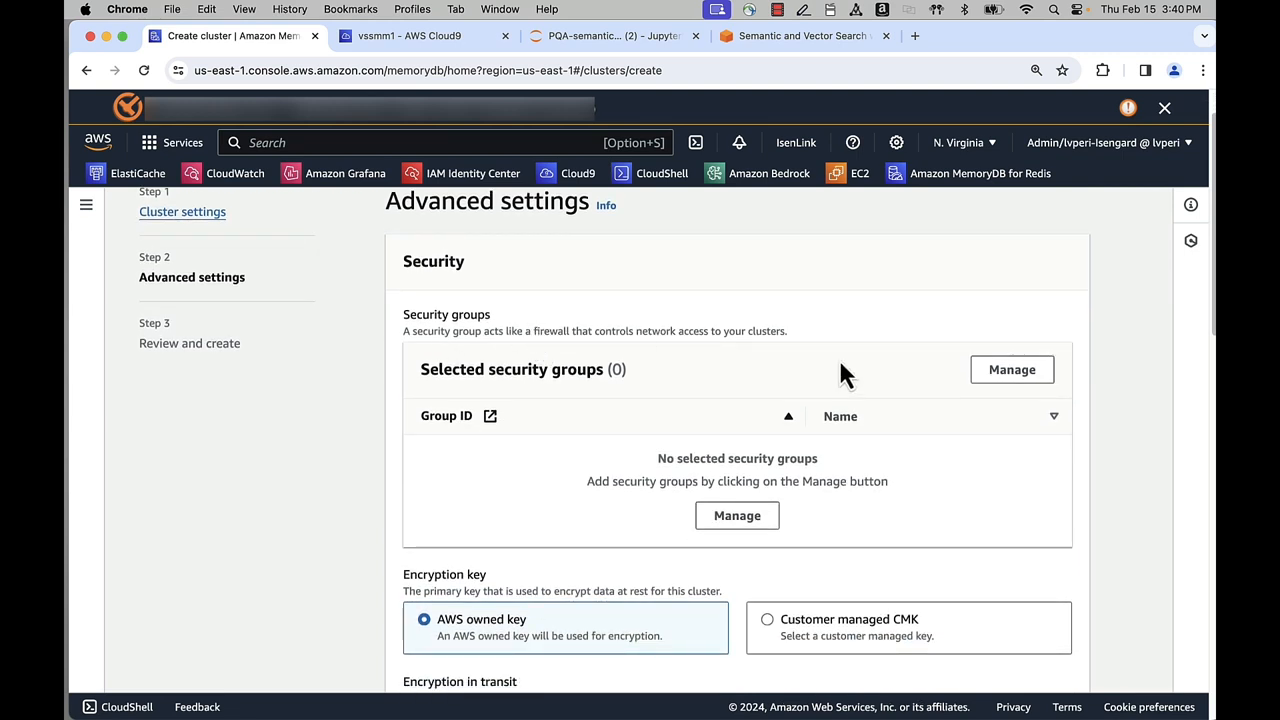
mouse_move(832, 358)
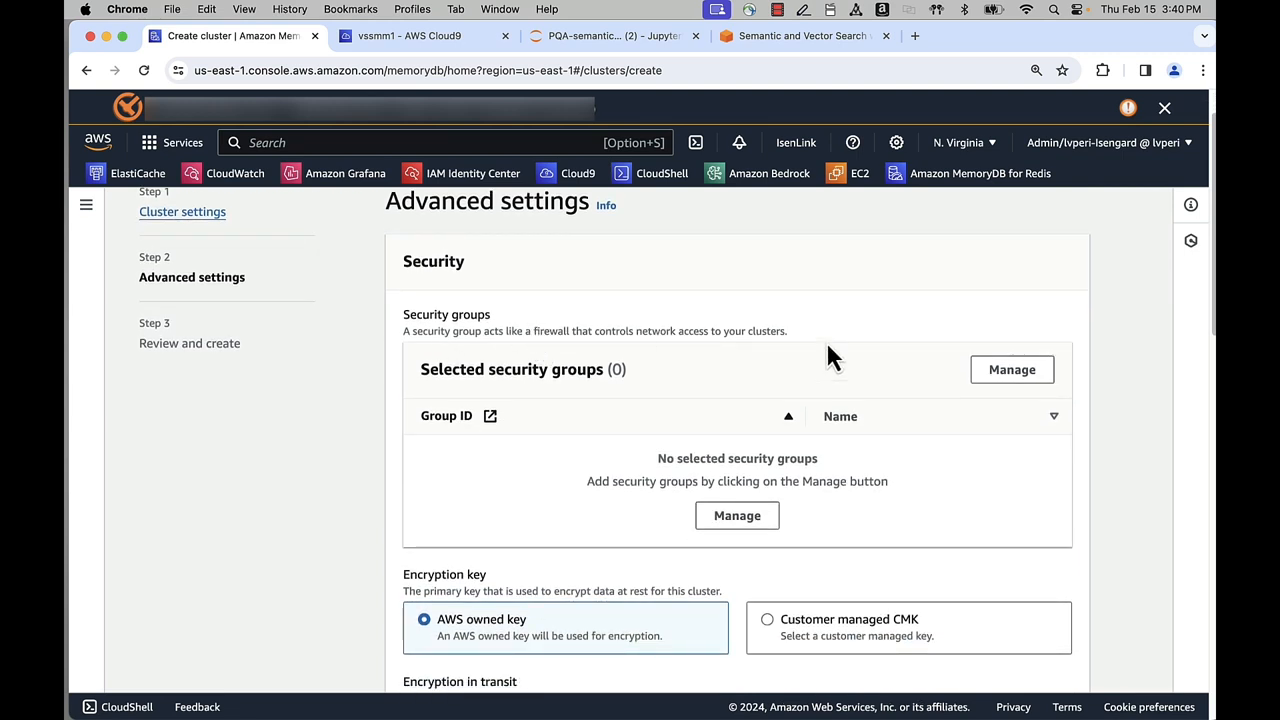
scroll(down, 3)
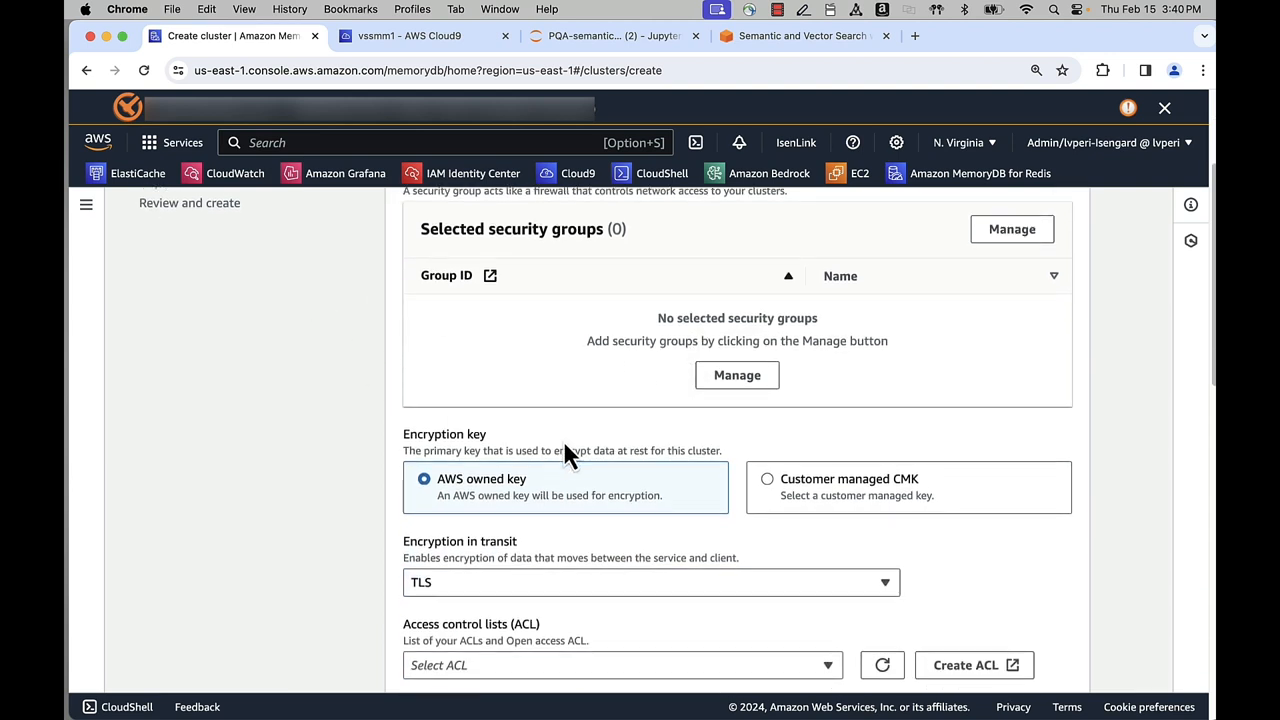
scroll(down, 3)
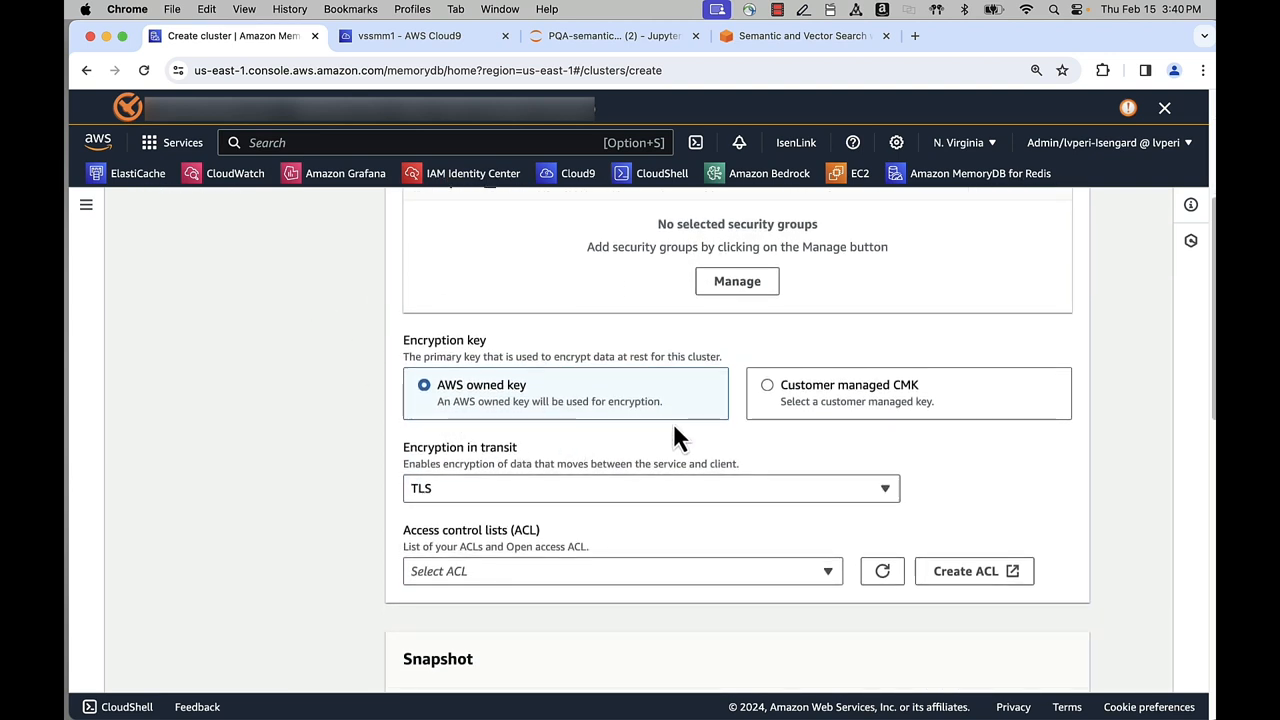
mouse_move(482, 420)
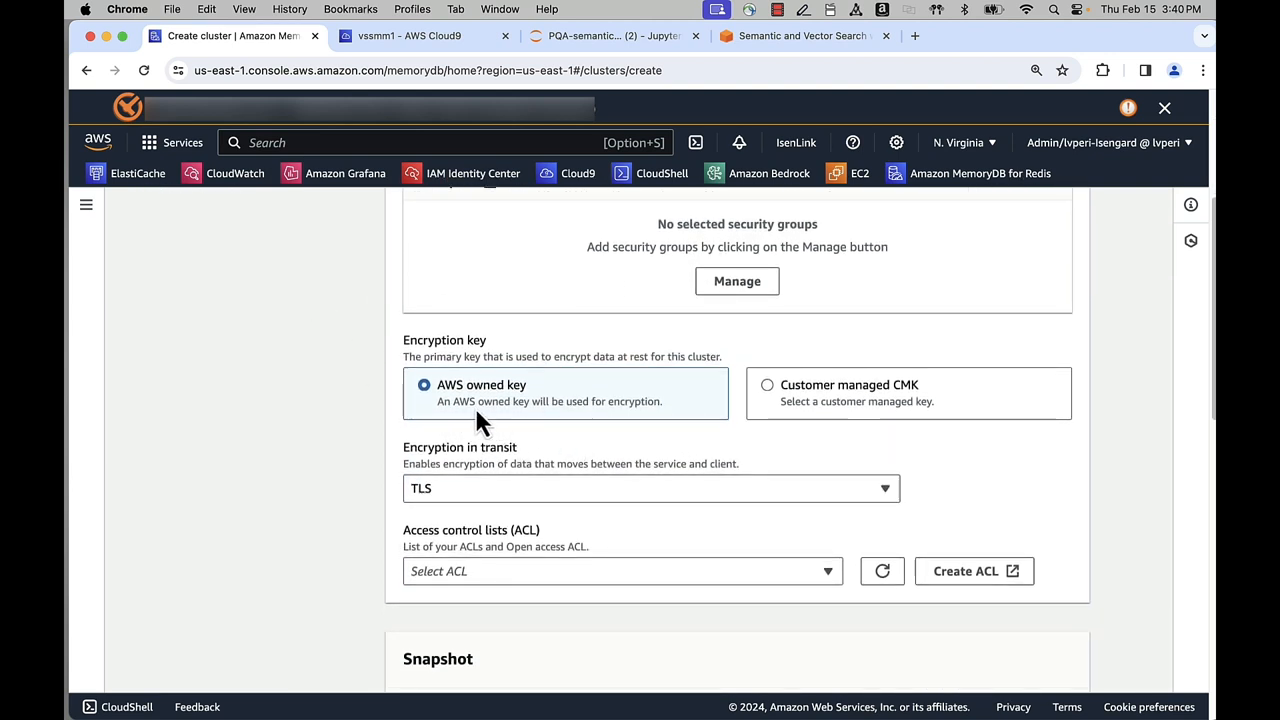
mouse_move(816, 430)
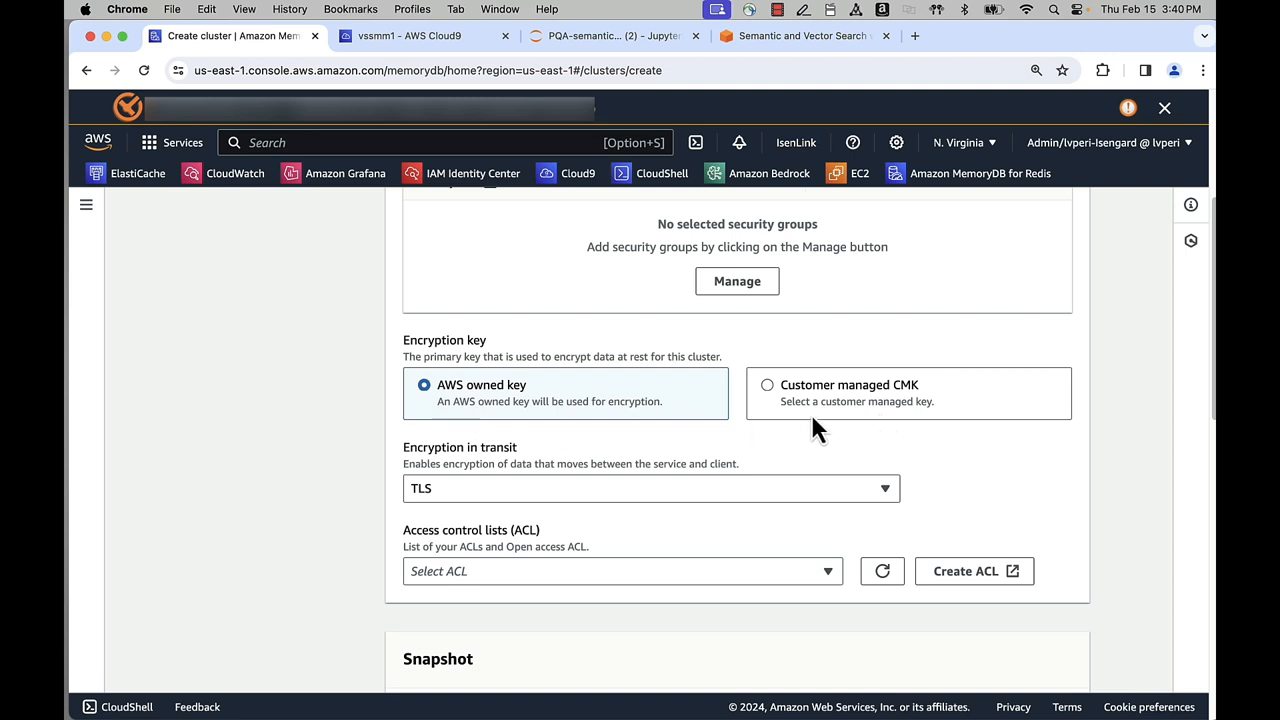
scroll(down, 3)
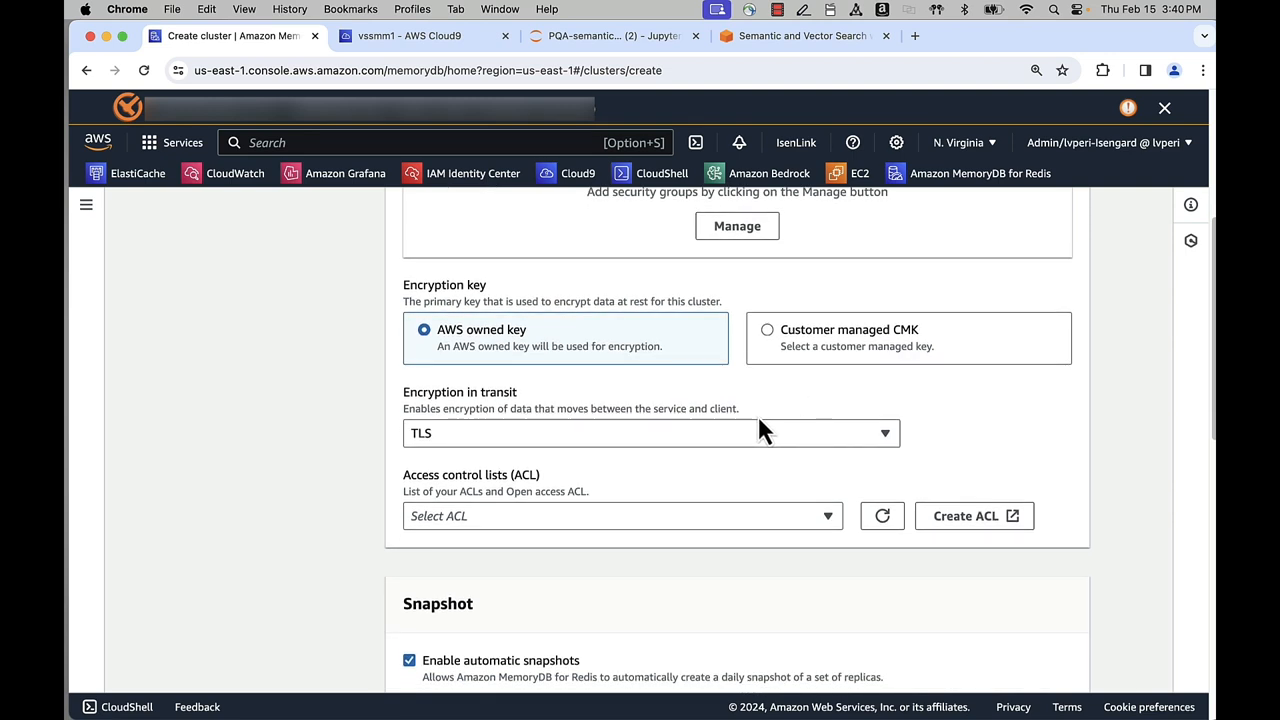
mouse_move(444, 412)
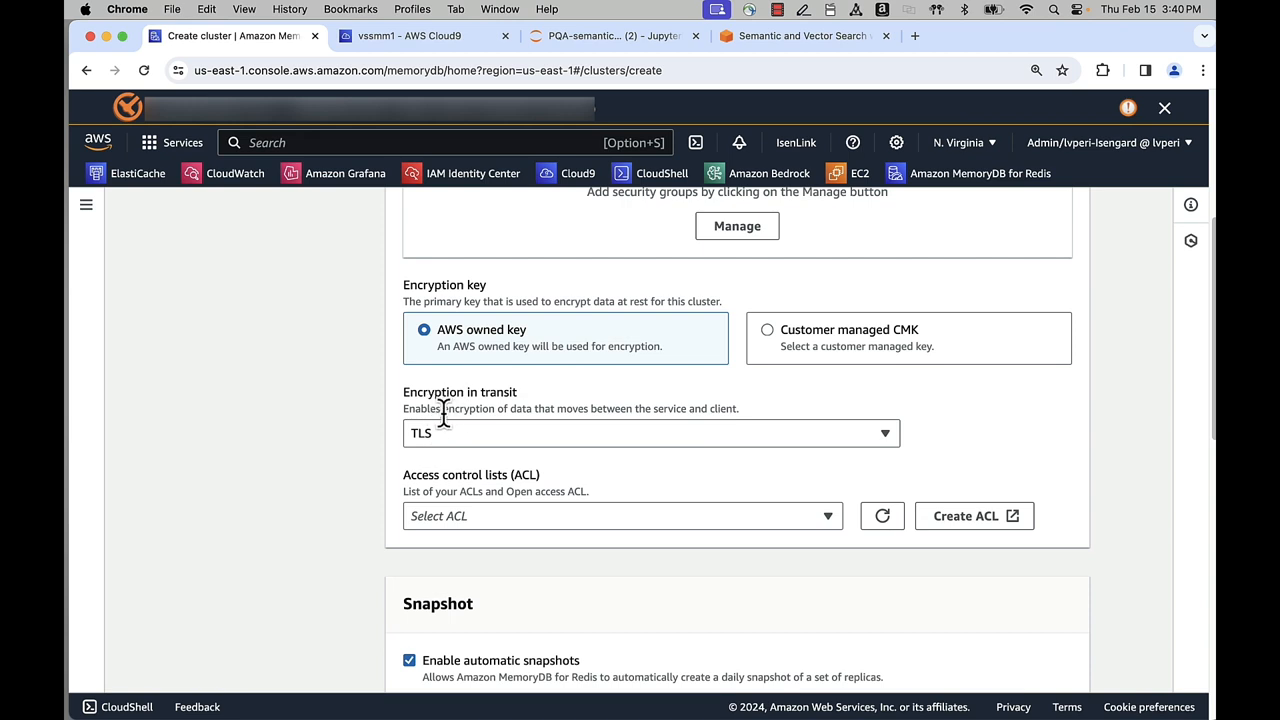
scroll(down, 3)
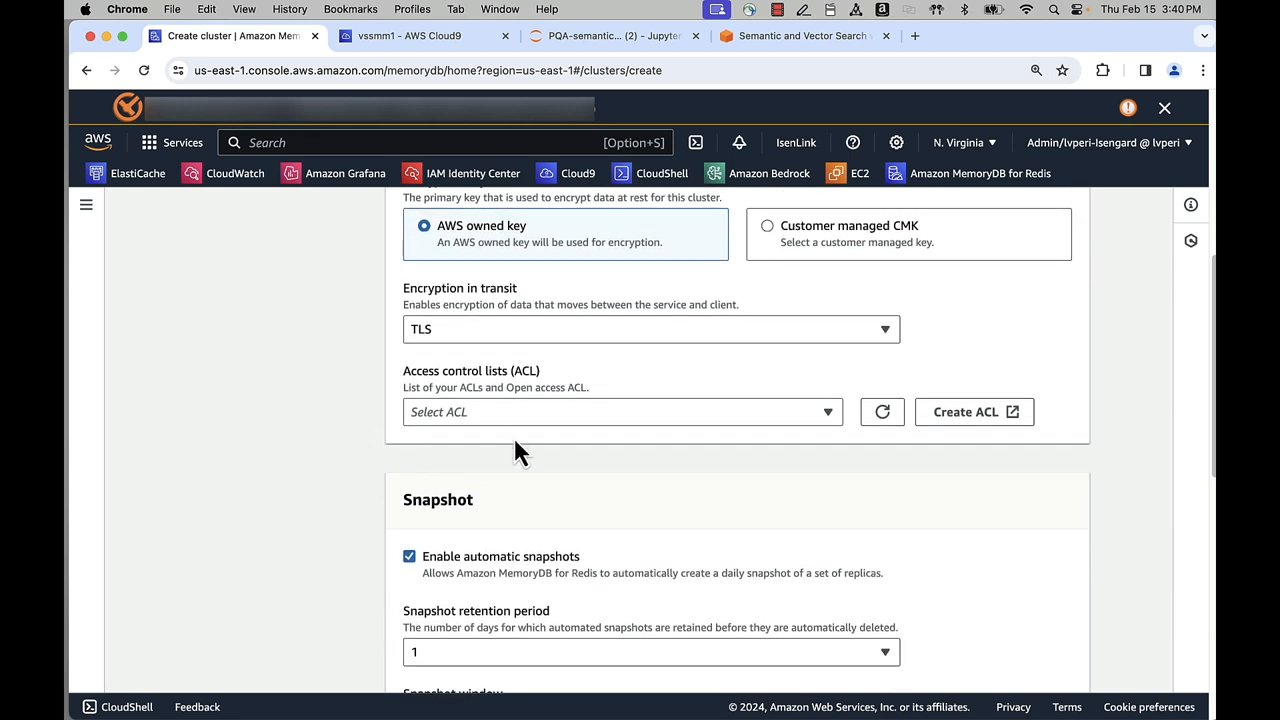
click(620, 412)
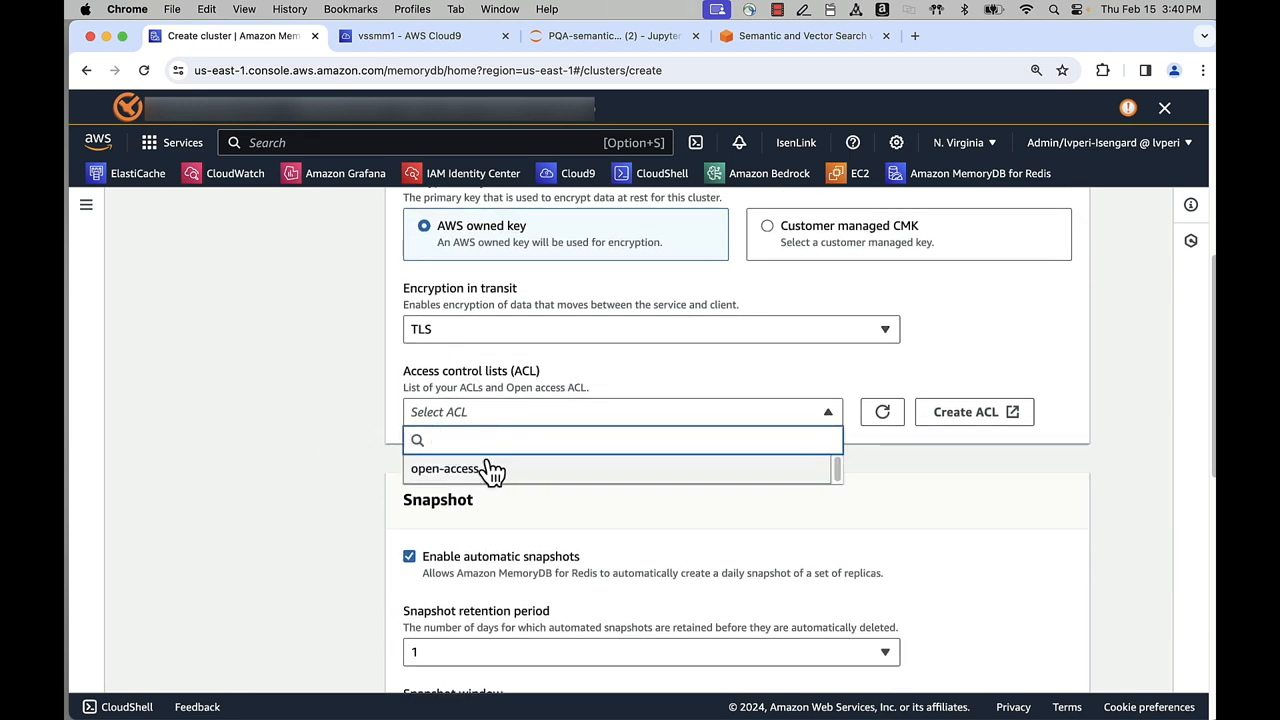
click(444, 468)
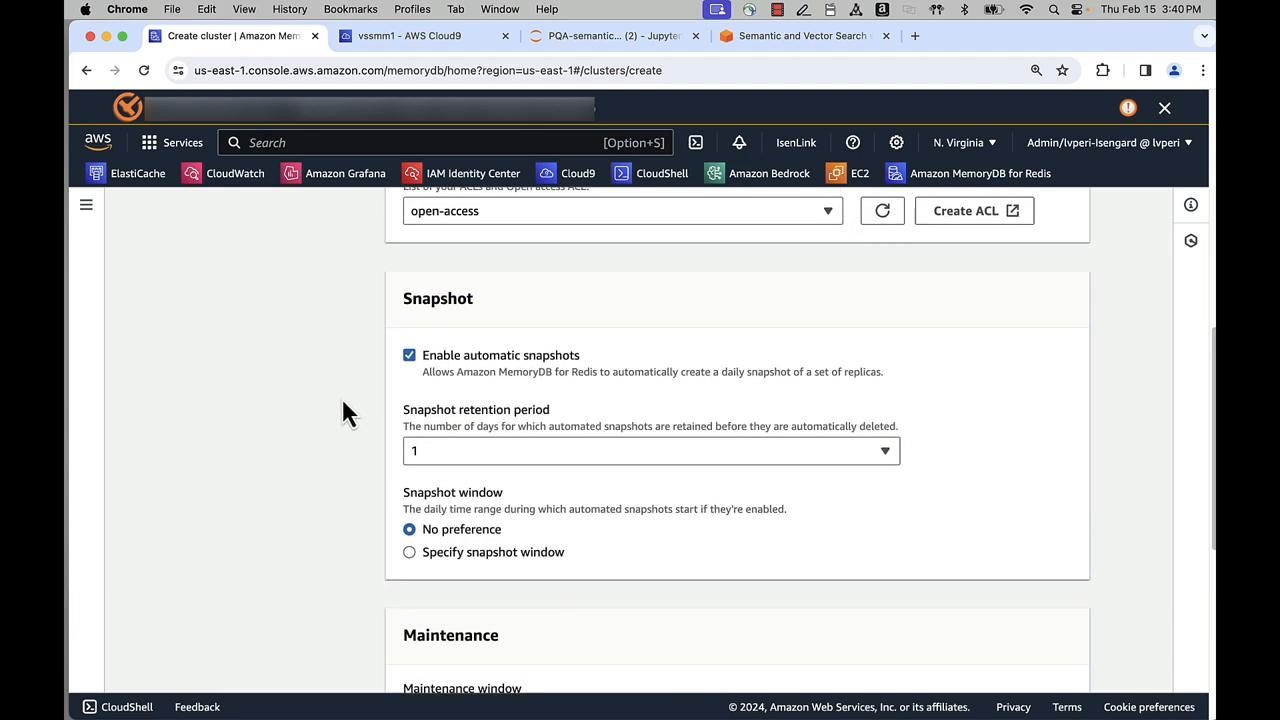
mouse_move(430, 396)
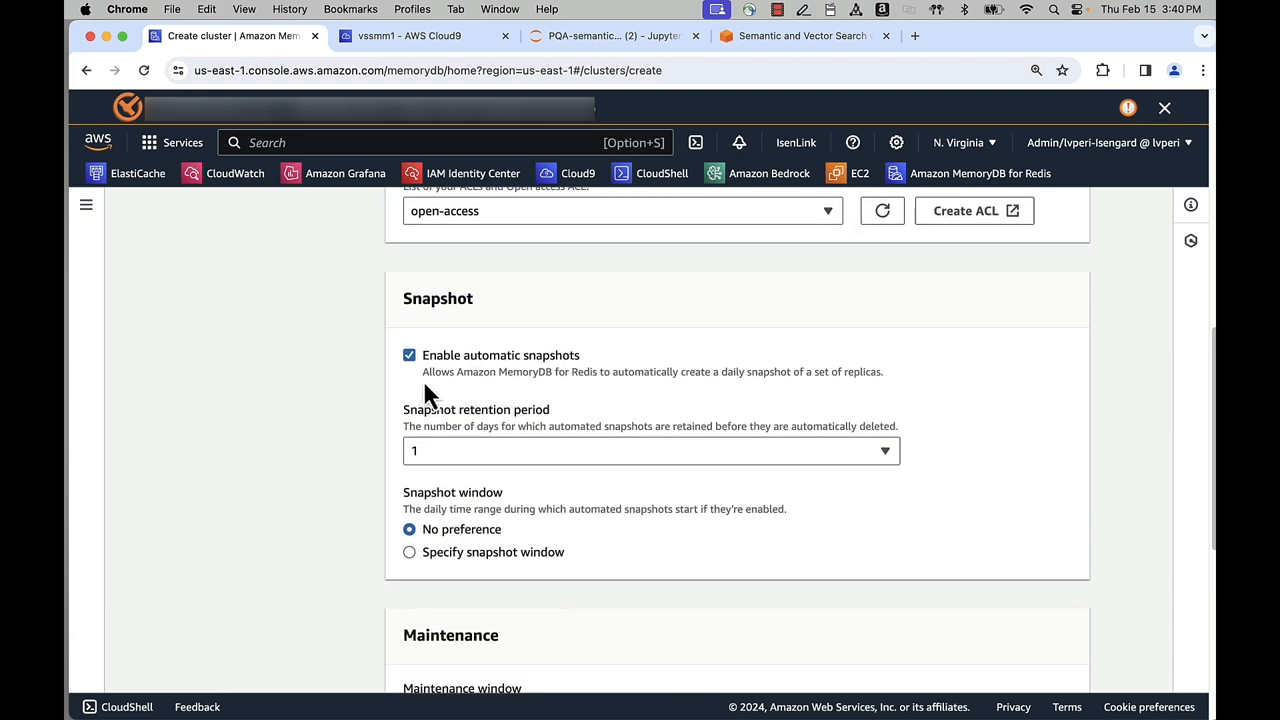
scroll(down, 3)
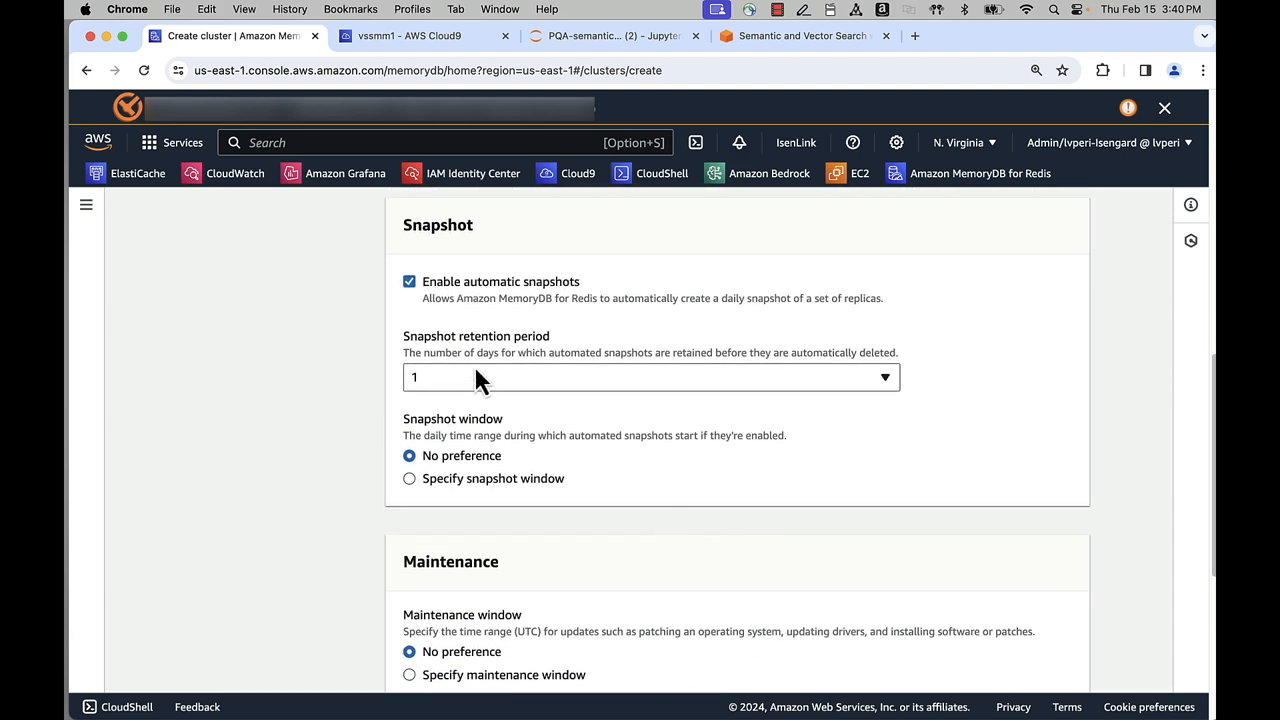
scroll(down, 3)
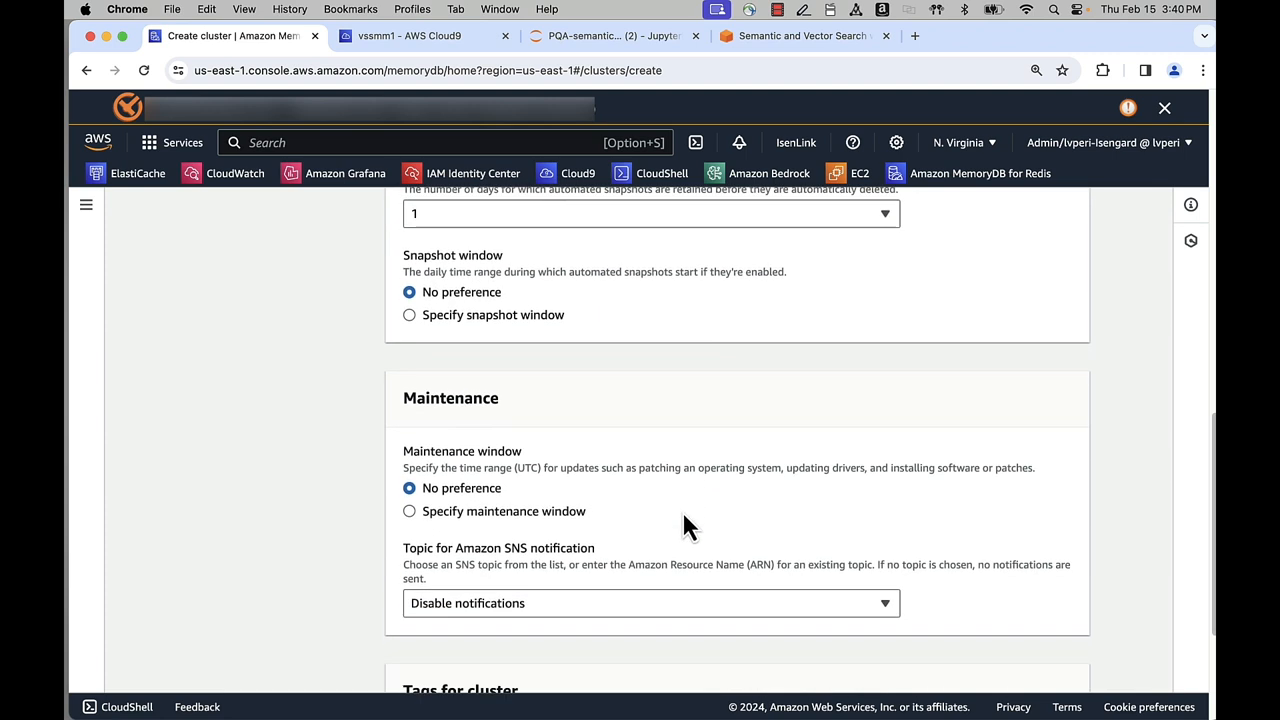
mouse_move(472, 424)
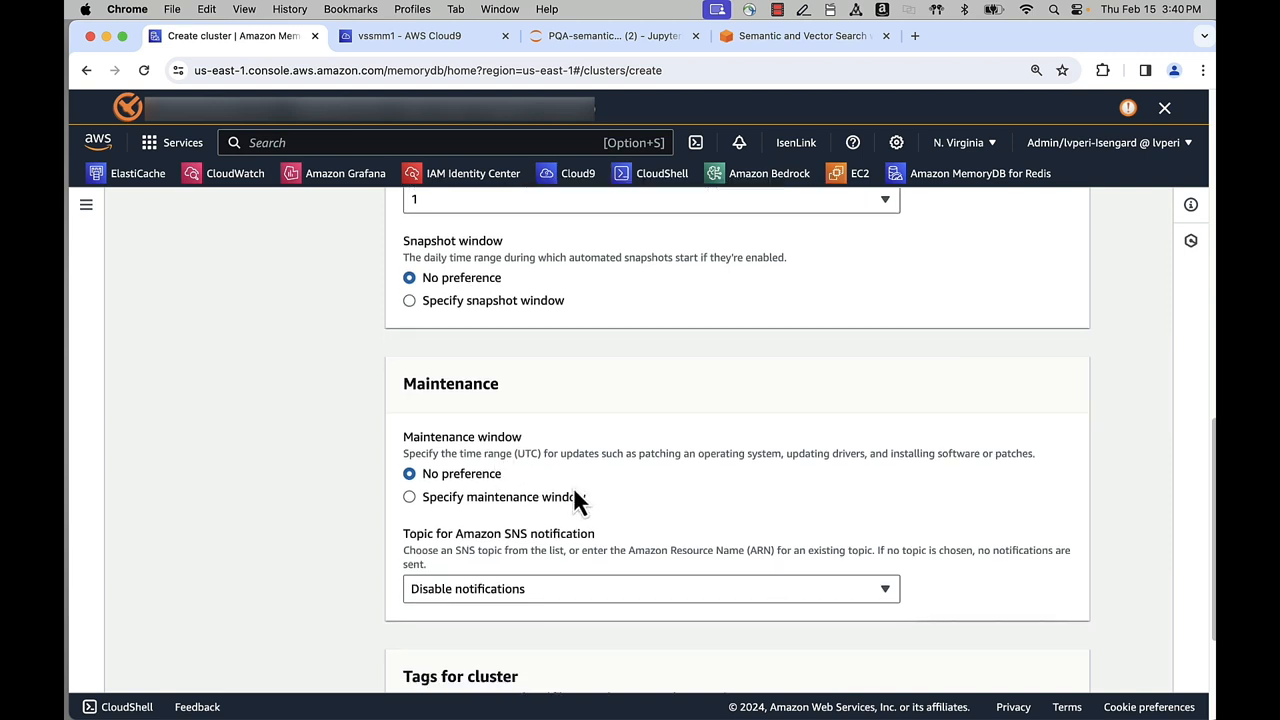
scroll(down, 3)
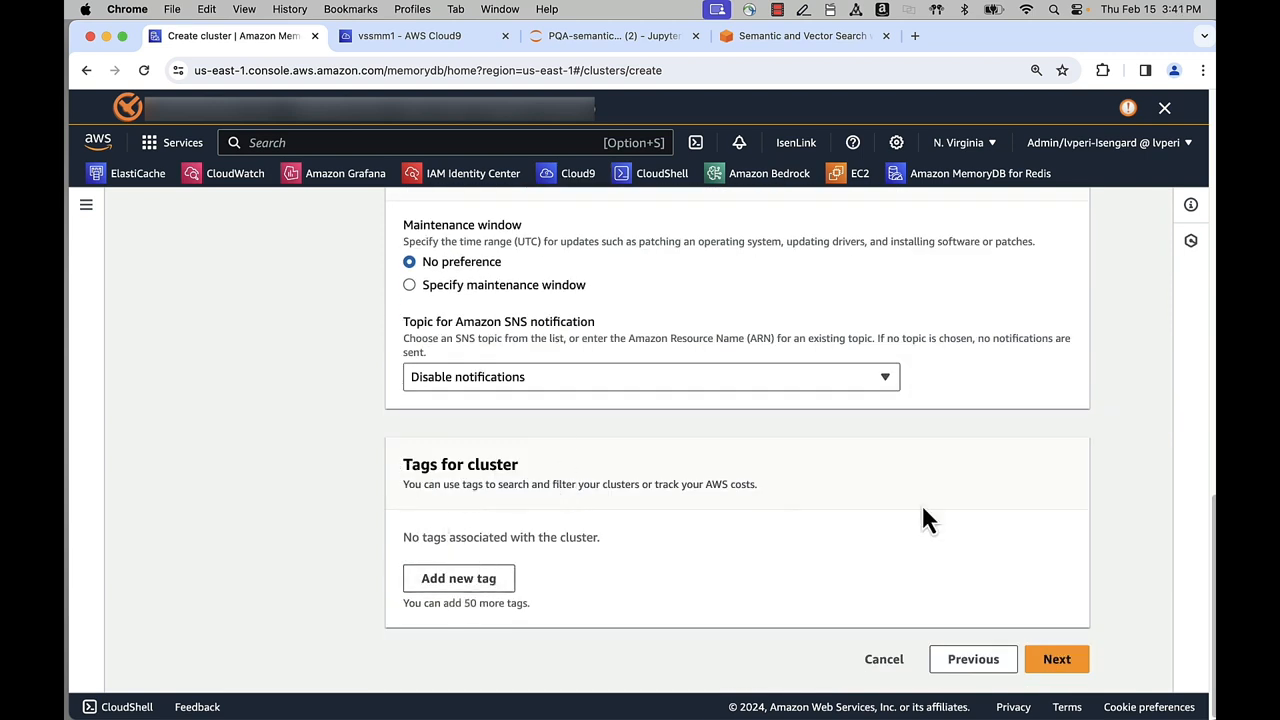
mouse_move(1084, 560)
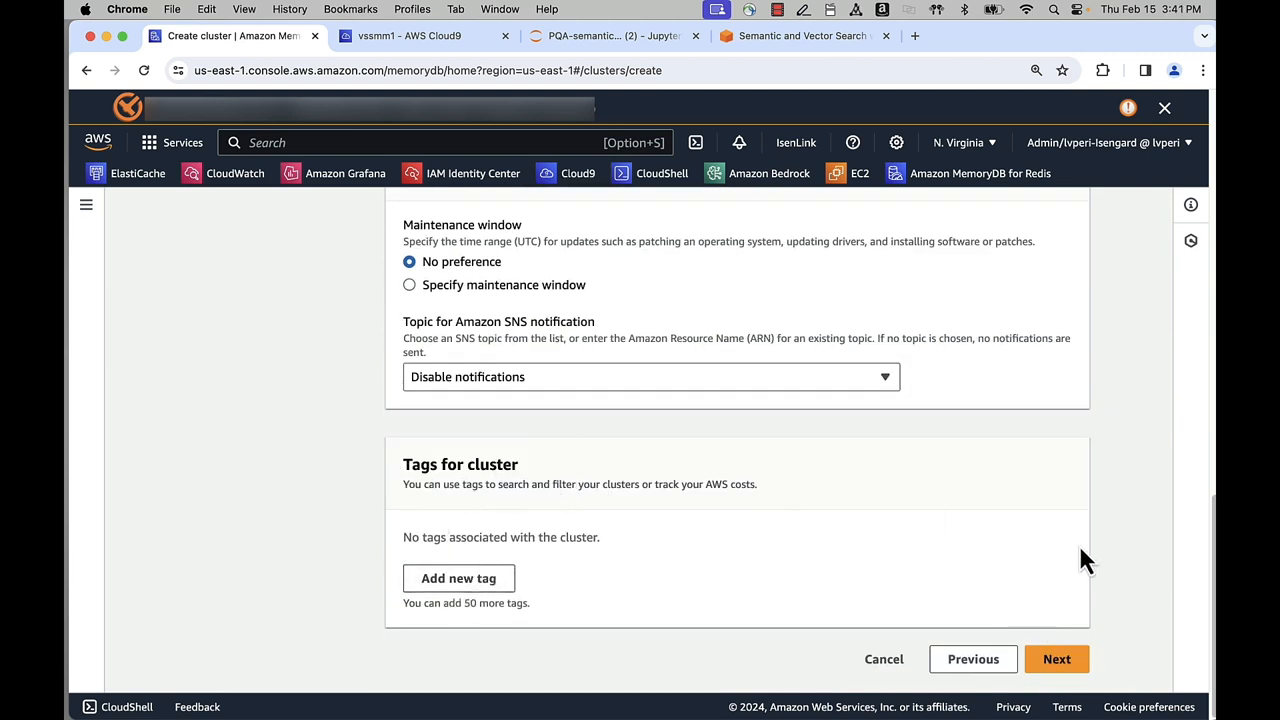
click(1056, 660)
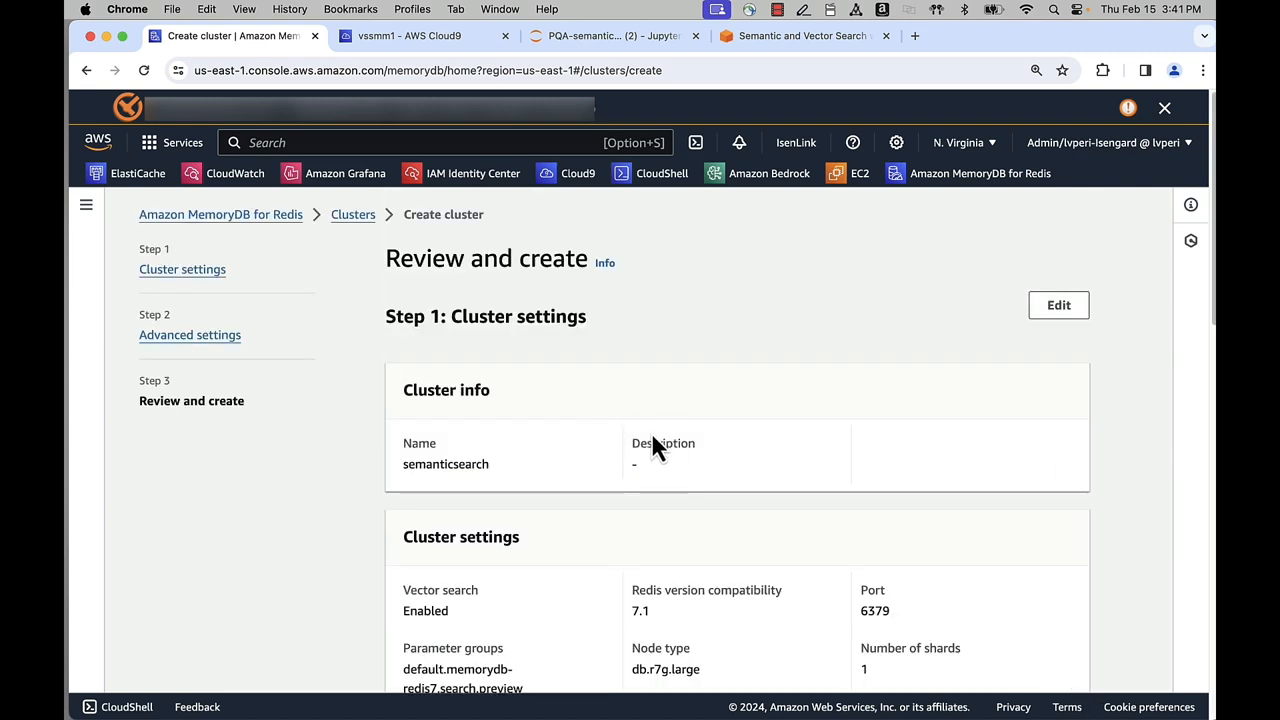
scroll(down, 3)
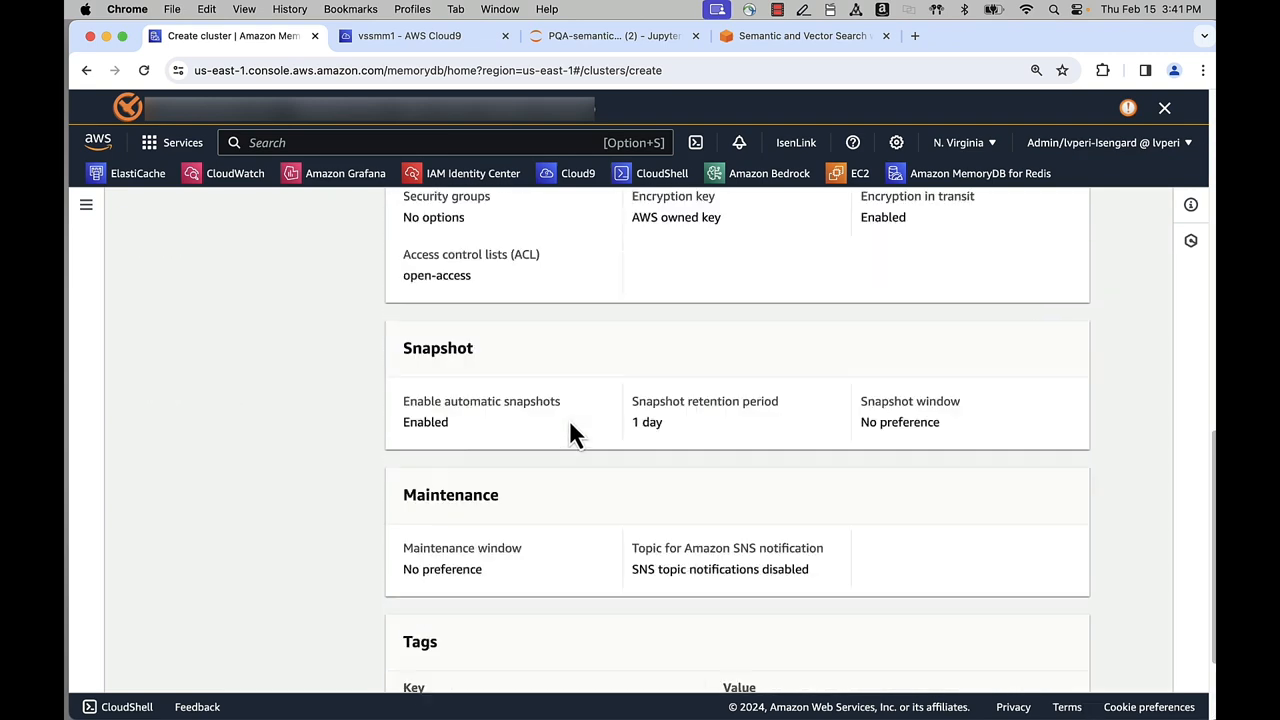
scroll(down, 3)
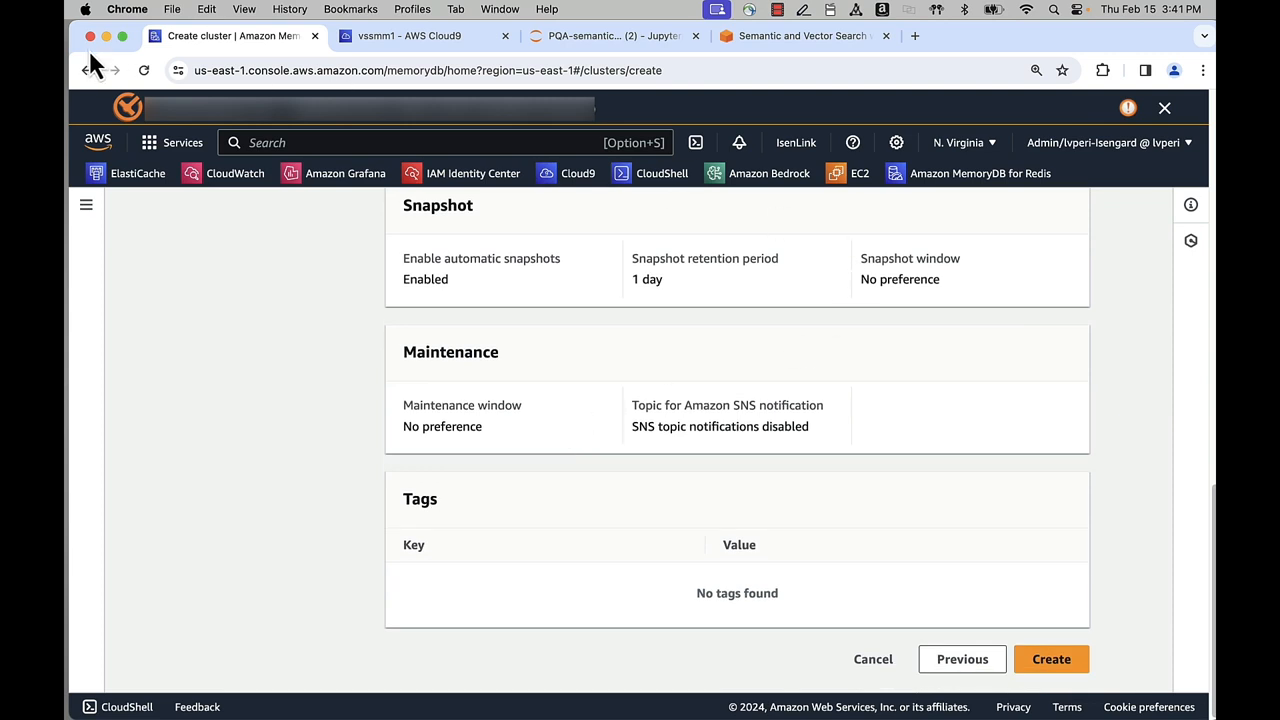
click(610, 36)
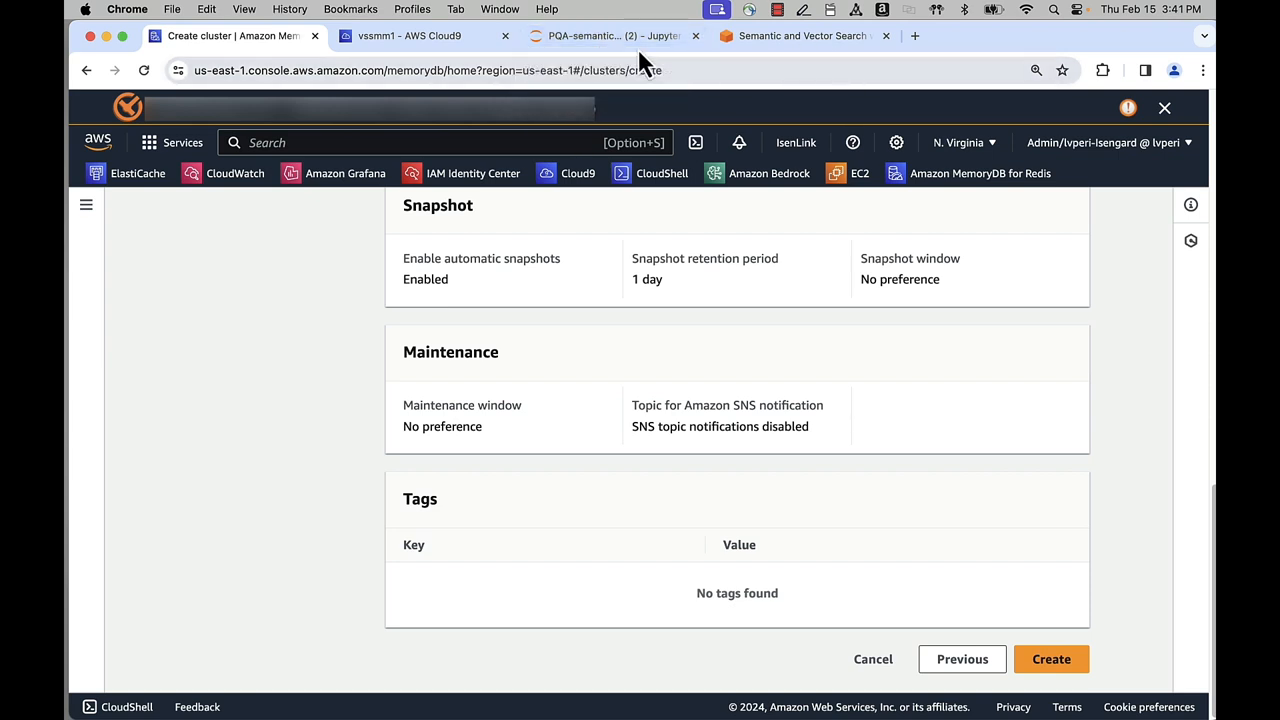
- Switch to the workshop tab showing the Jabra Evolve 20 UC headset sample product page
click(800, 36)
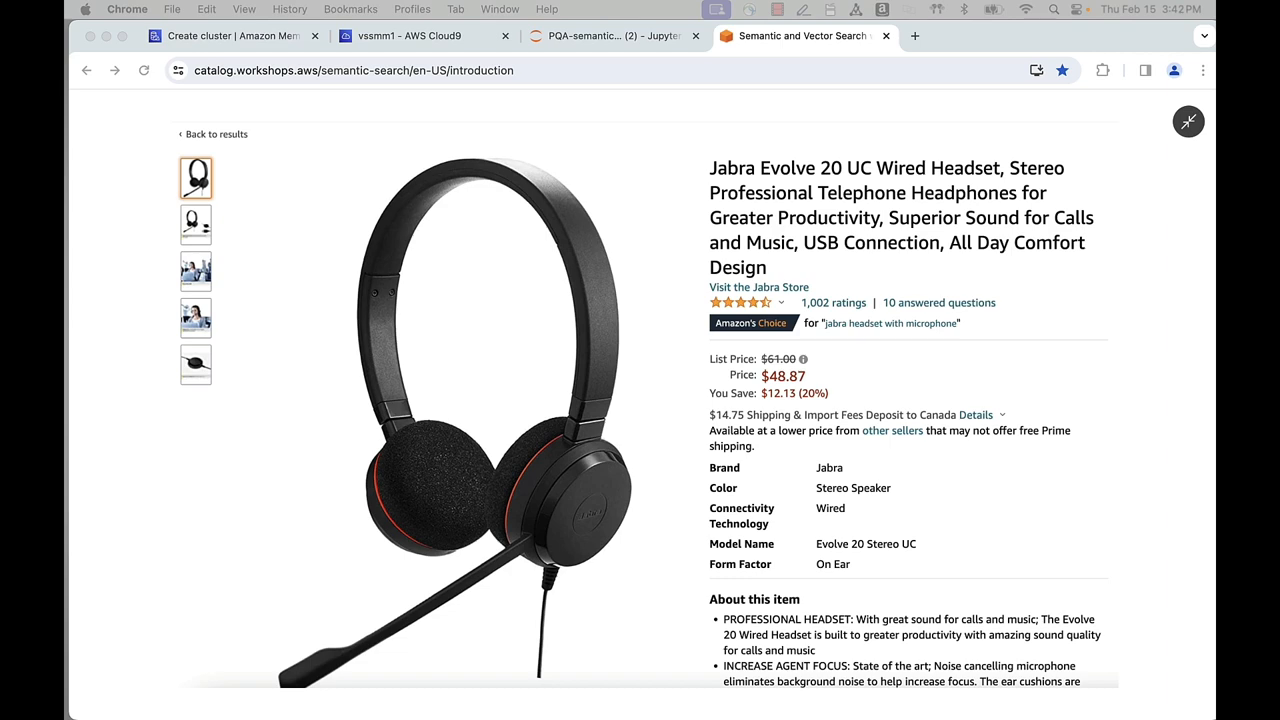
mouse_move(604, 50)
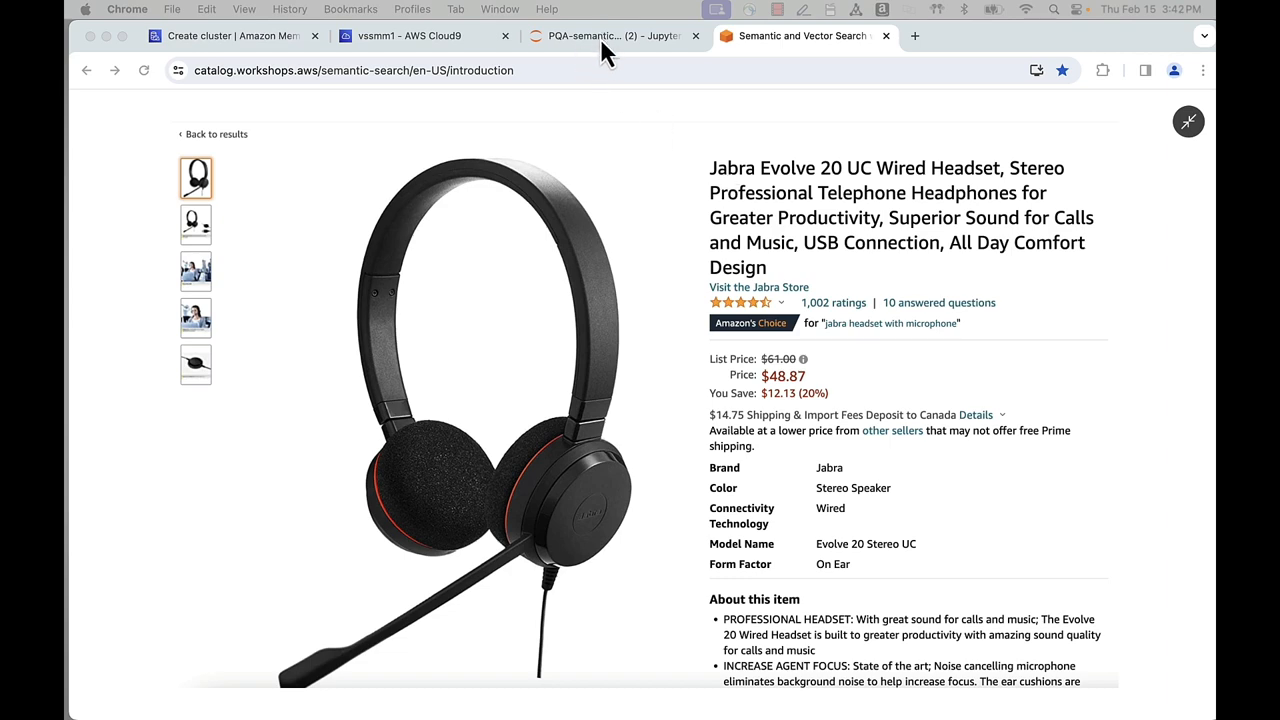
- Switch to the PQA-semanticsearch notebook and select the redis imports cell
click(610, 36)
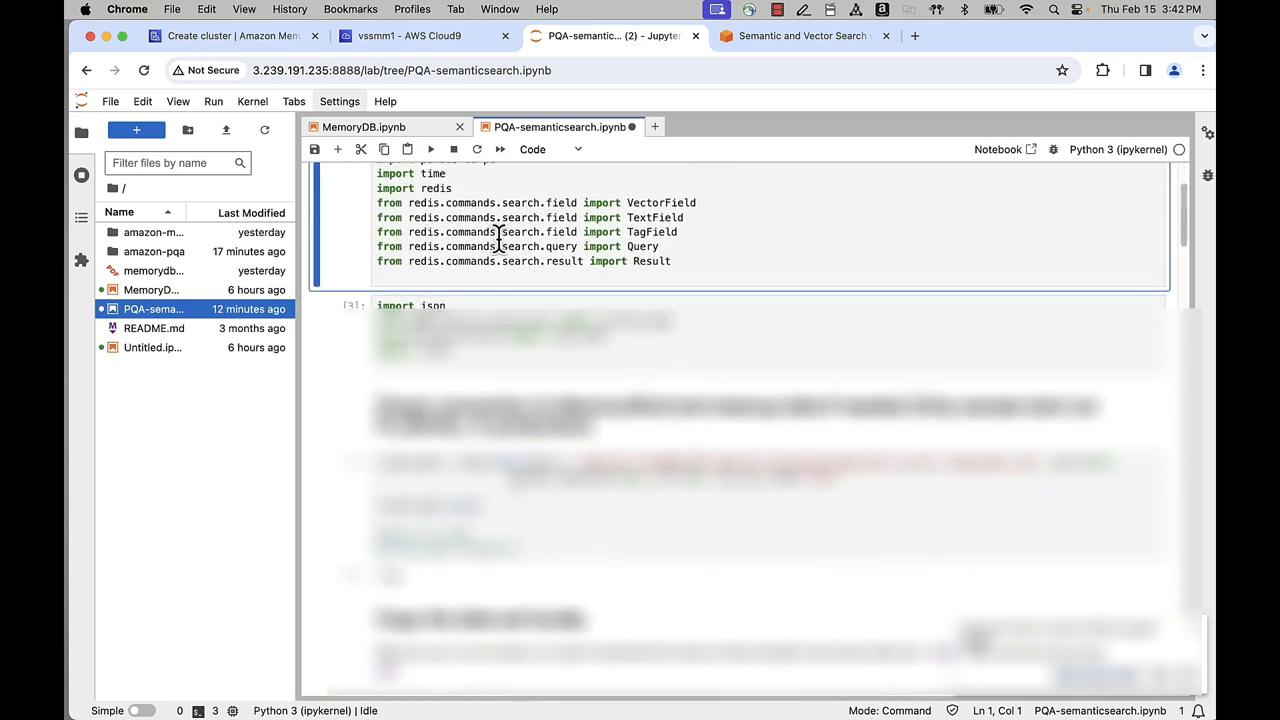
click(556, 276)
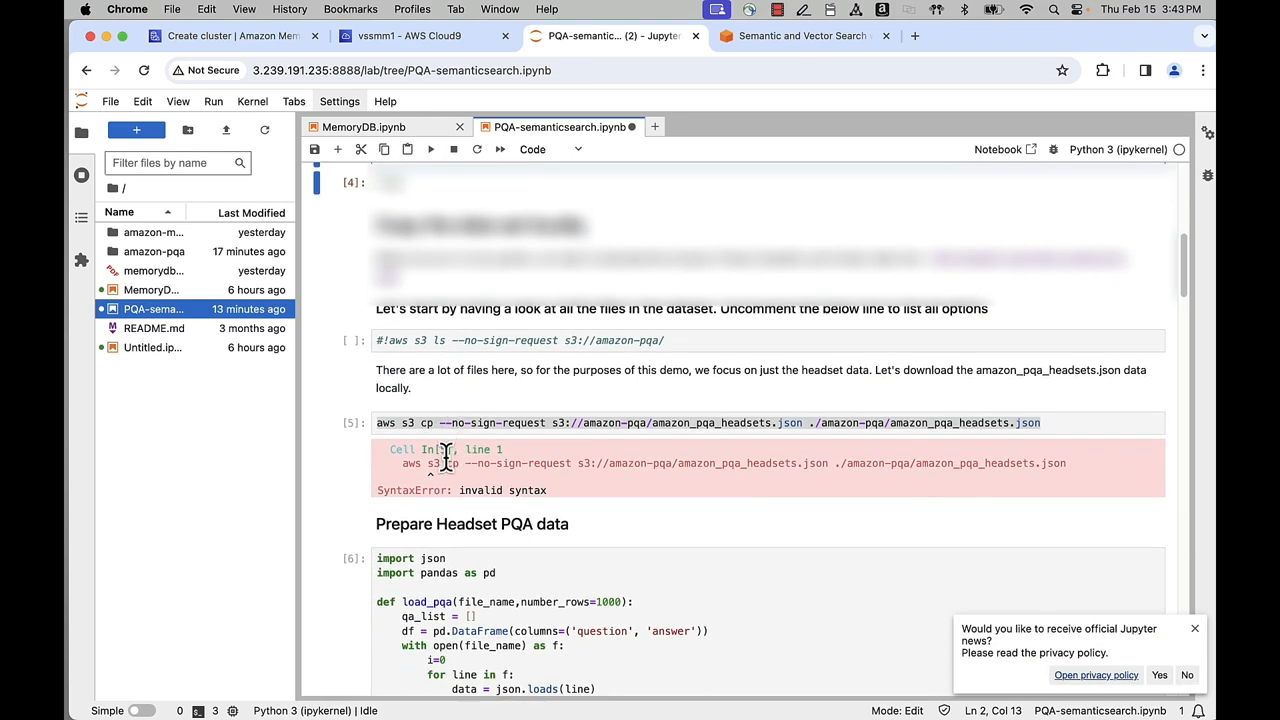
scroll(down, 3)
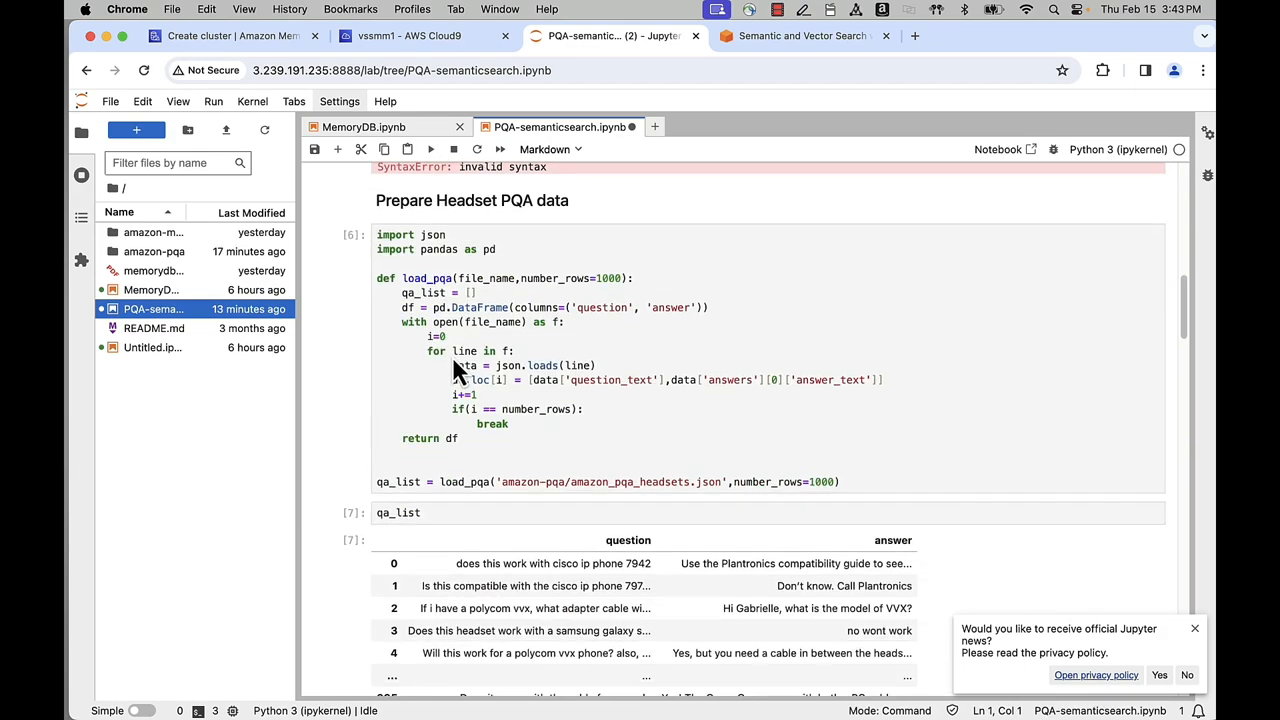
scroll(down, 3)
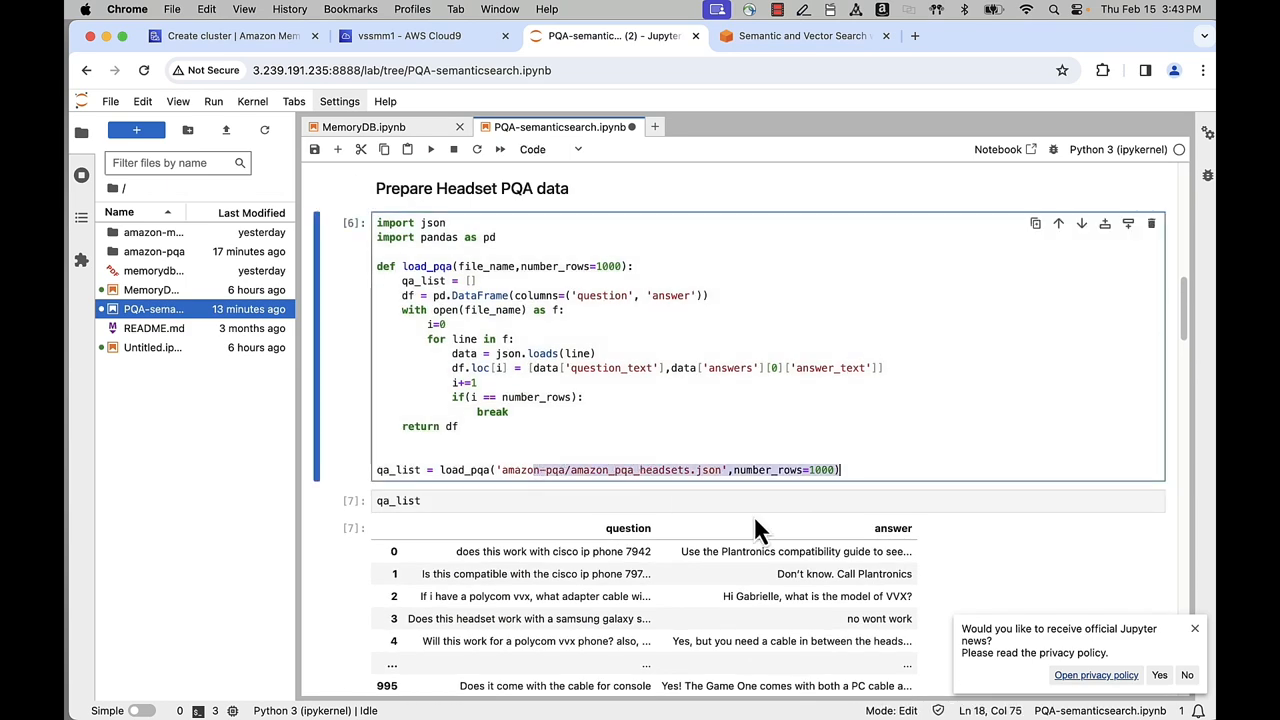
scroll(down, 3)
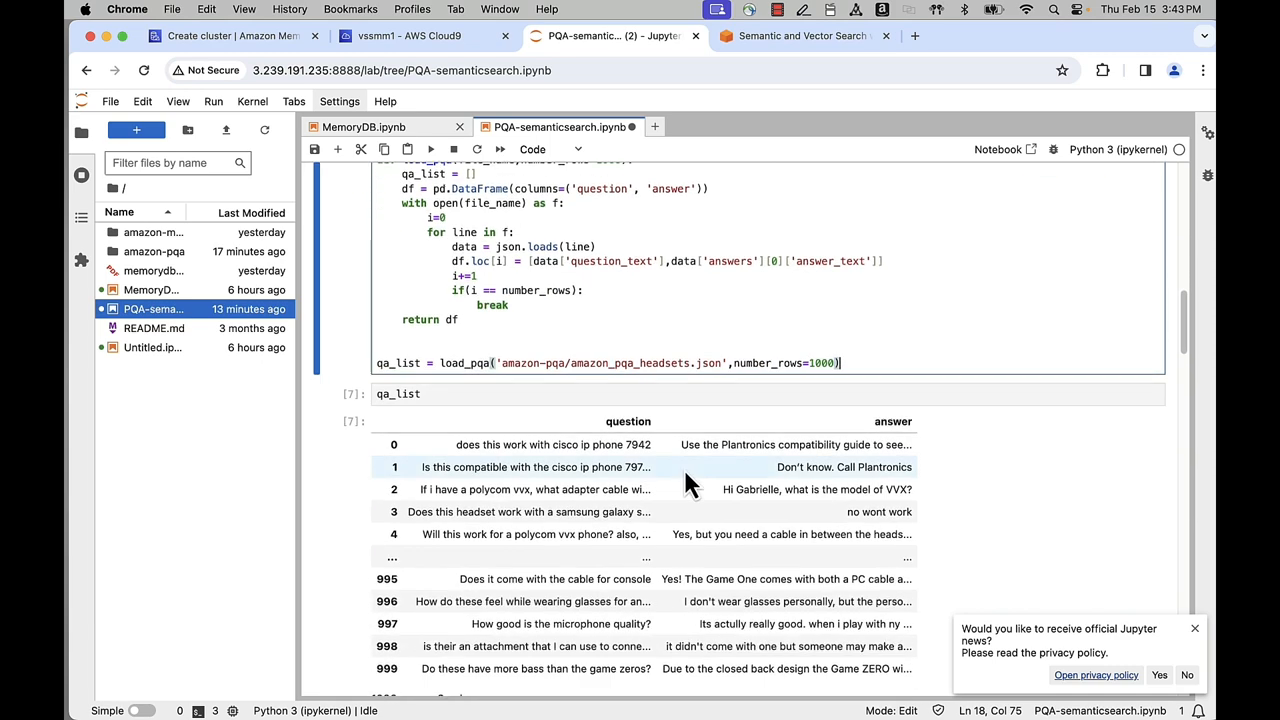
scroll(down, 3)
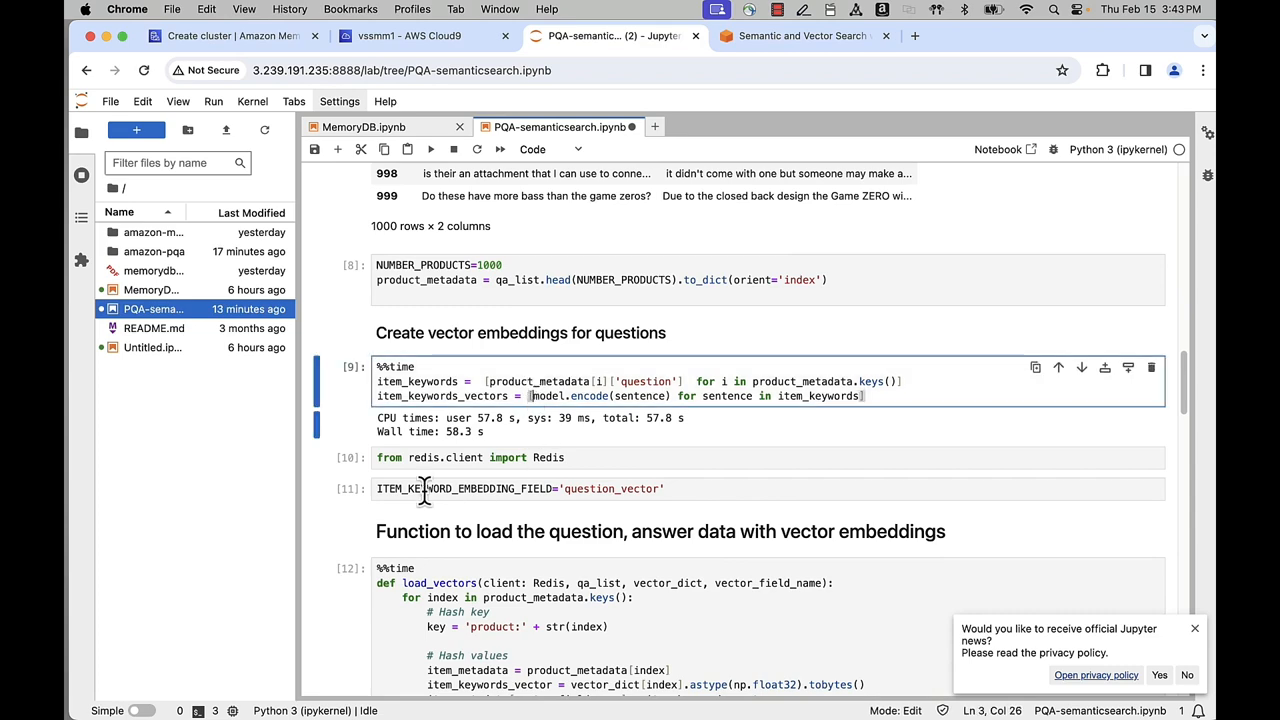
scroll(down, 3)
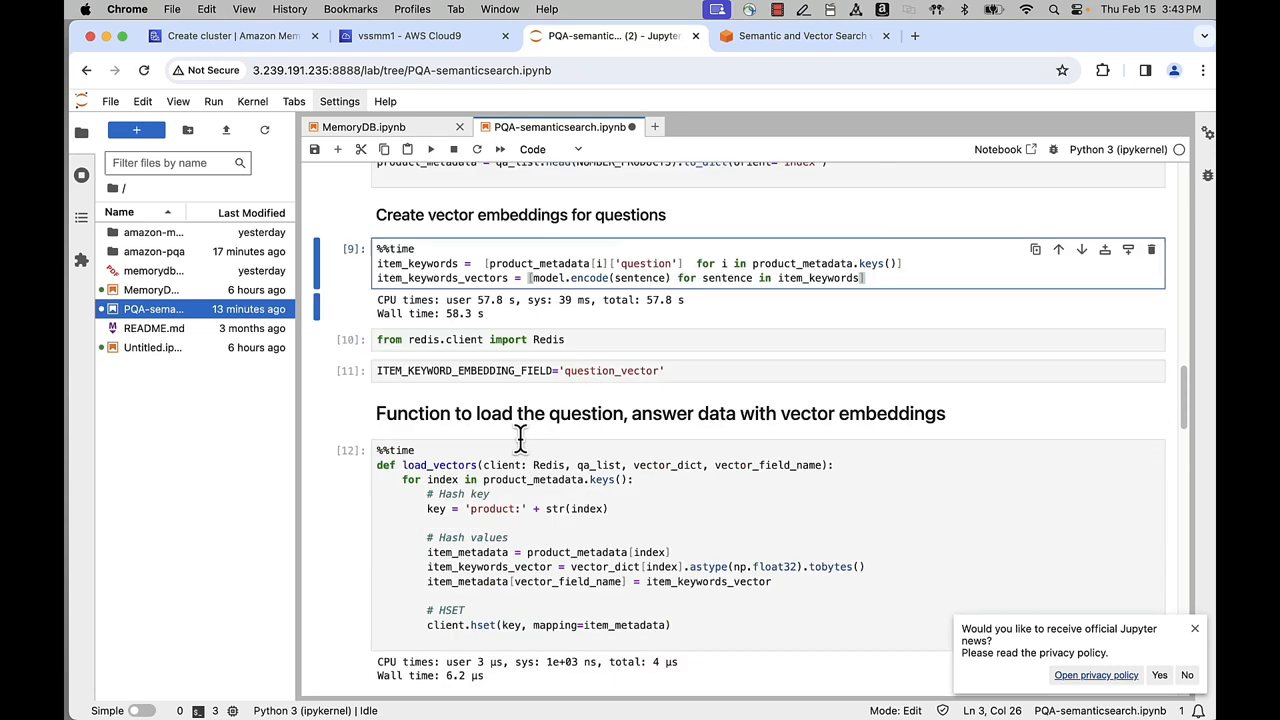
scroll(down, 3)
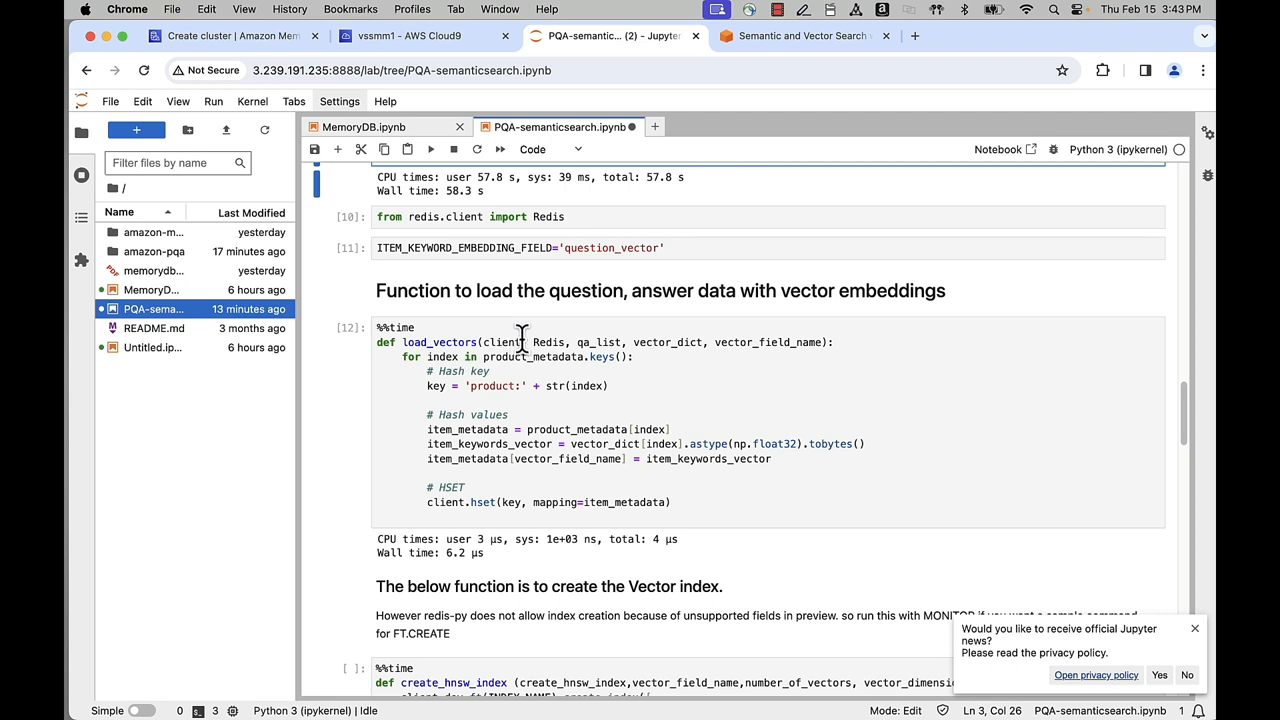
mouse_move(72, 258)
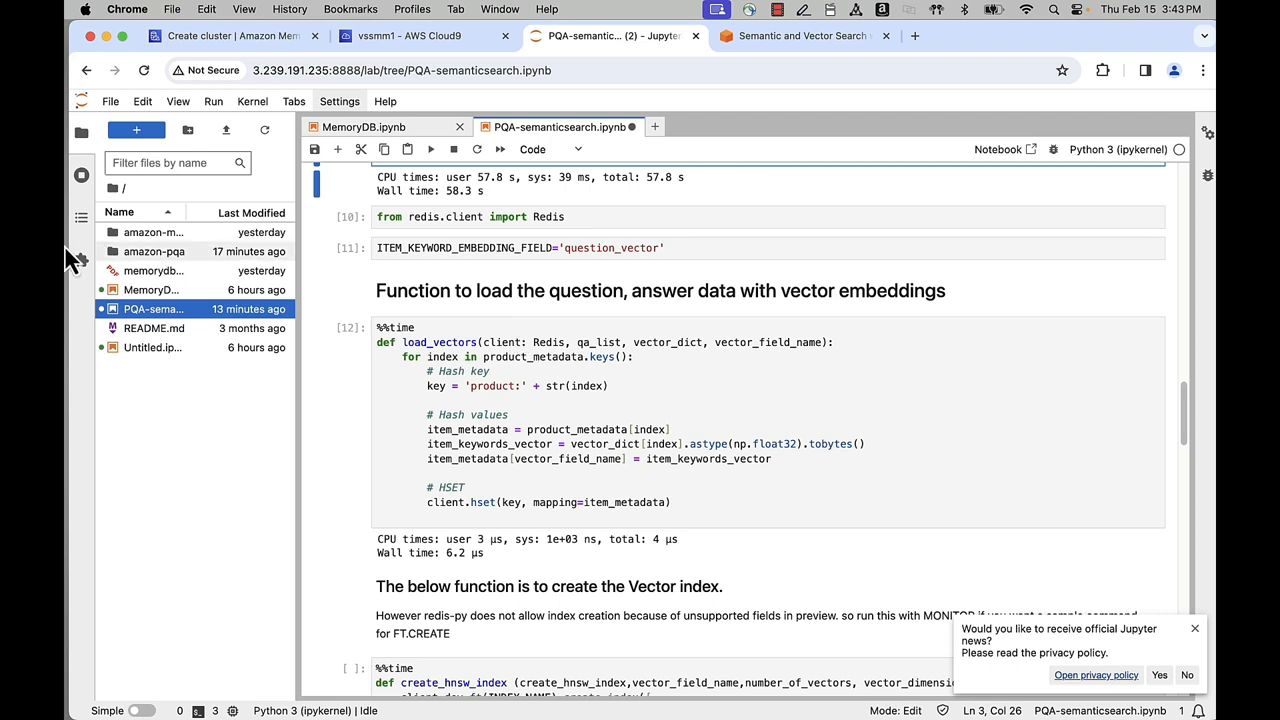
click(440, 458)
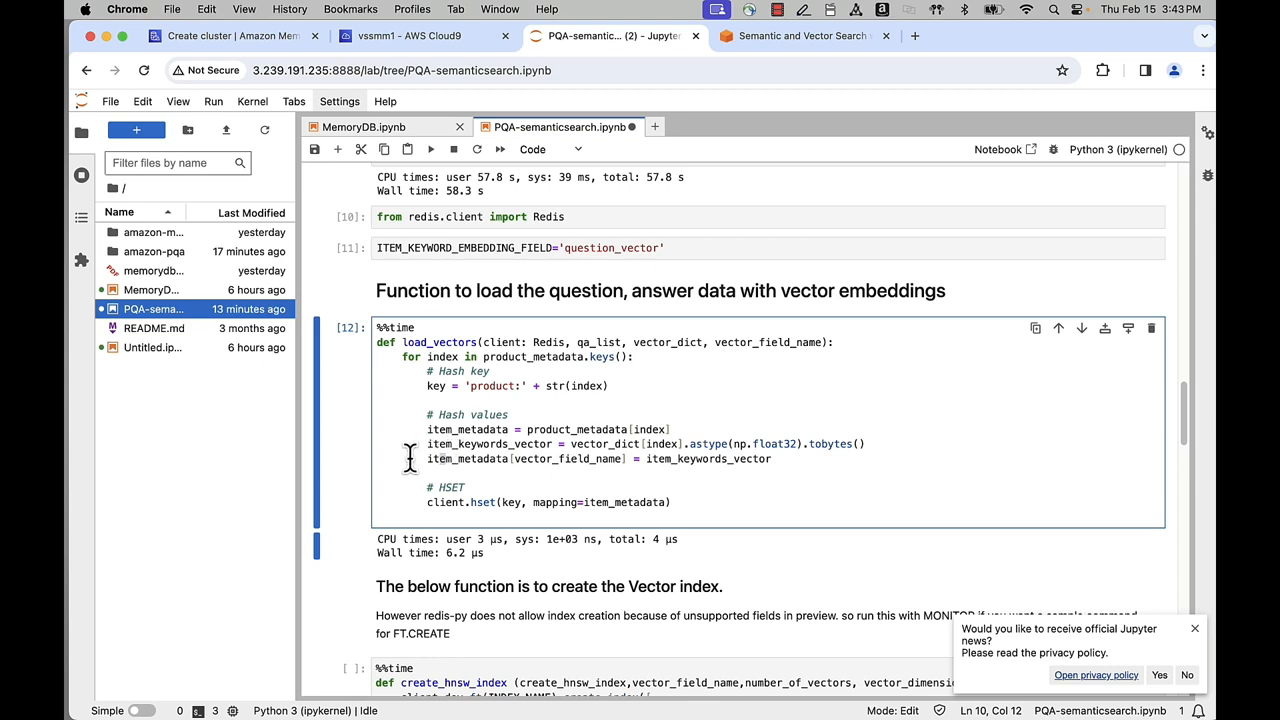
click(468, 502)
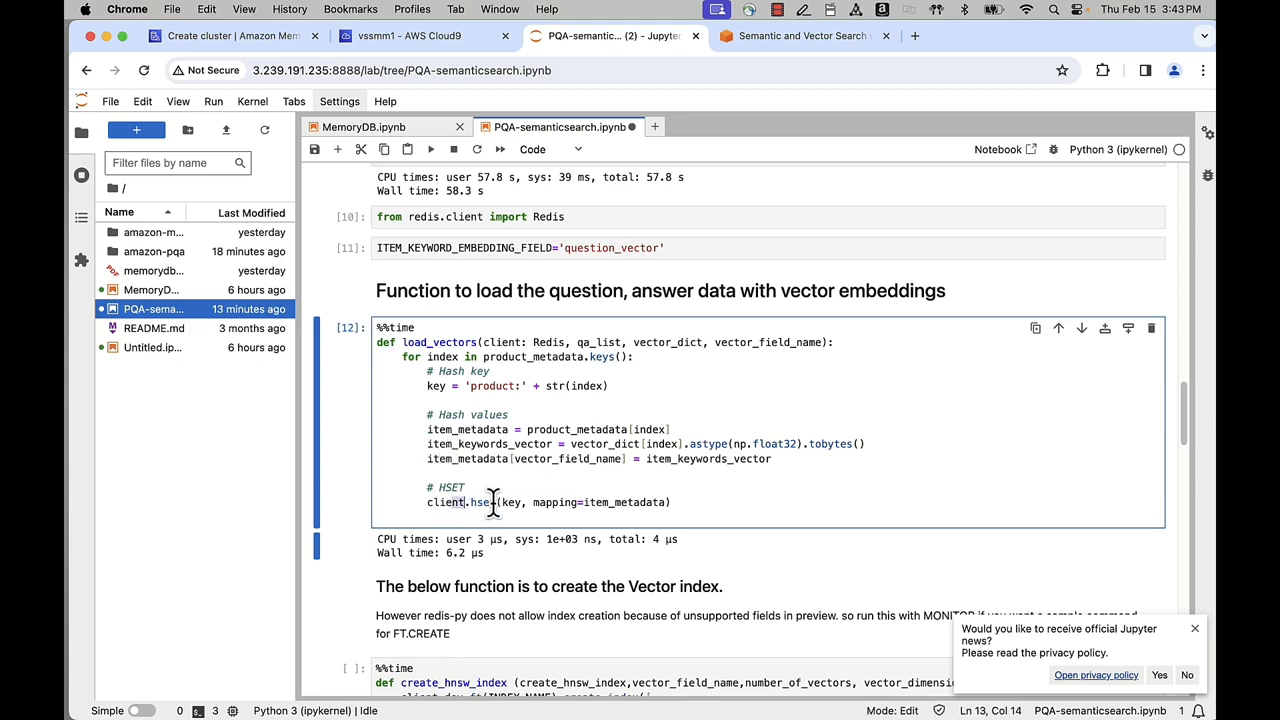
scroll(down, 3)
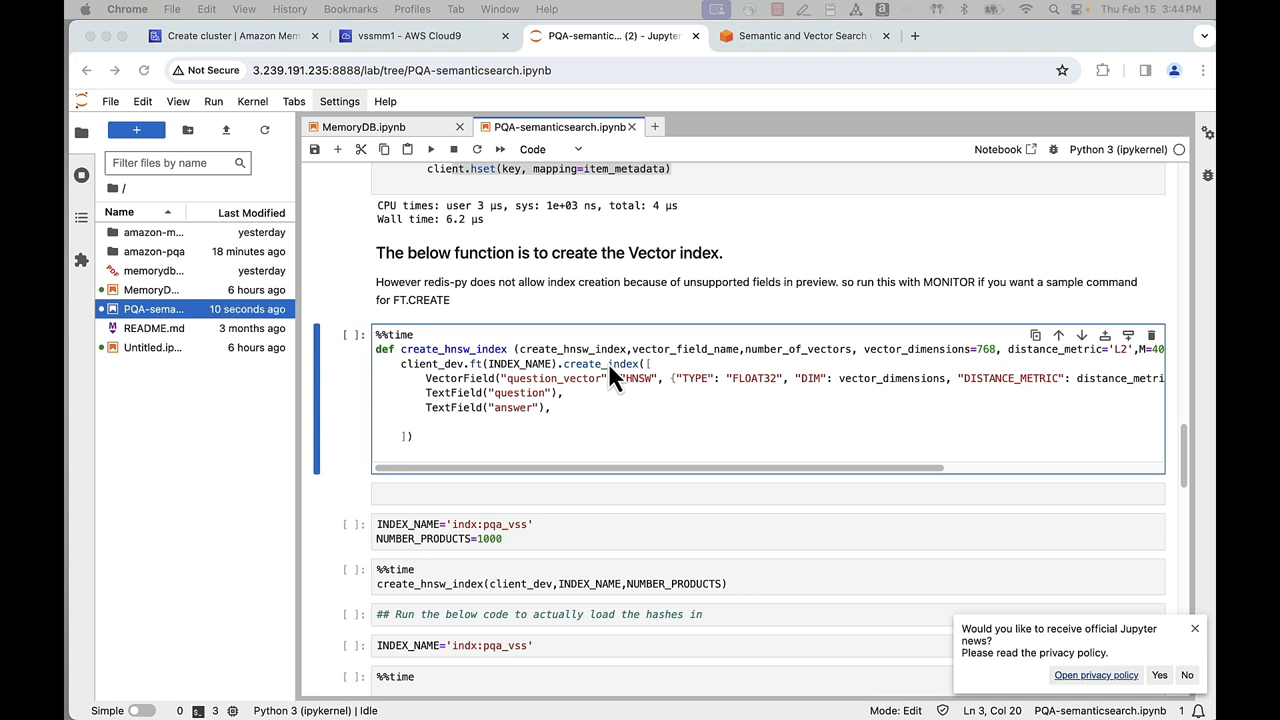
mouse_move(332, 320)
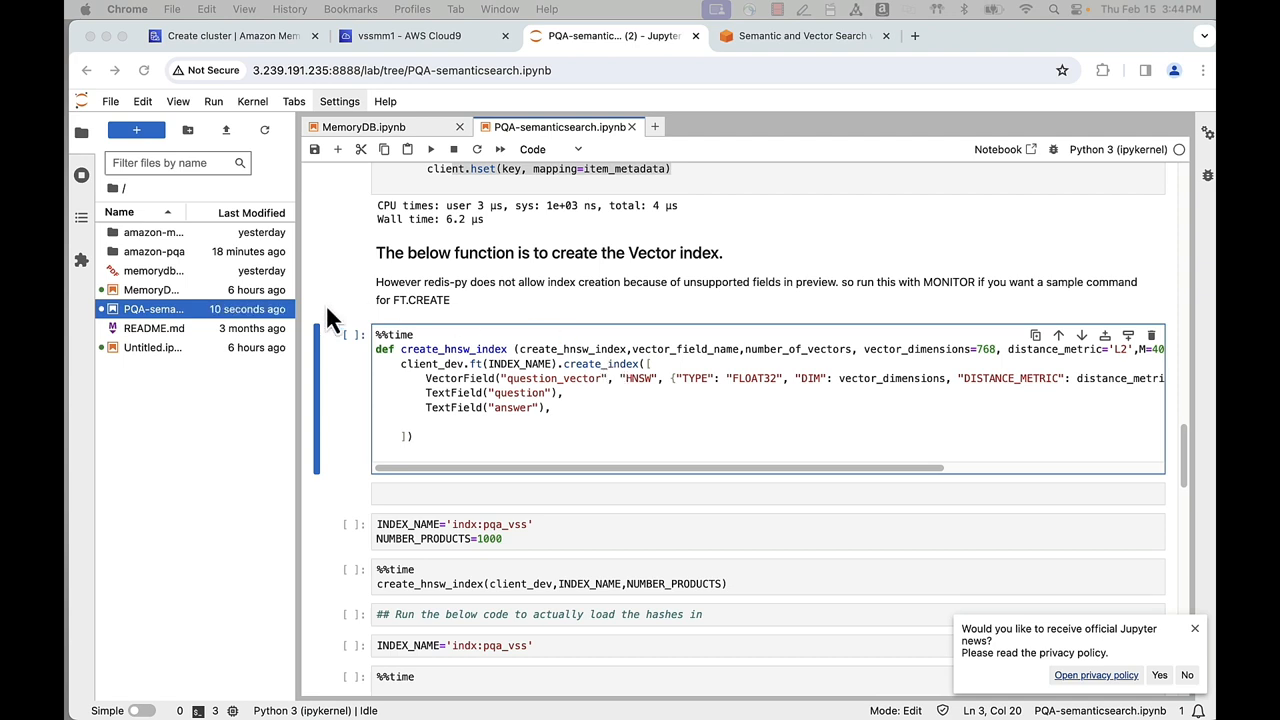
mouse_move(678, 416)
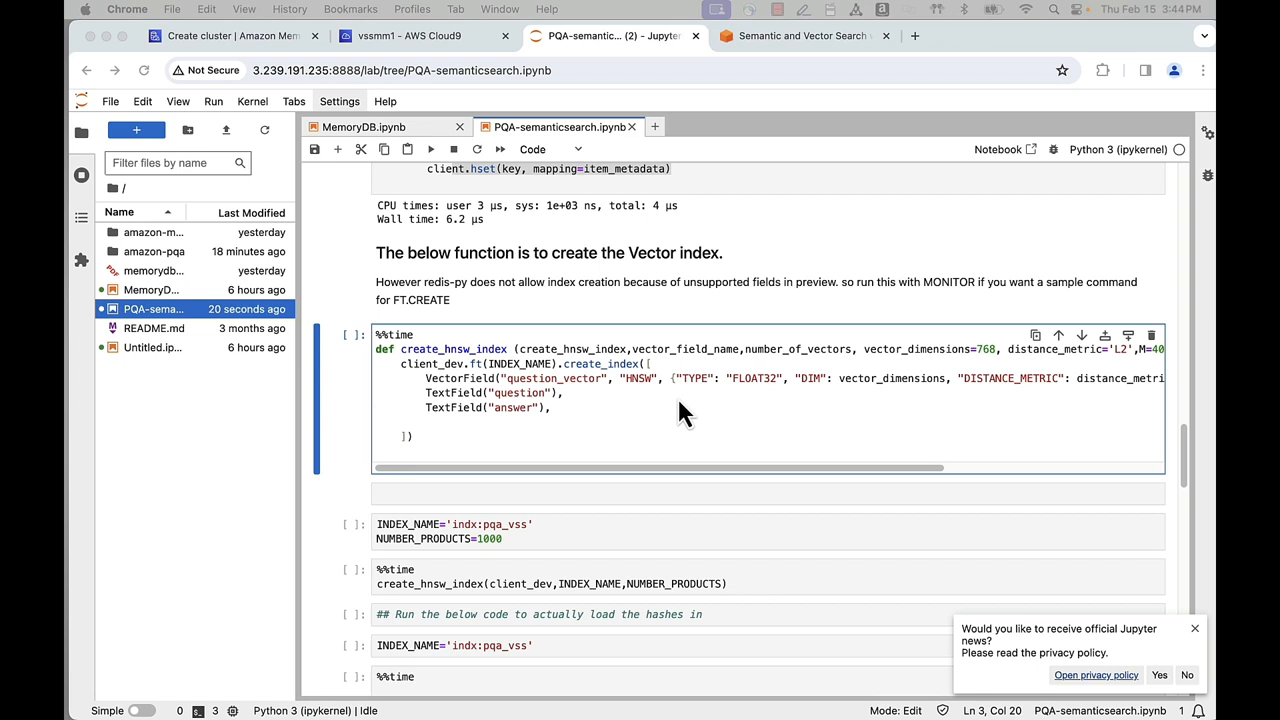
mouse_move(1032, 430)
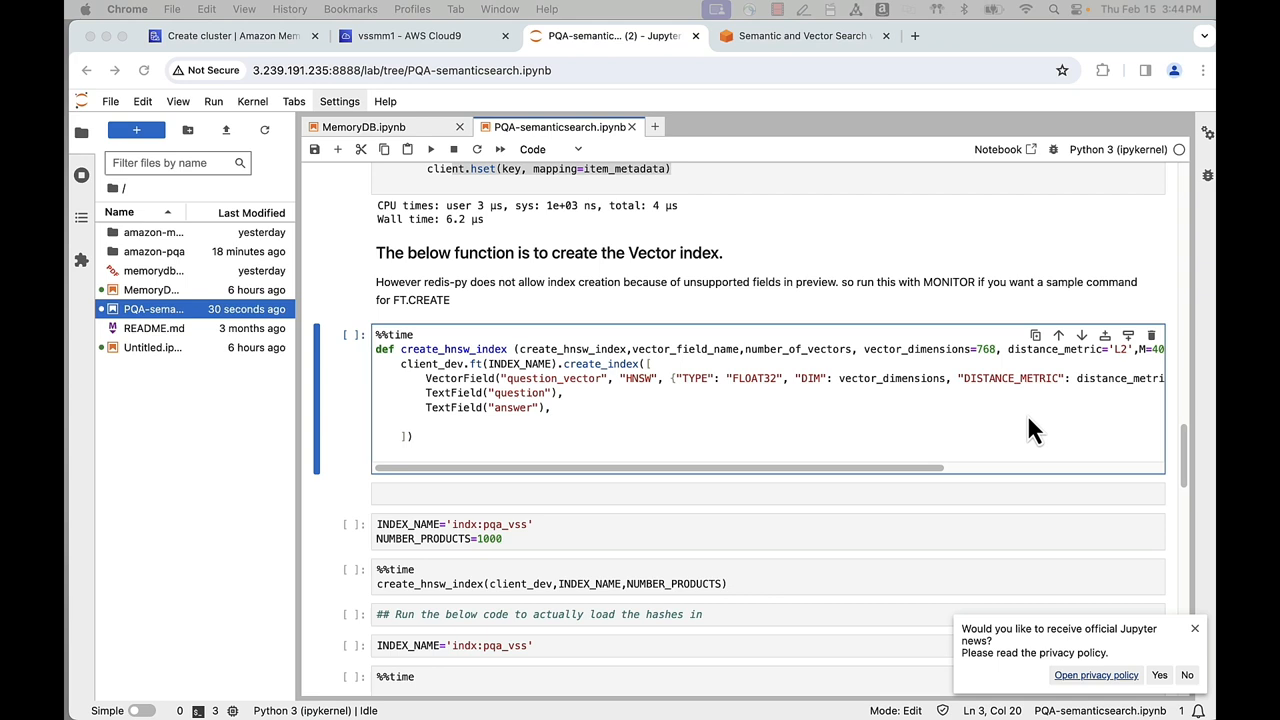
mouse_move(964, 432)
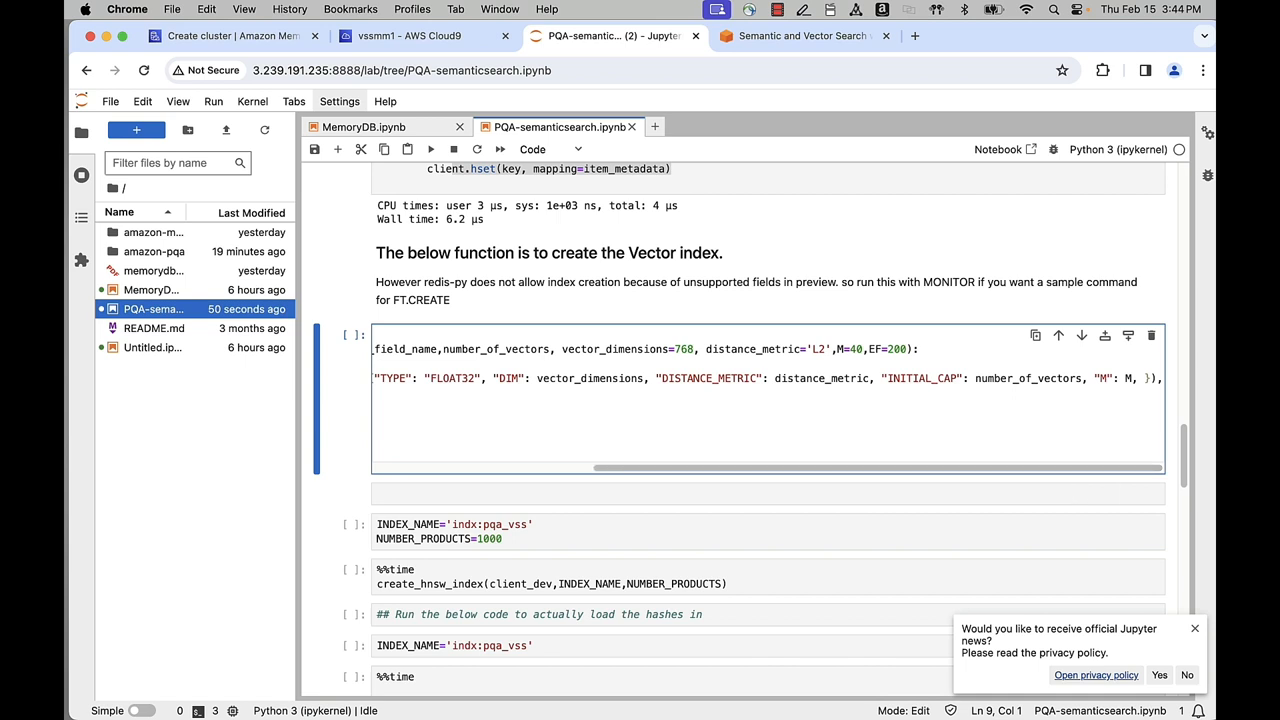
mouse_move(956, 540)
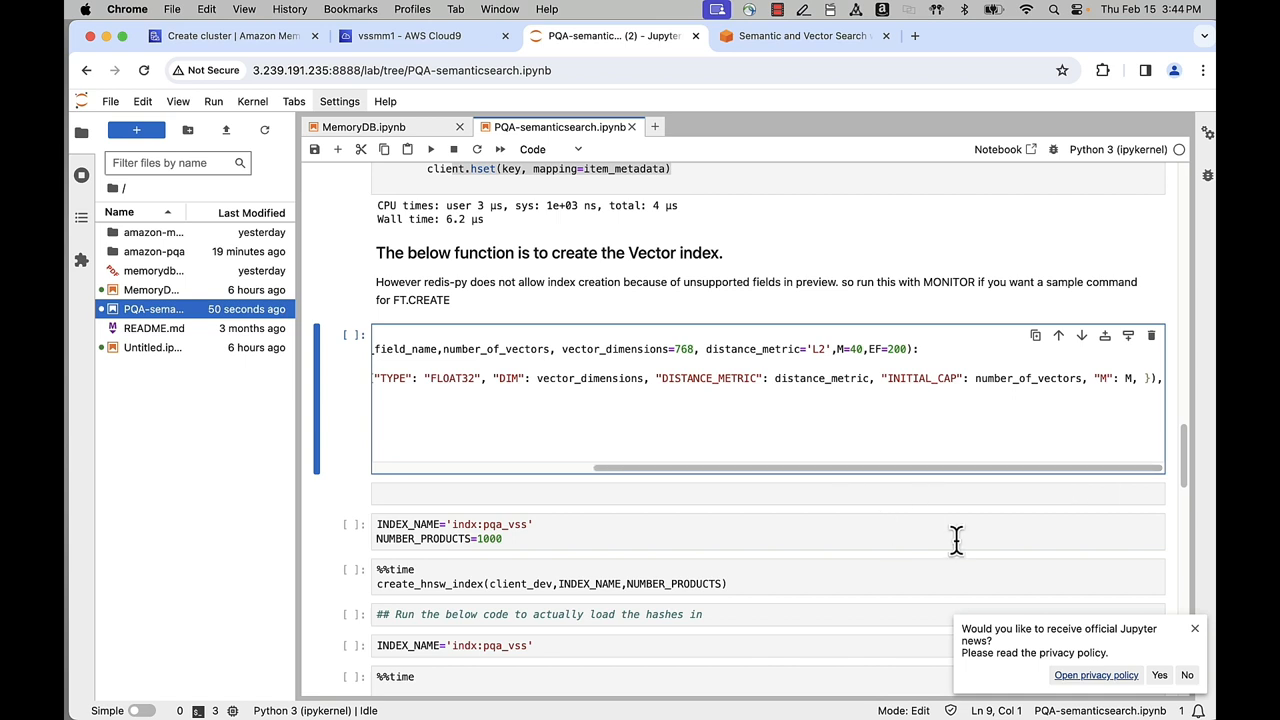
mouse_move(808, 528)
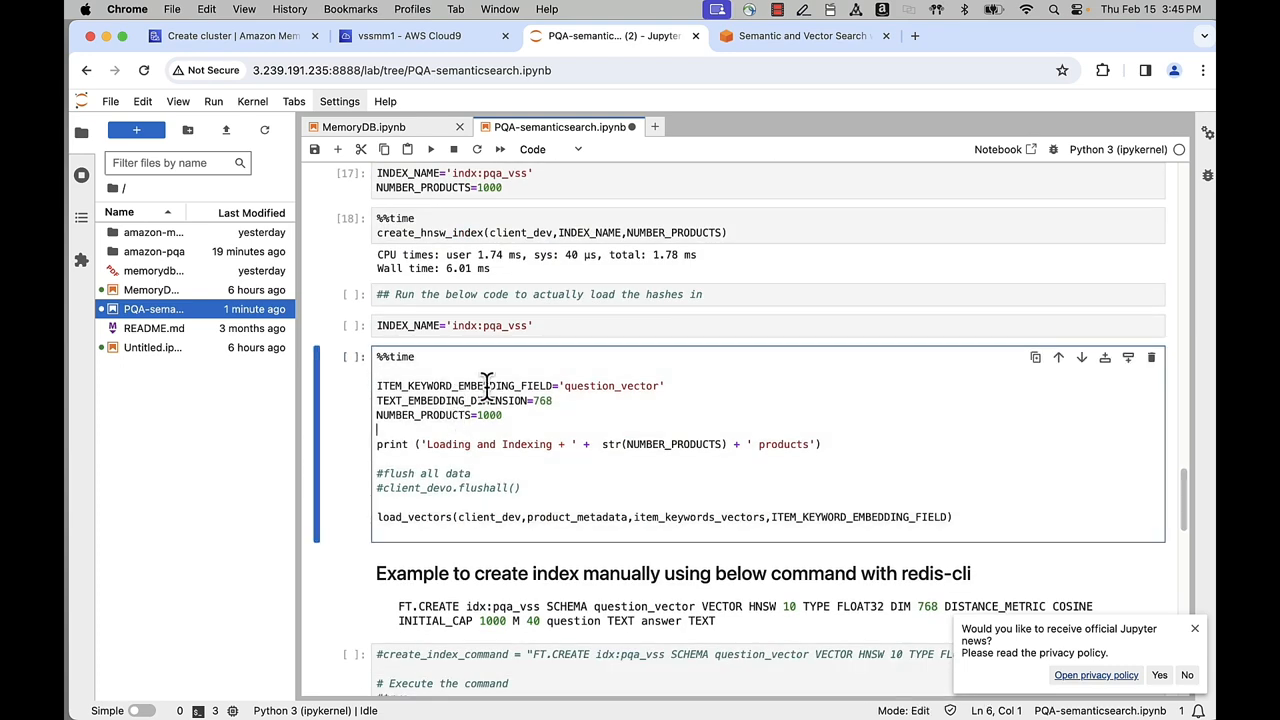
mouse_move(464, 360)
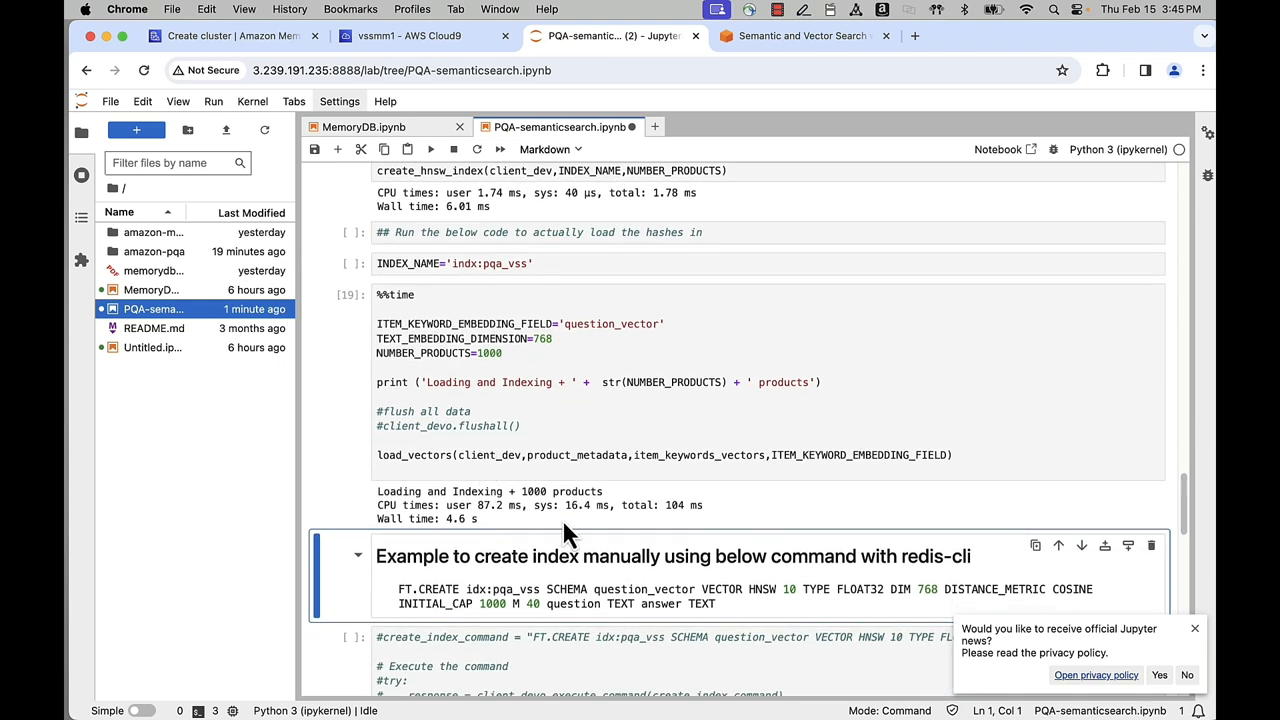
- Run the FT.INFO cell, reporting 1000 documents and 1000 vectors indexed
scroll(down, 3)
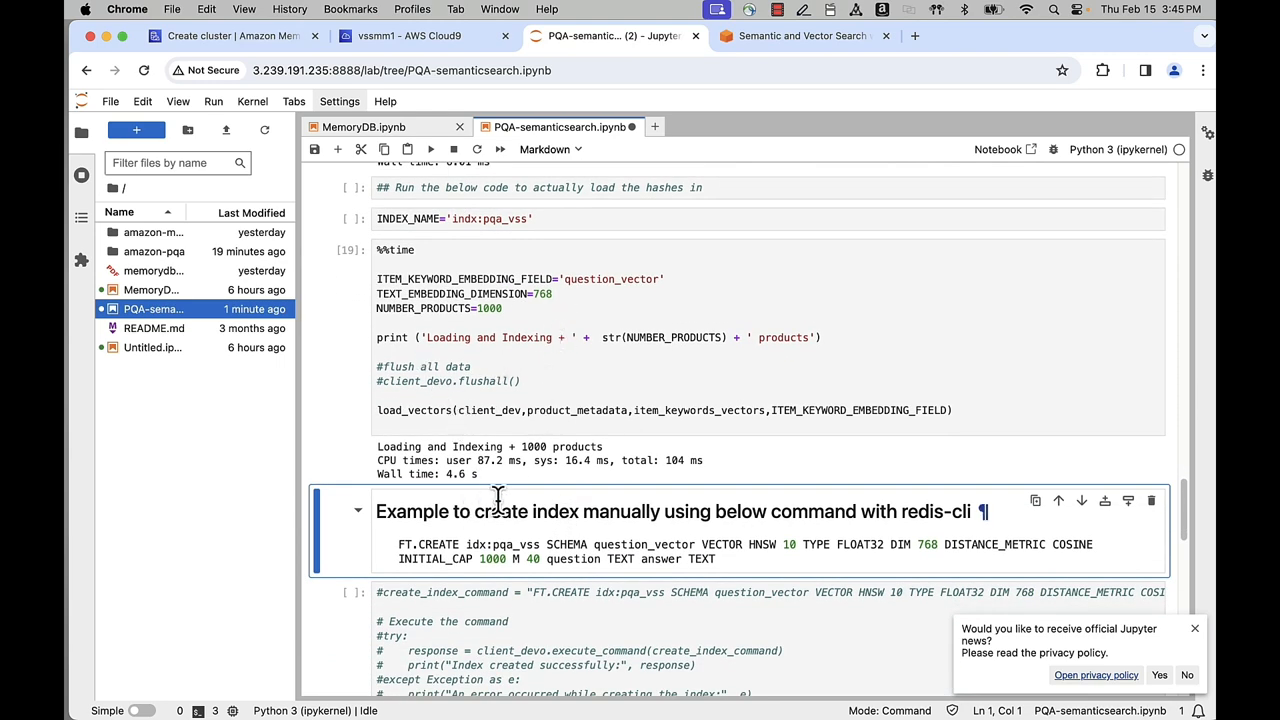
scroll(down, 3)
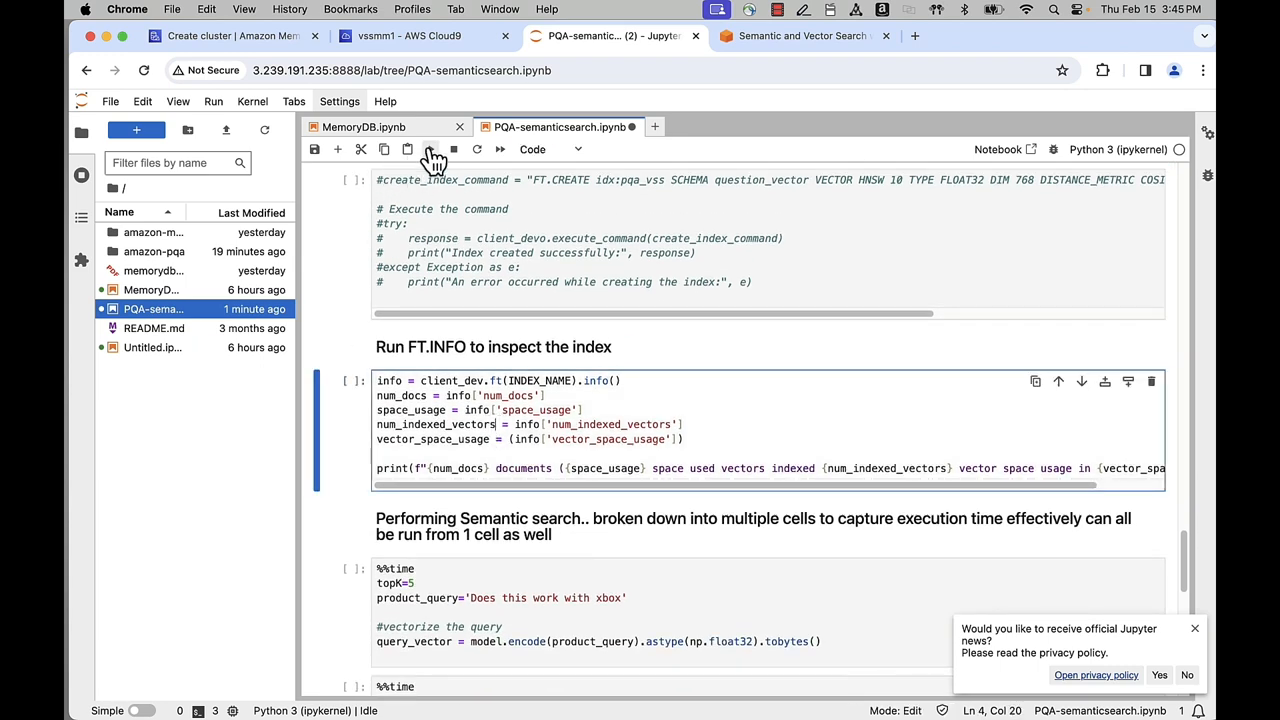
click(432, 148)
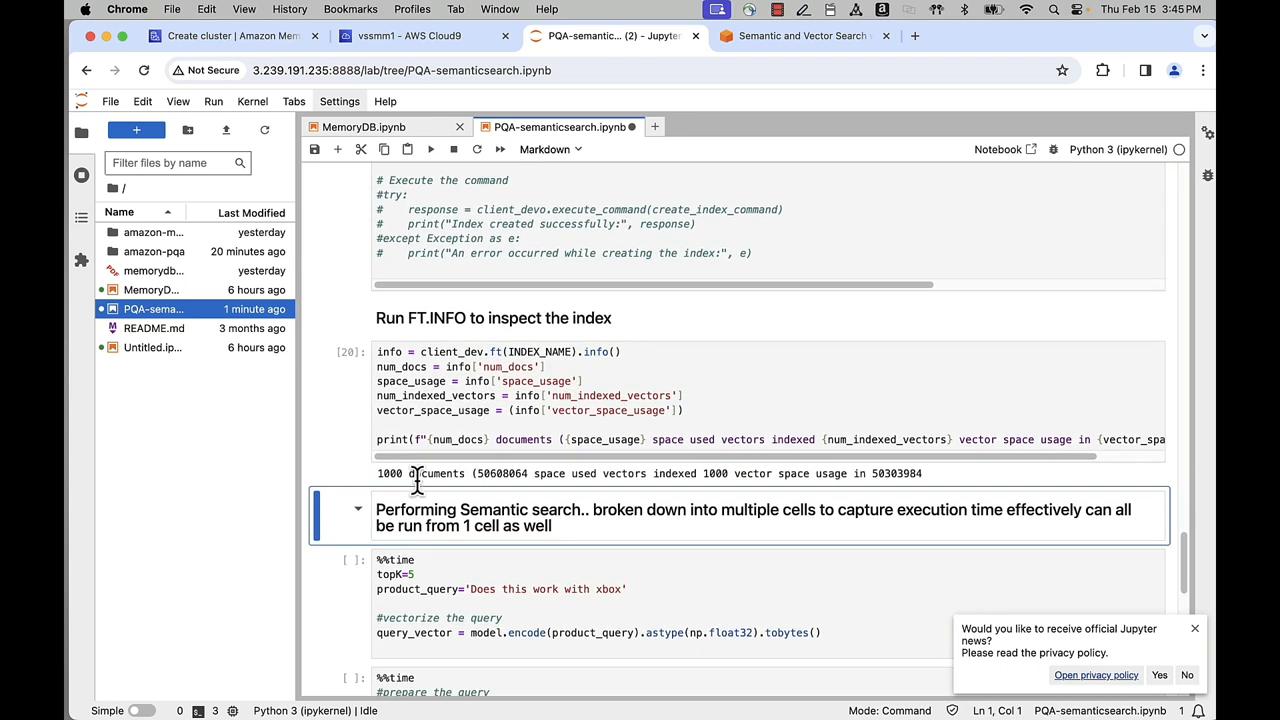
mouse_move(576, 476)
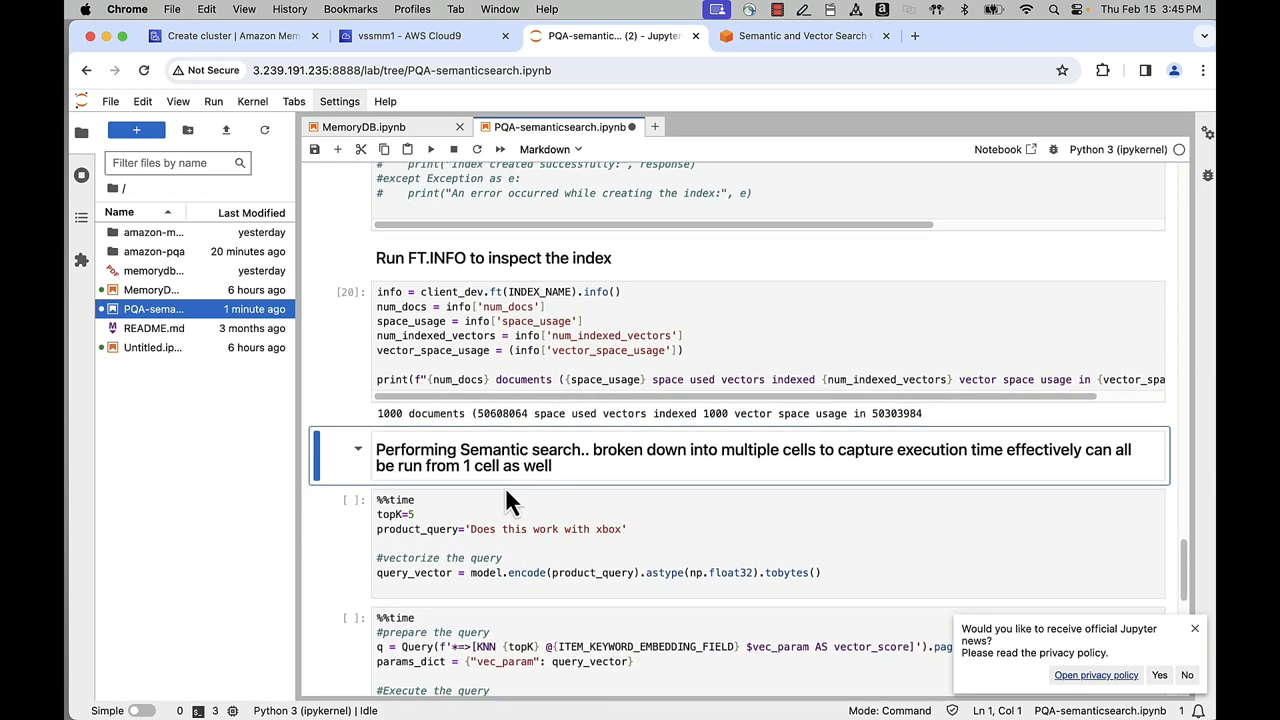
- Vectorize the query 'Does this work with xbox' for a top-5 search and highlight the search call
scroll(down, 3)
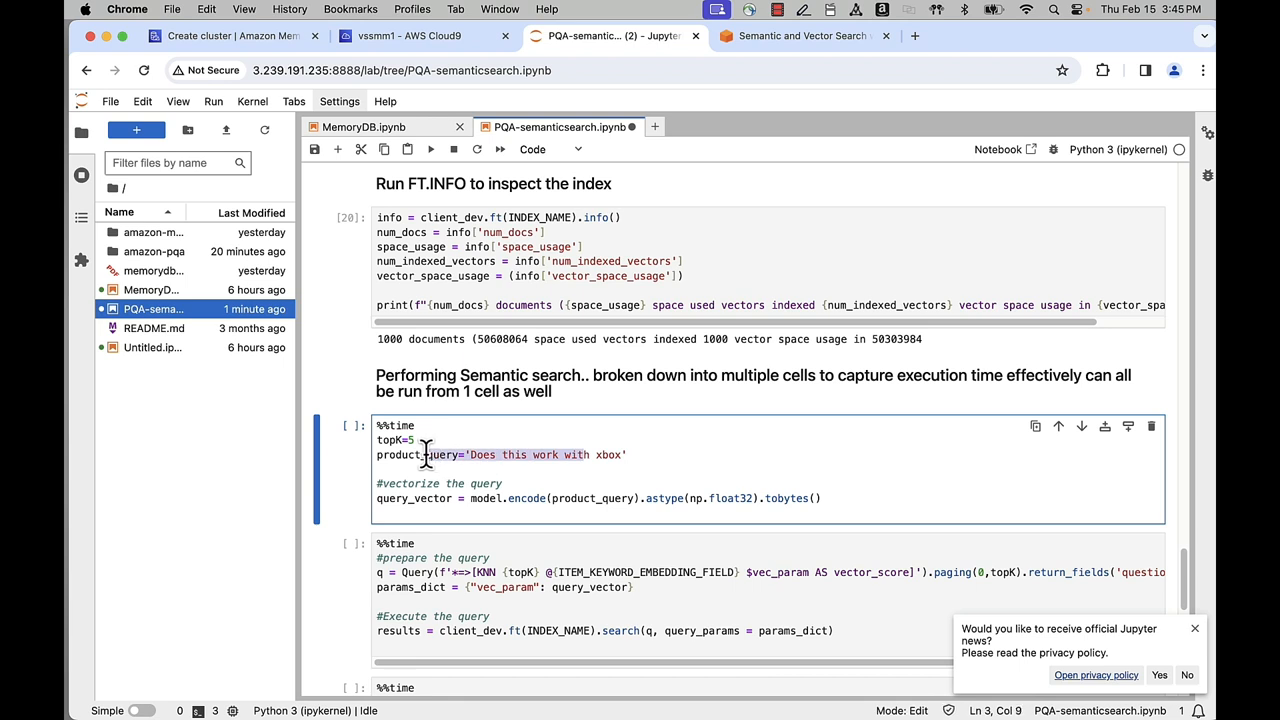
mouse_move(624, 520)
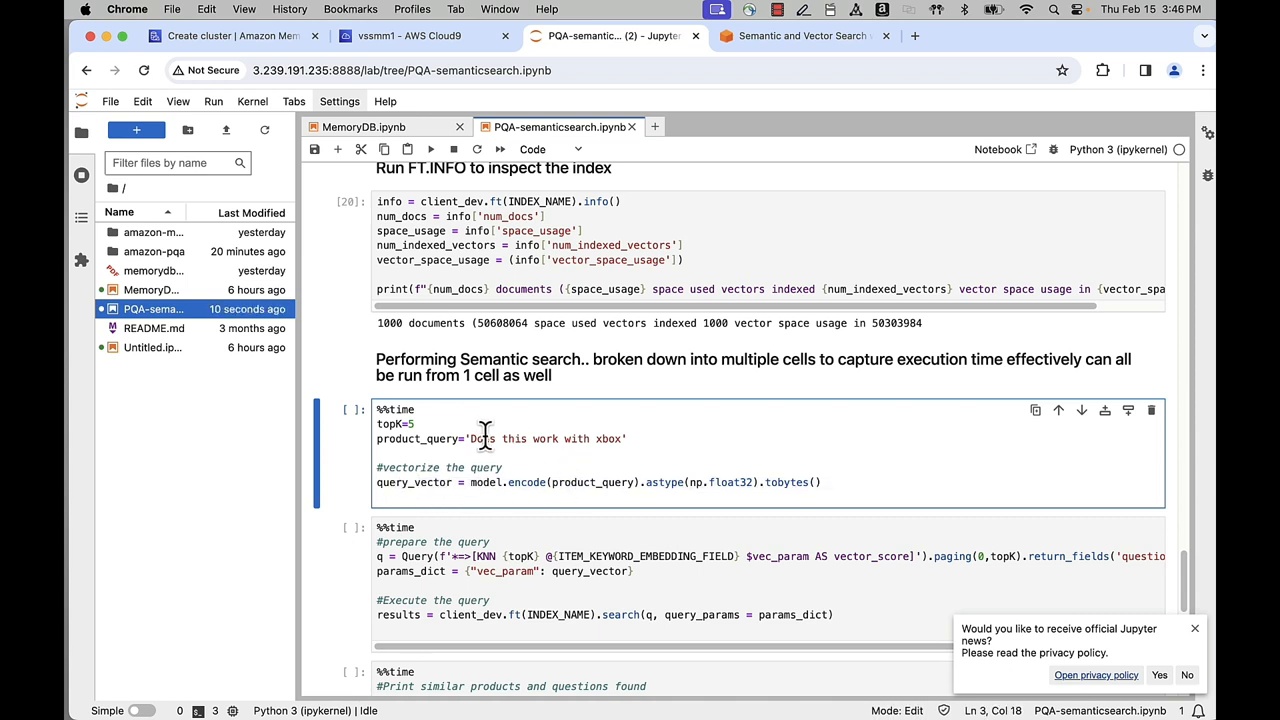
drag(480, 440, 630, 440)
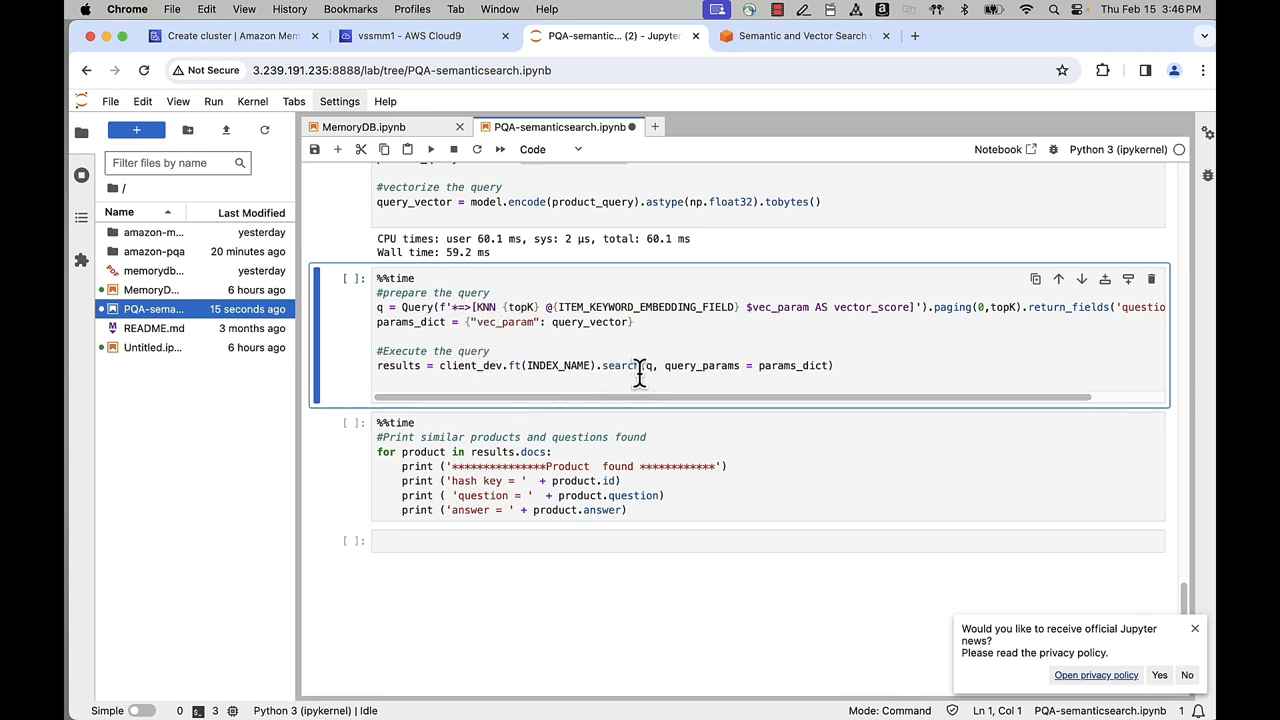
click(730, 308)
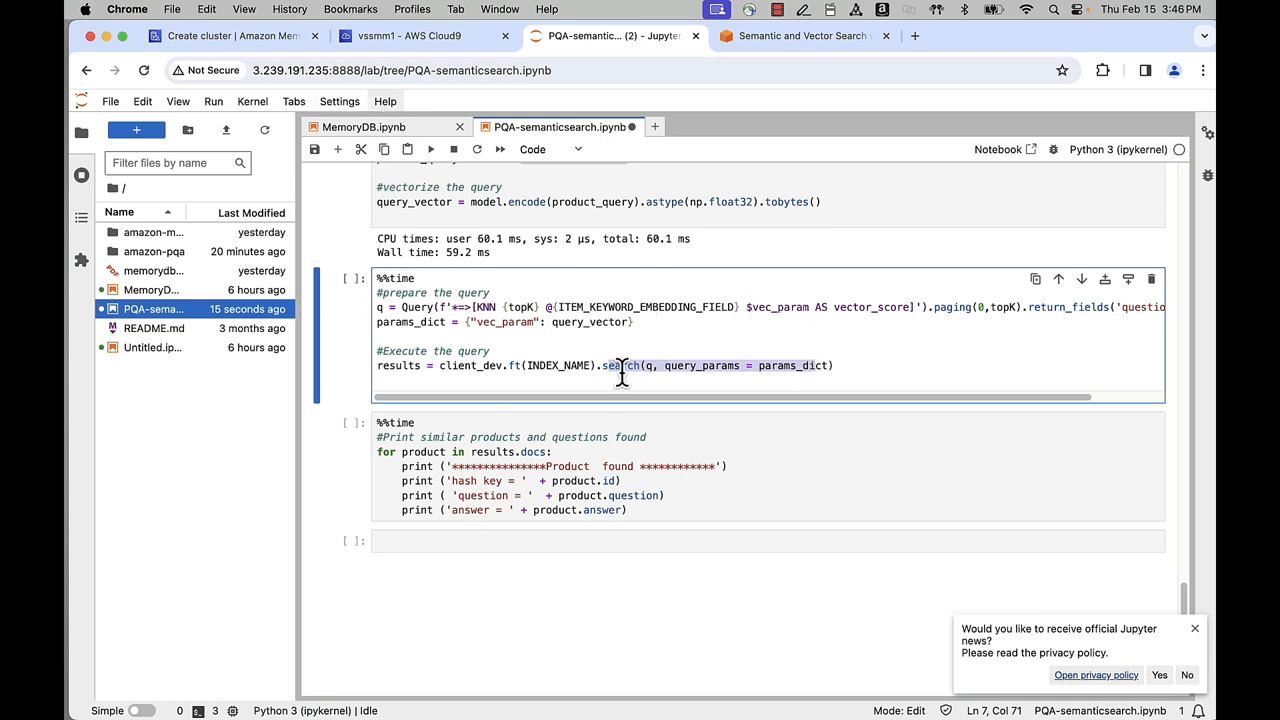
- Execute the KNN search and print five matching products, led by product:197 'Does this work with xbox one?'
click(432, 148)
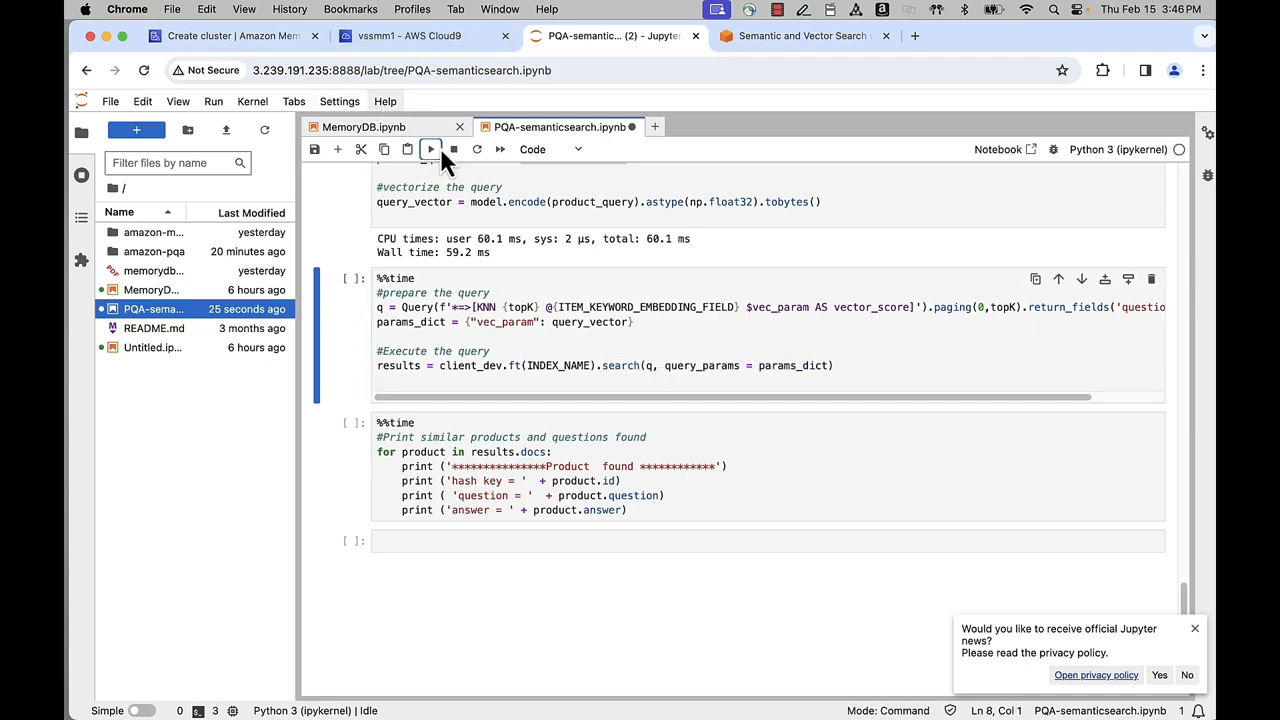
click(432, 148)
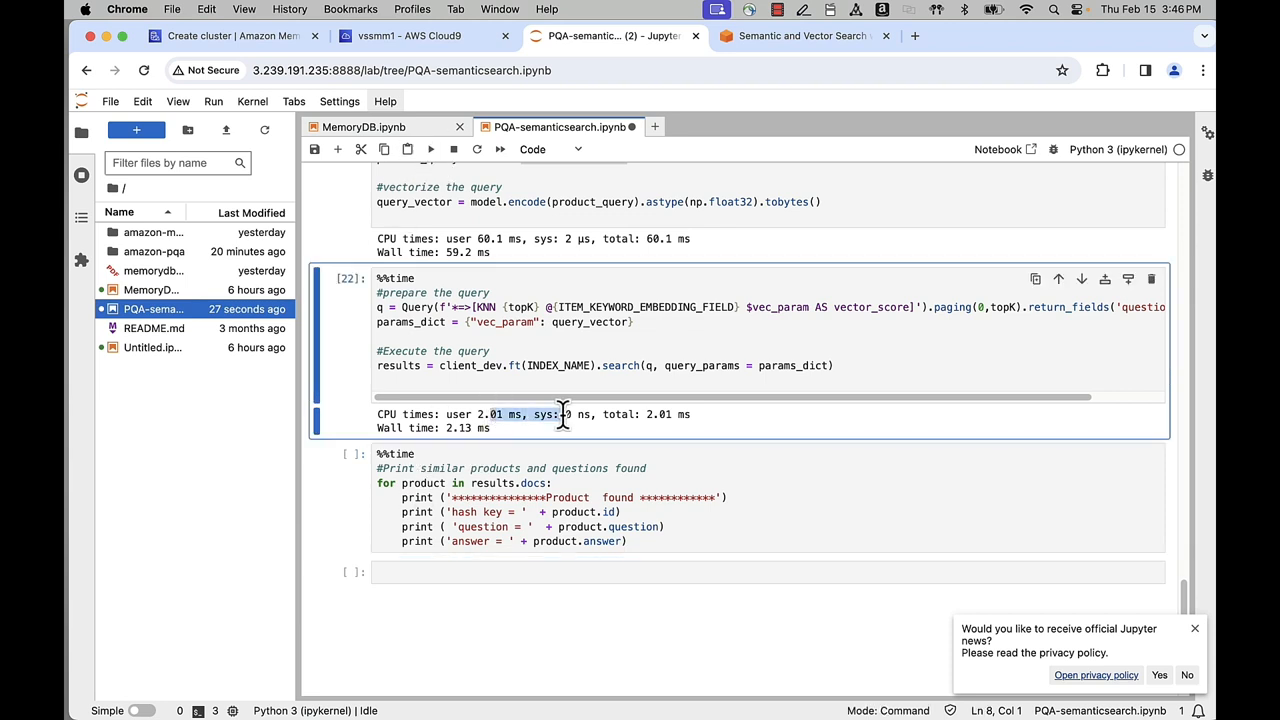
mouse_move(568, 440)
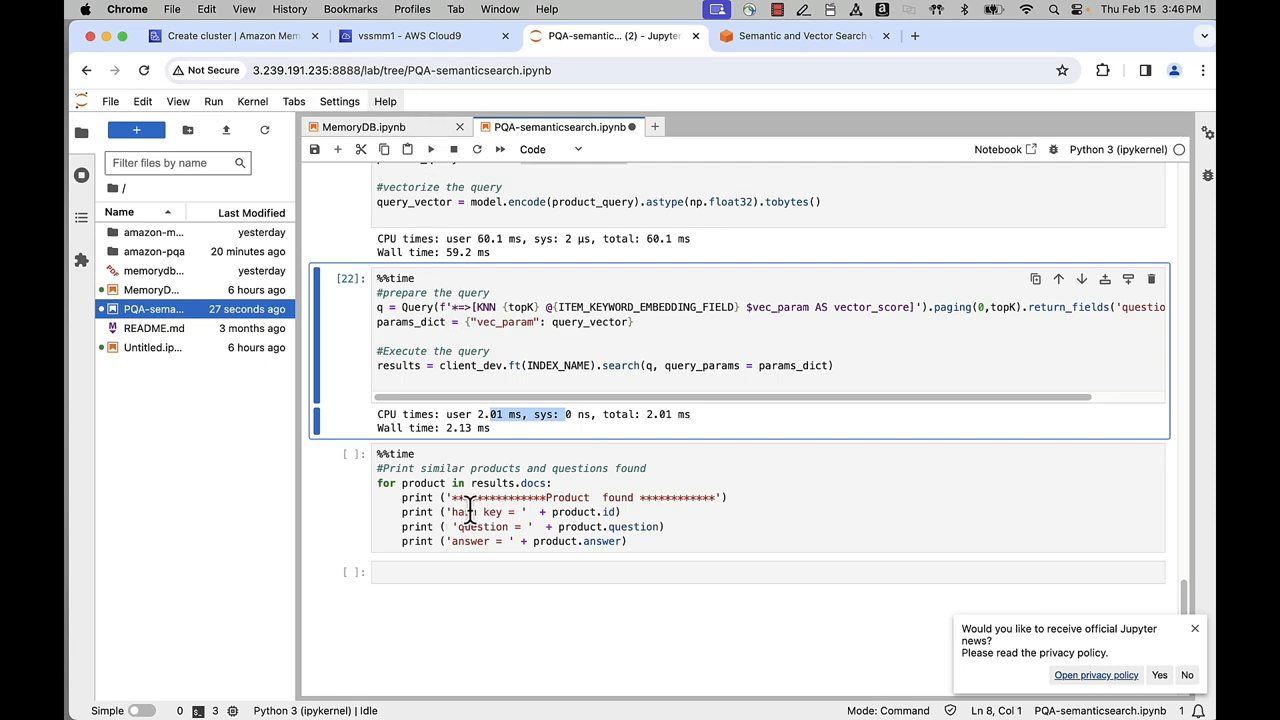
click(430, 148)
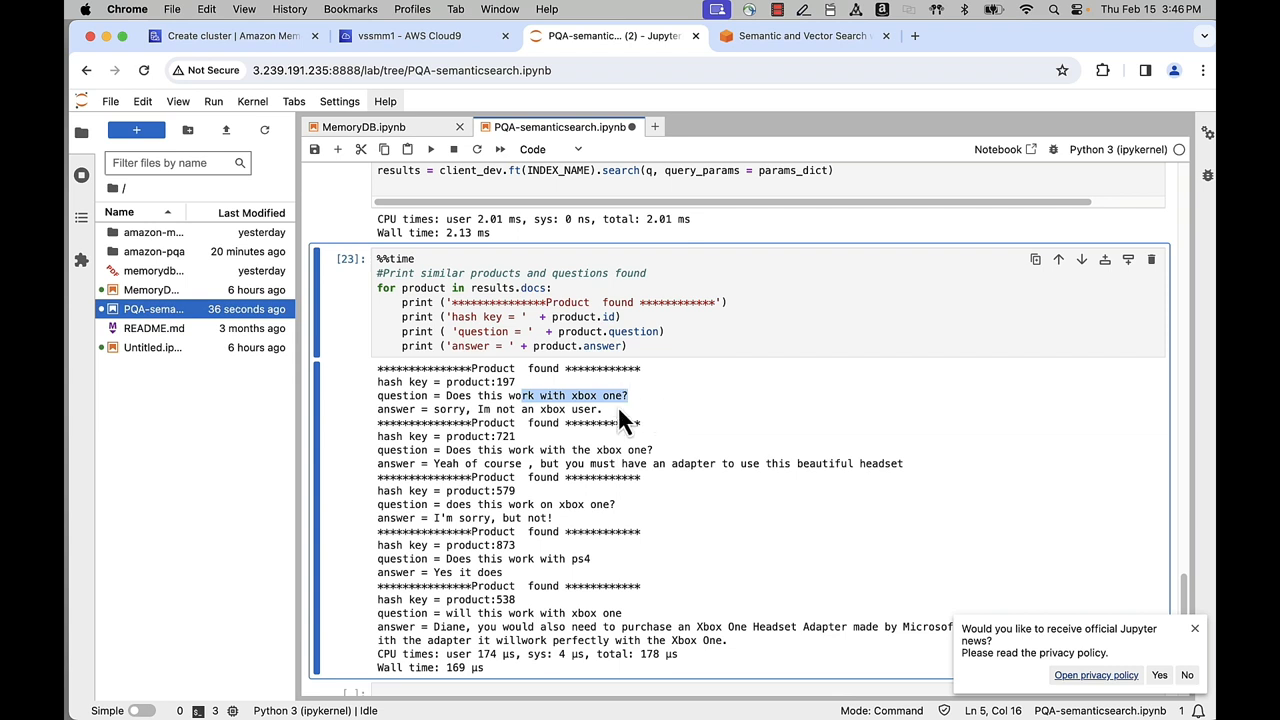
mouse_move(484, 410)
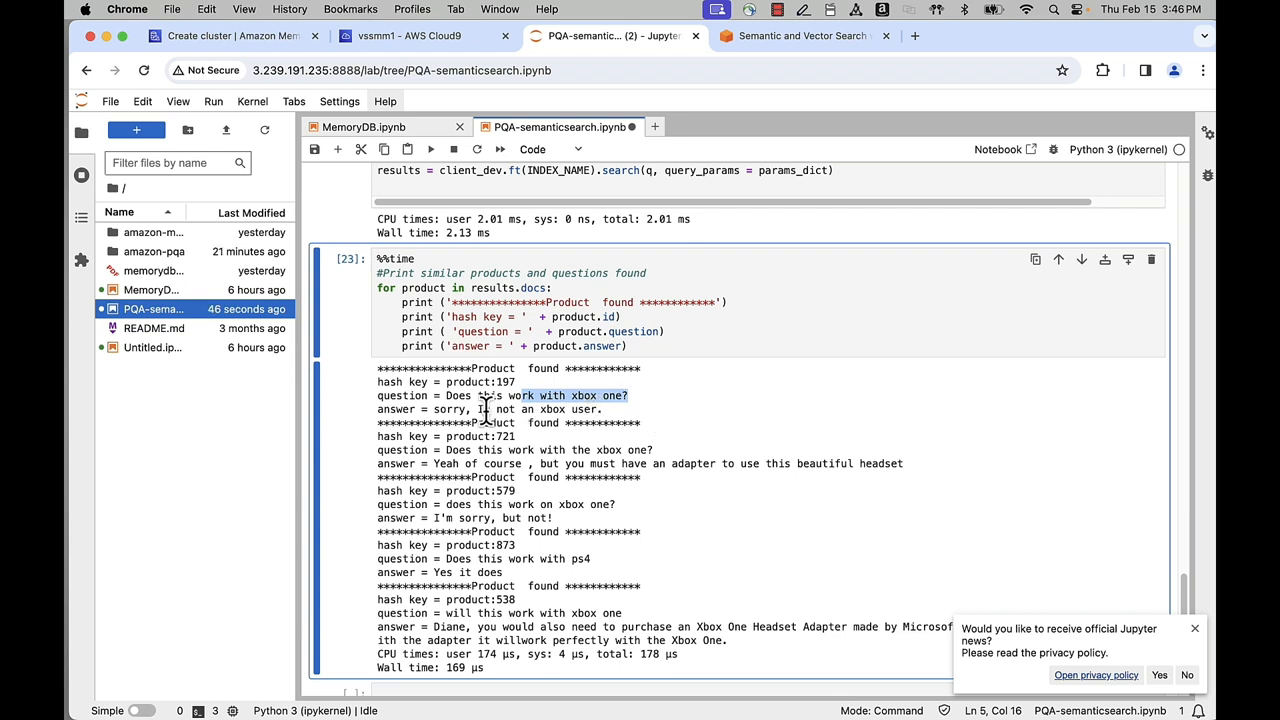
double_click(488, 448)
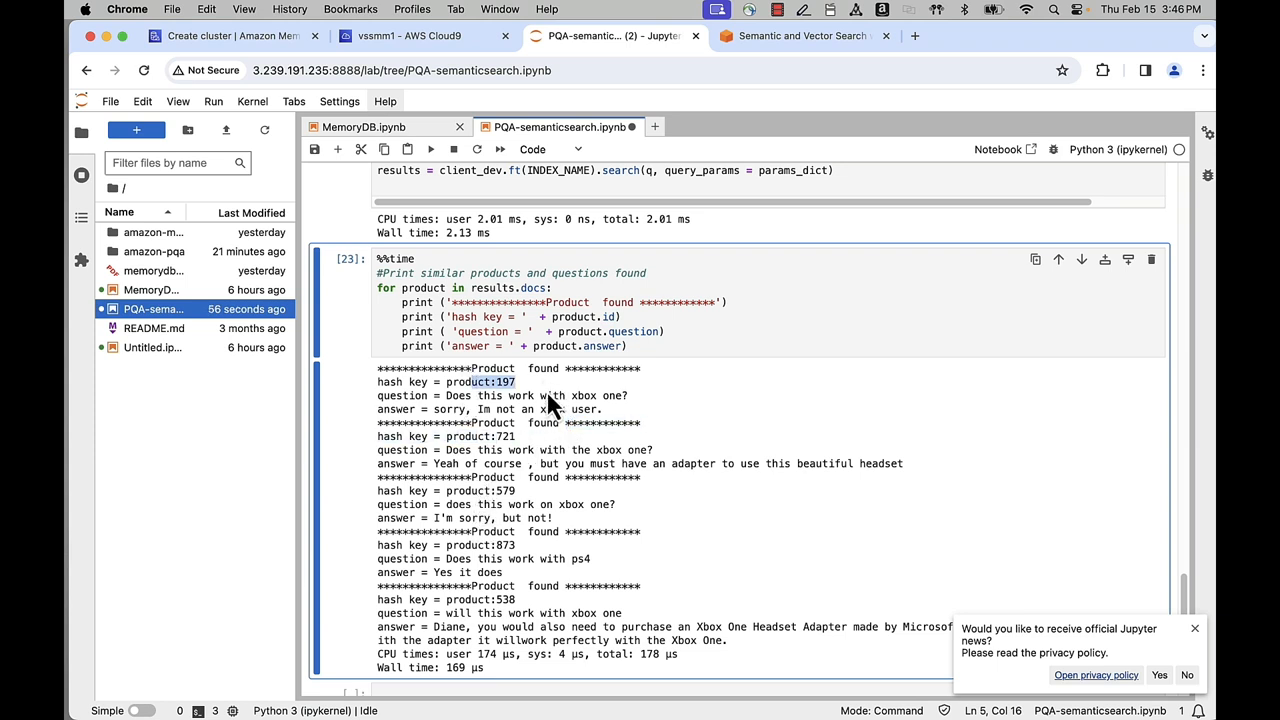
mouse_move(536, 614)
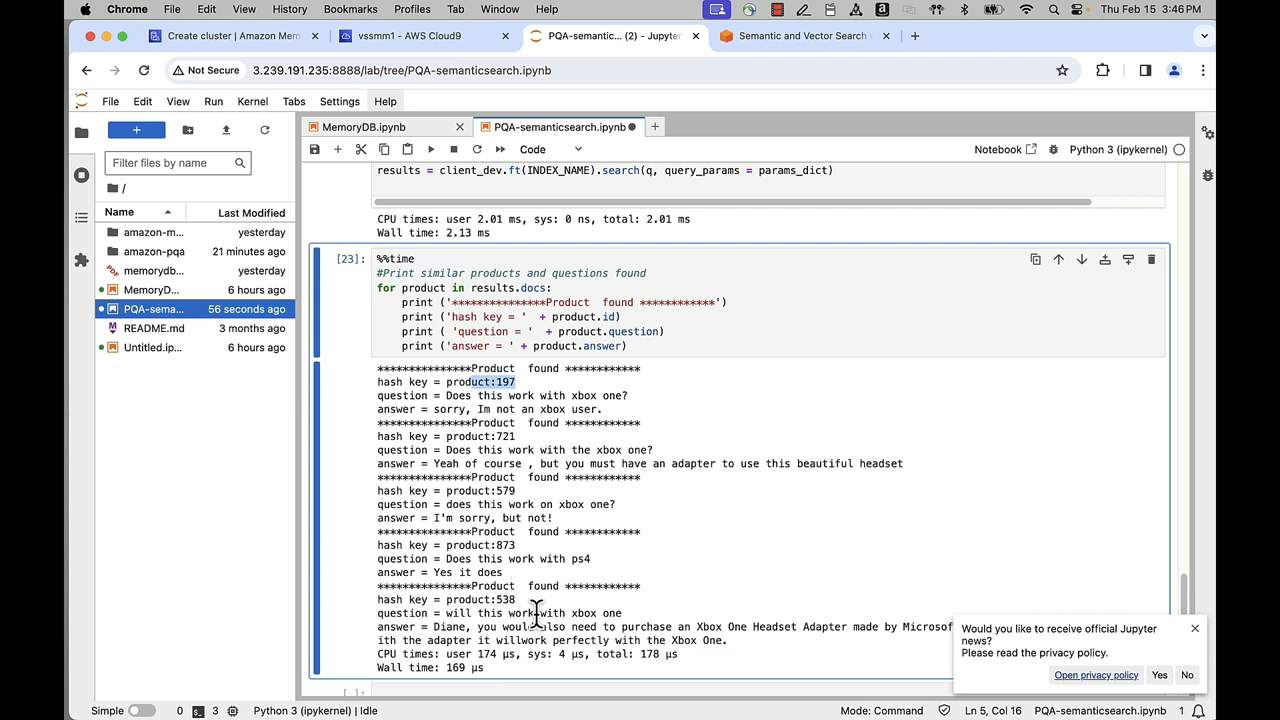